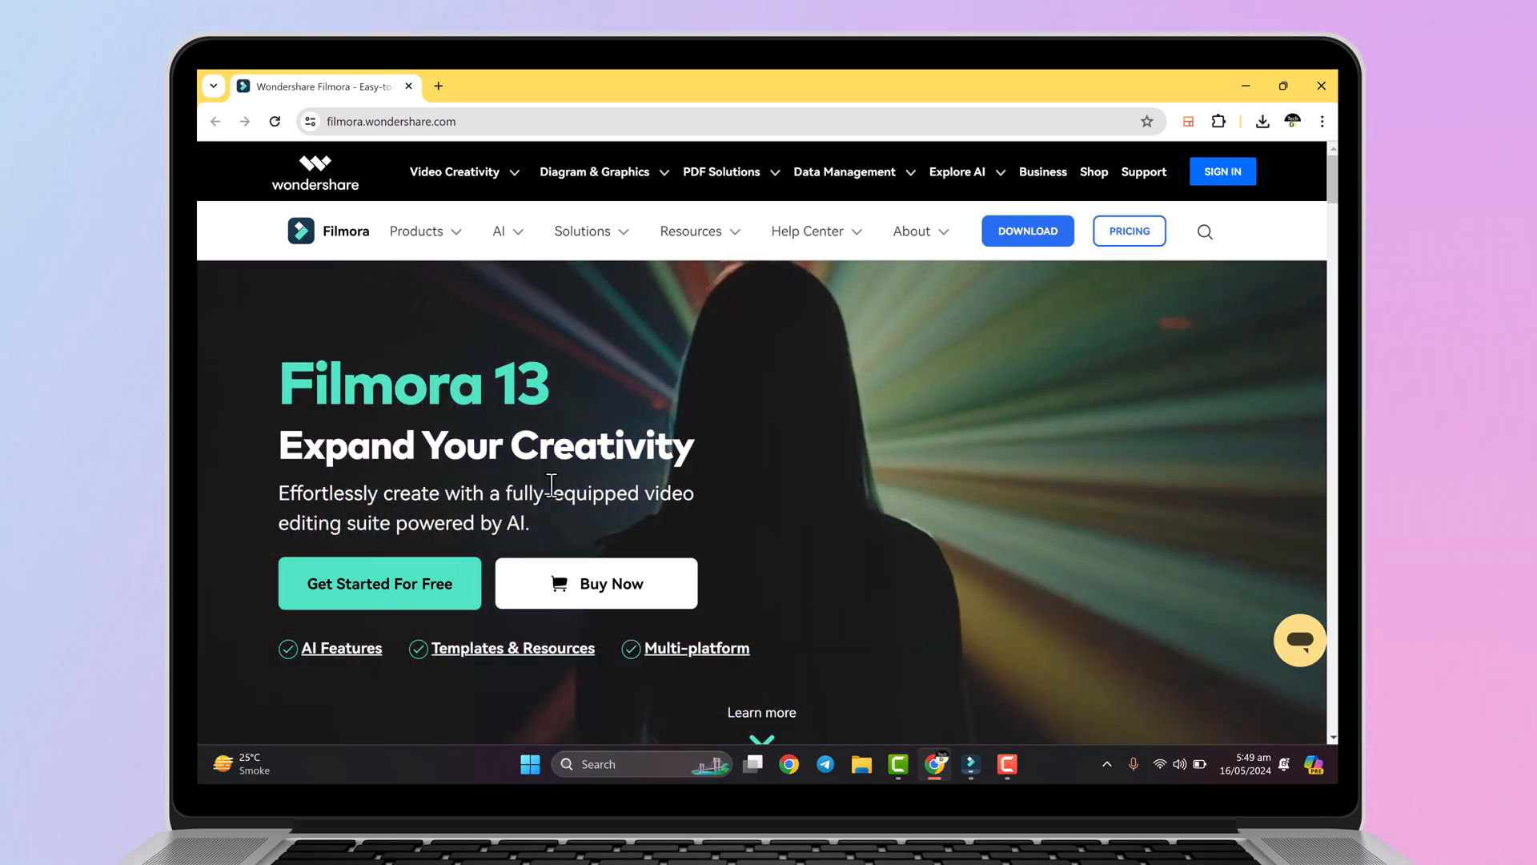
- Launch the AI Music Generator from the Audio library's AI Music section
scroll("down", 3)
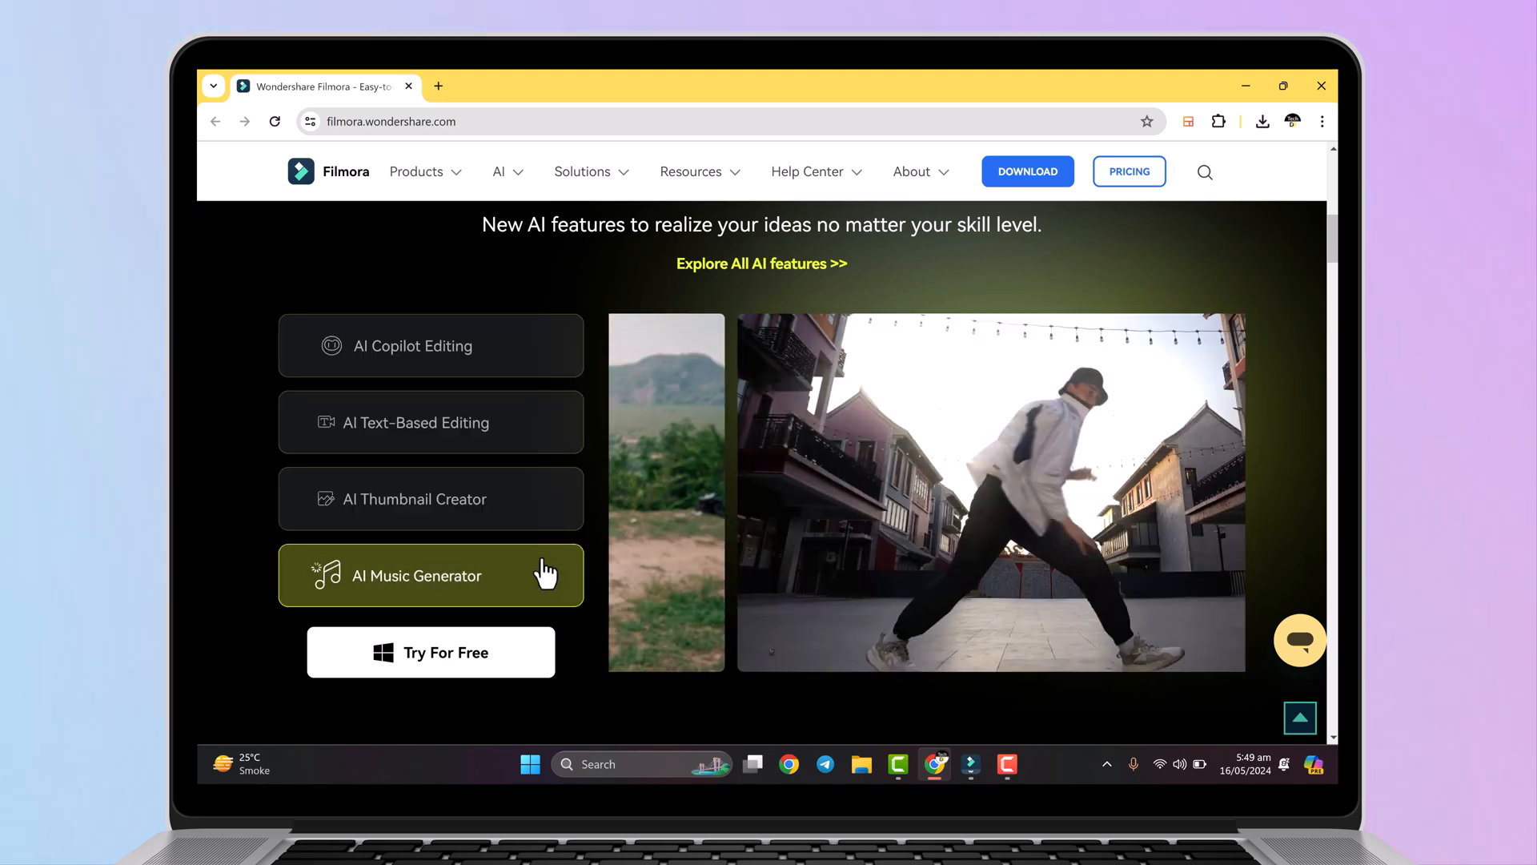
scroll("down", 3)
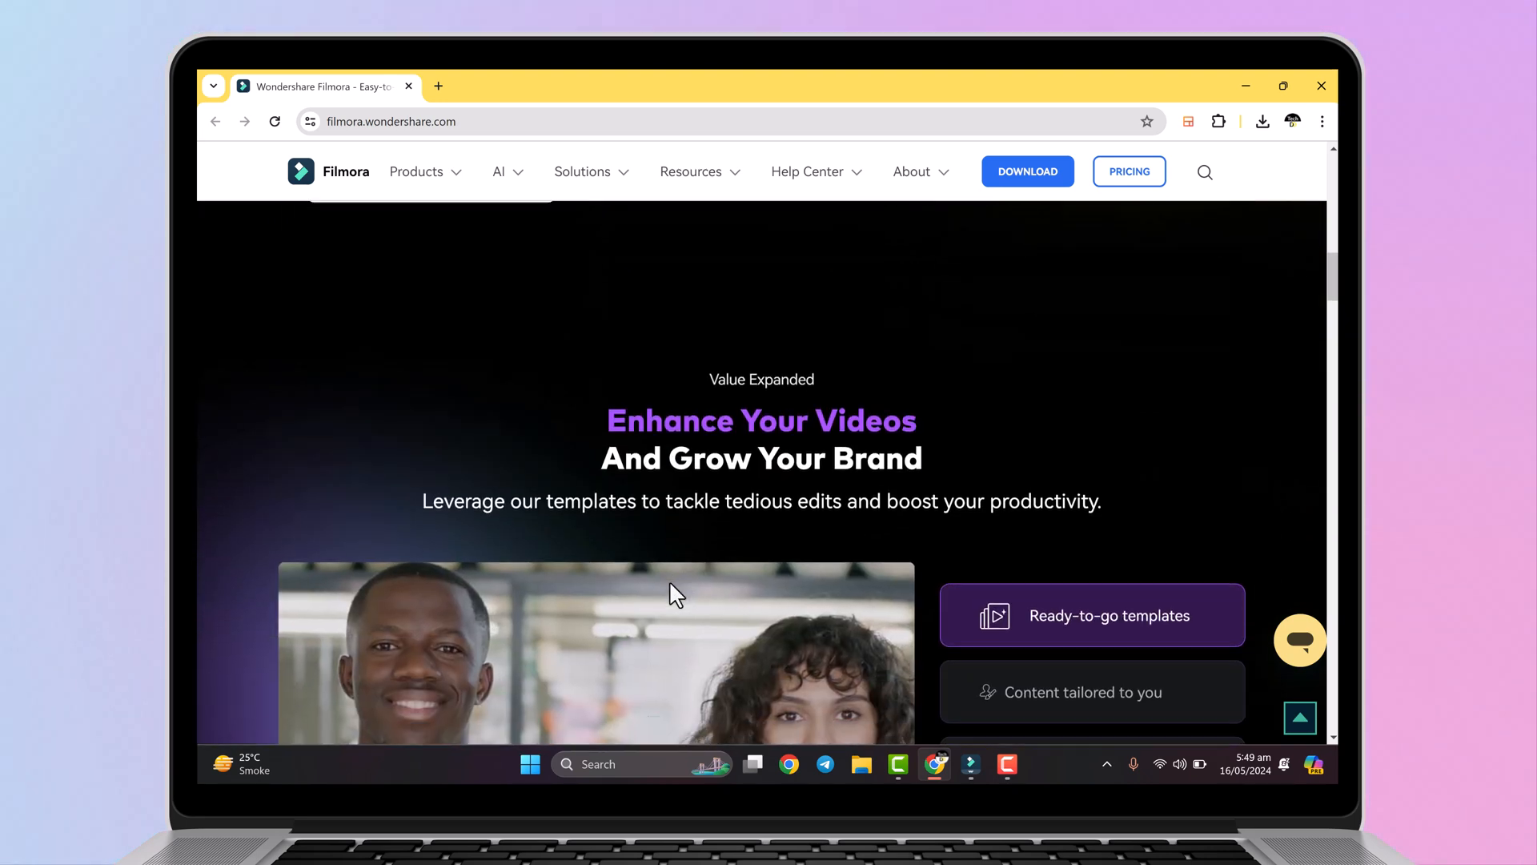
scroll("down", 3)
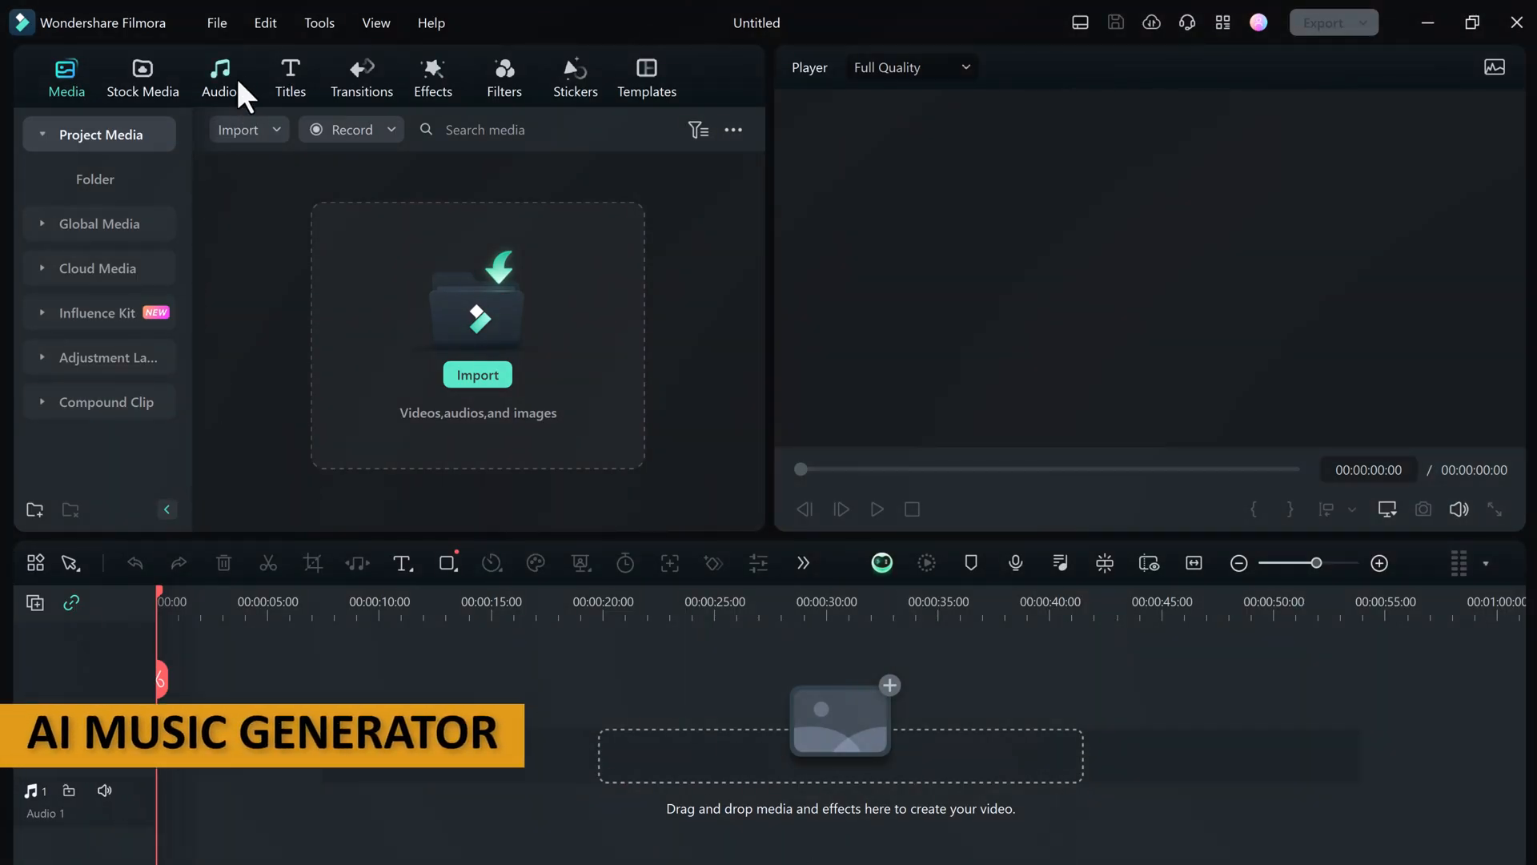
left_click(219, 76)
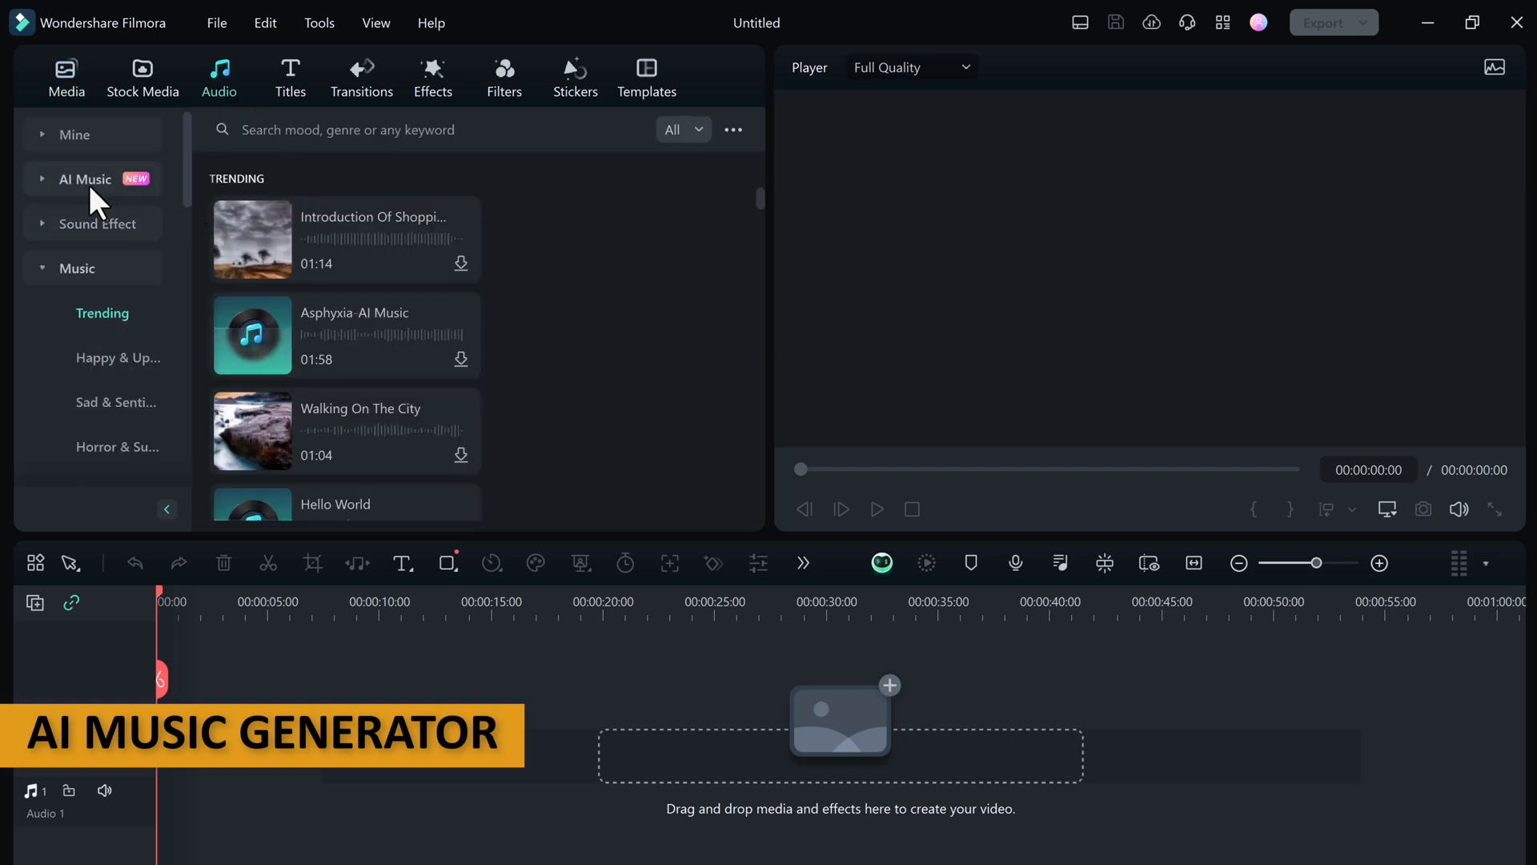
left_click(86, 178)
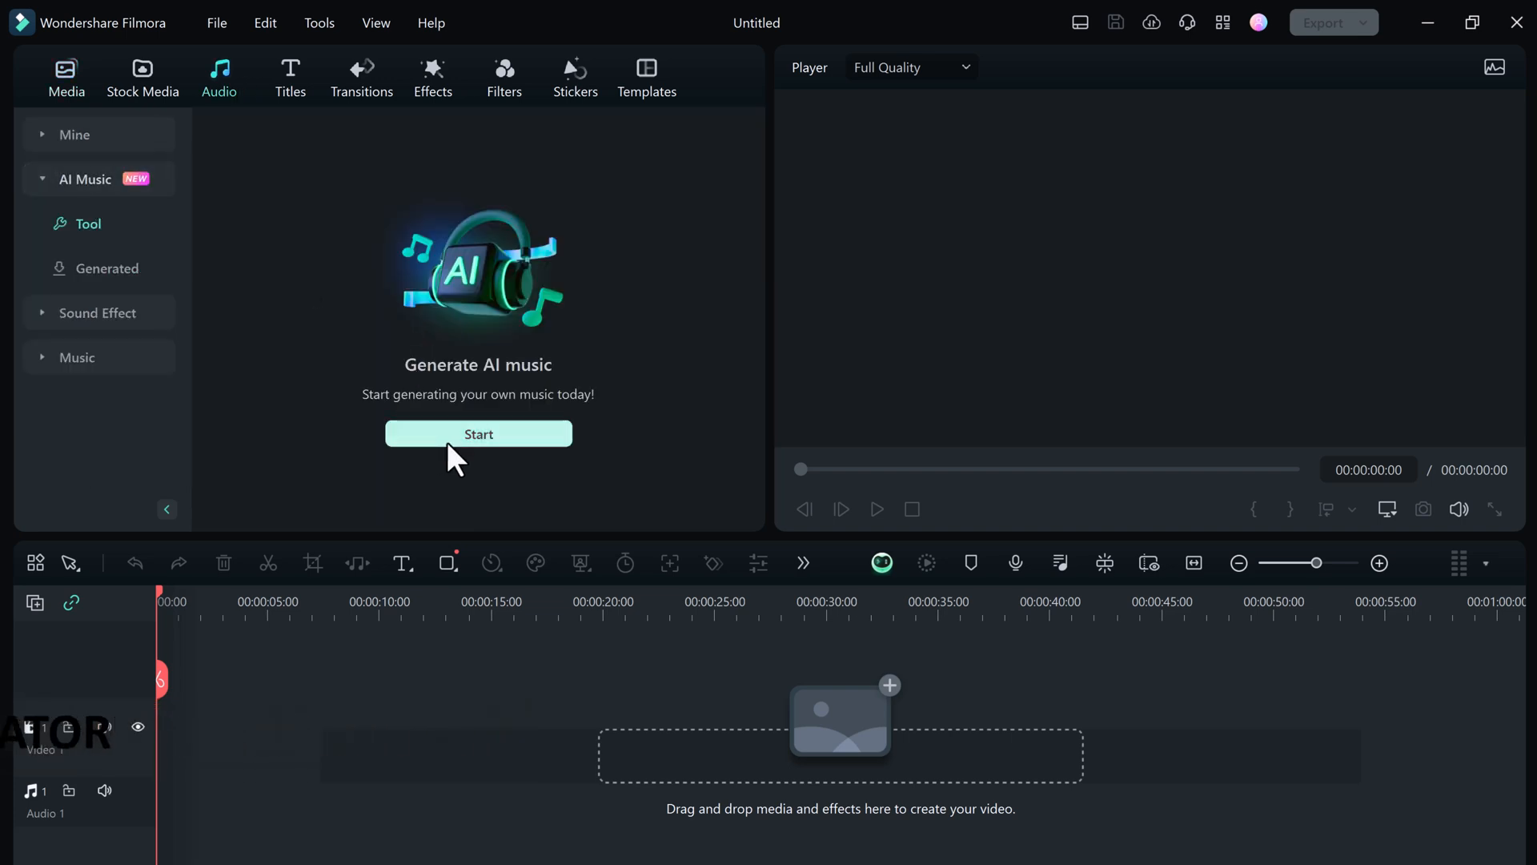
left_click(477, 433)
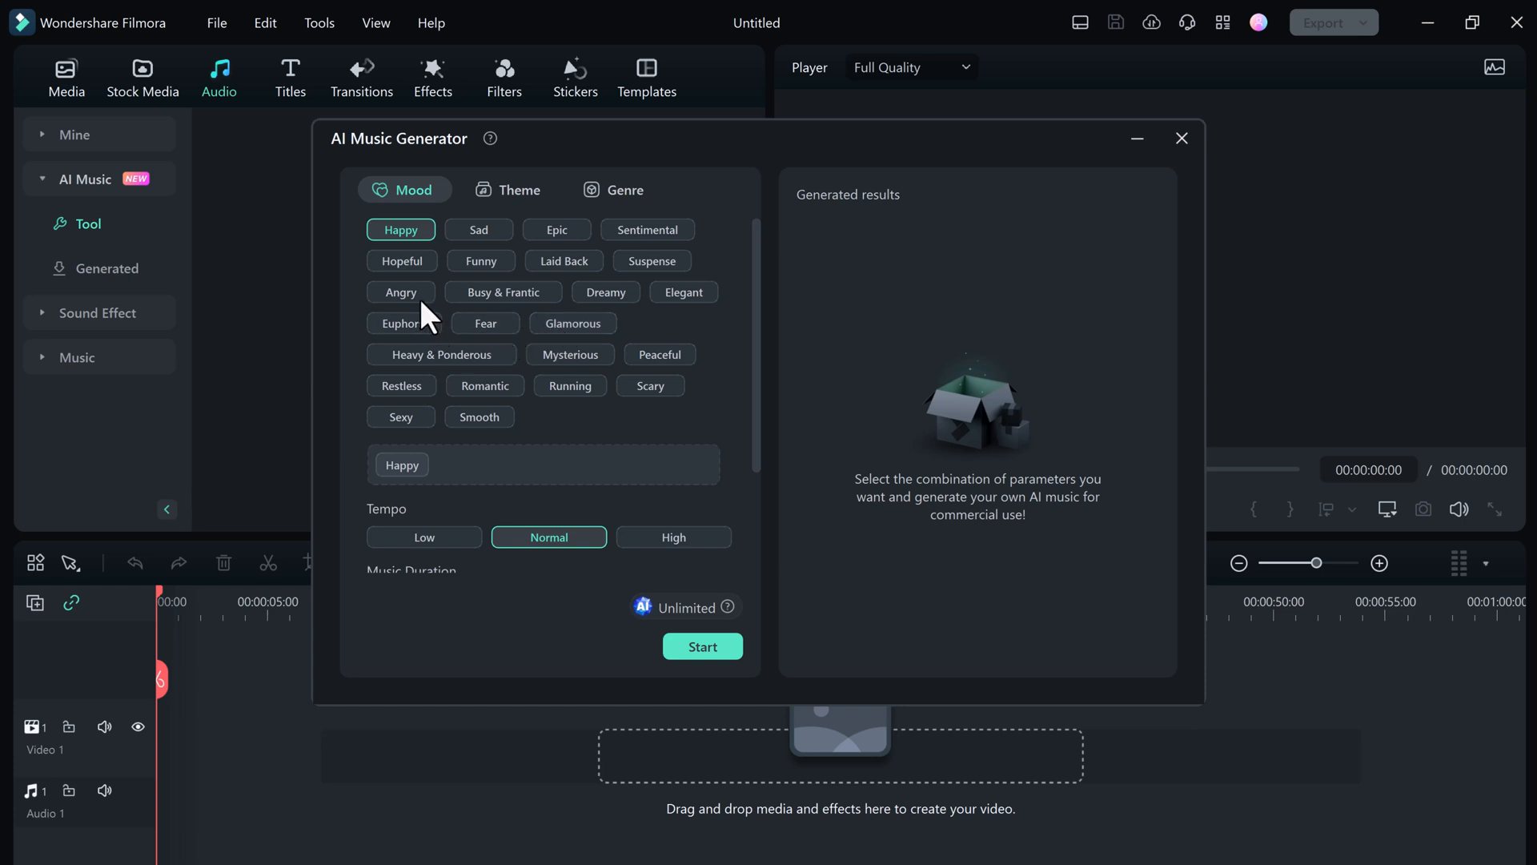
- Generate three Happy, Gaming, Beats tracks with the music duration lengthened to 01:44
left_click(510, 189)
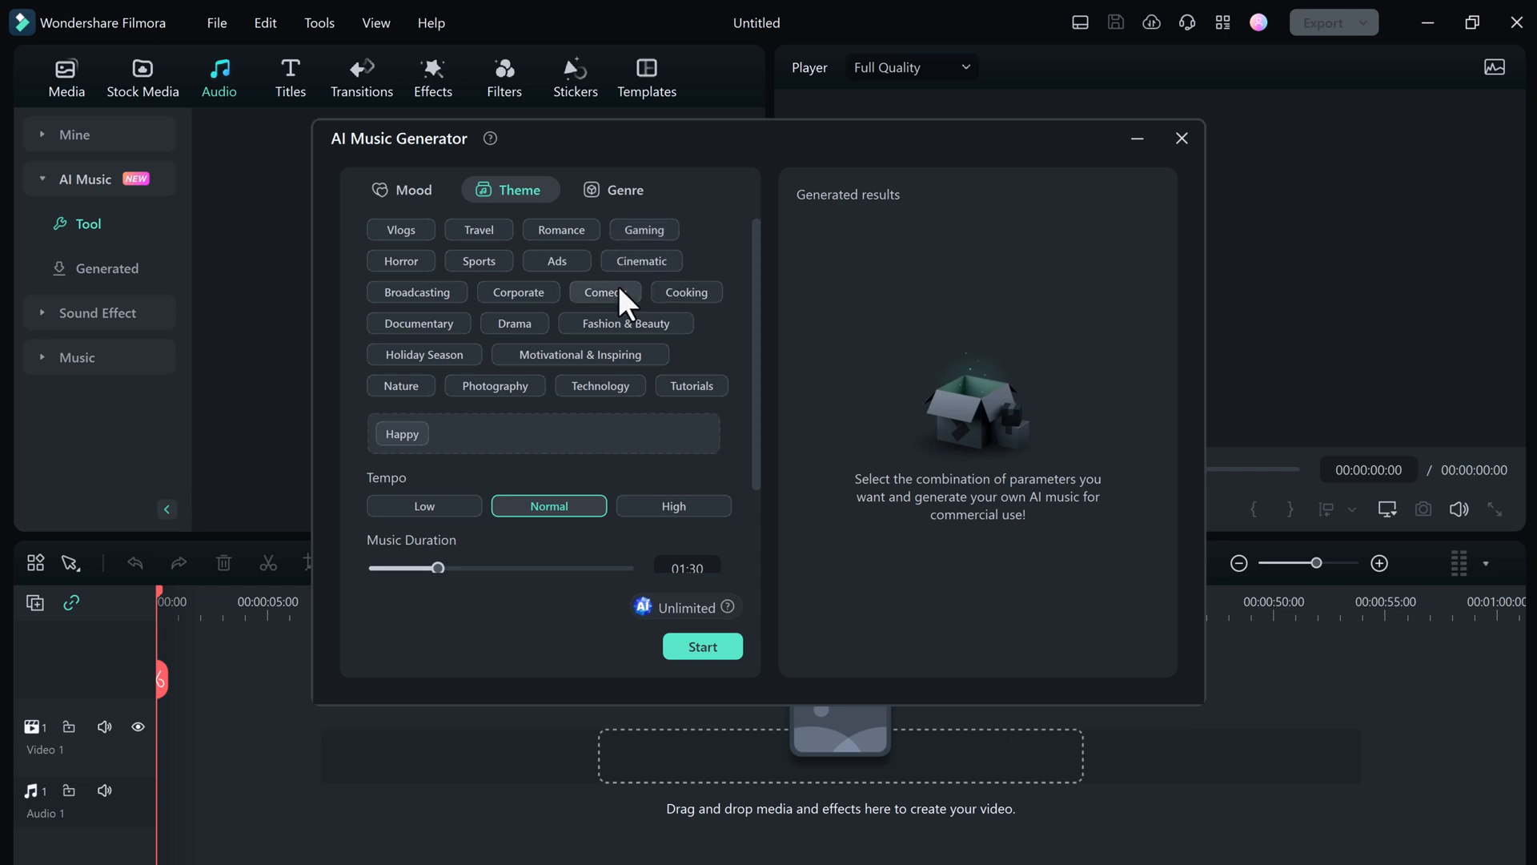
mouse_move(478, 229)
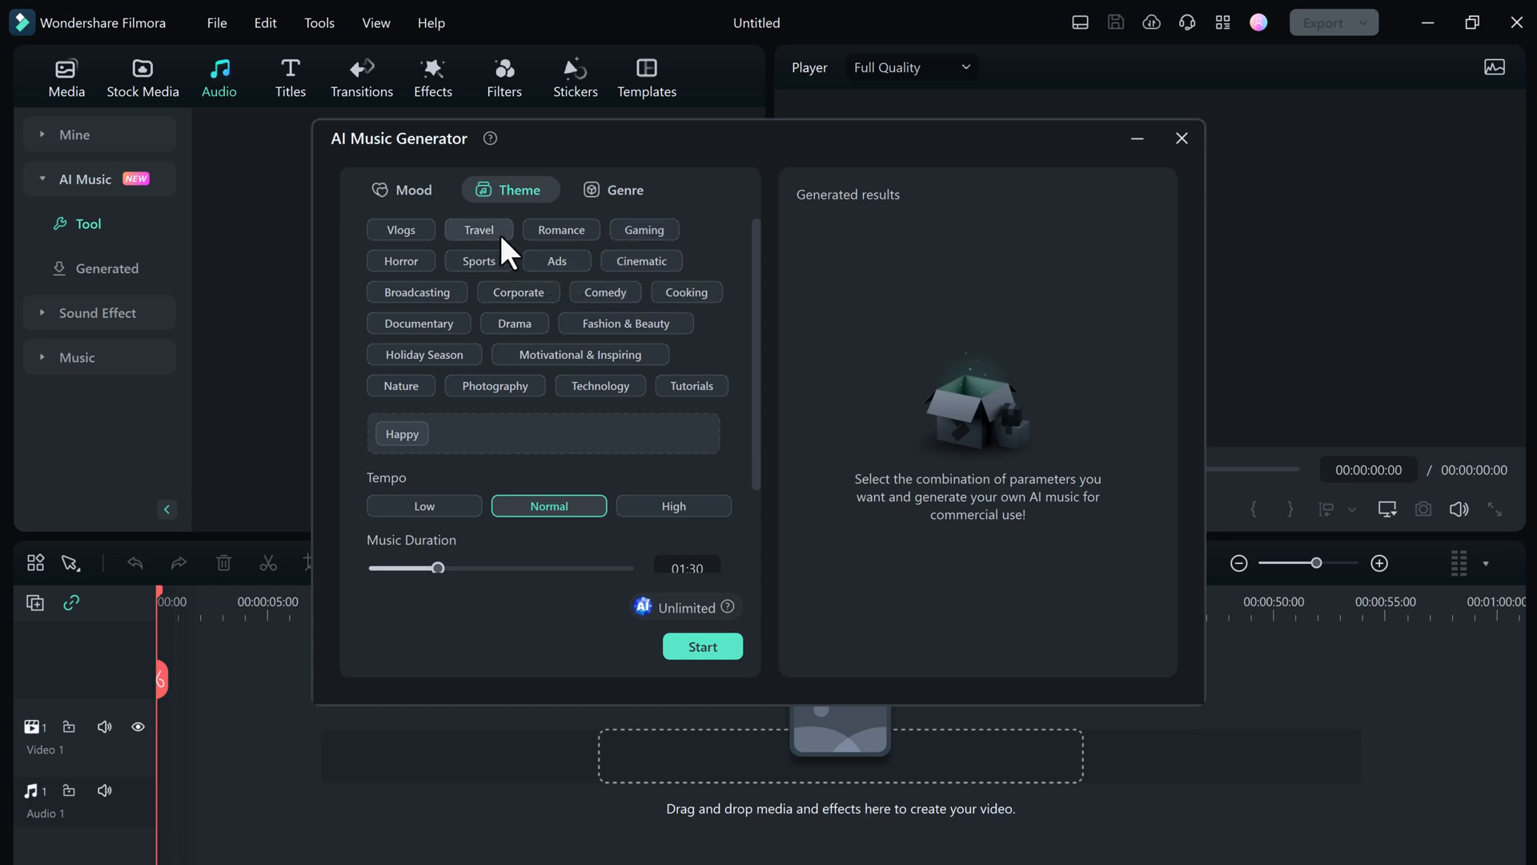
mouse_move(644, 229)
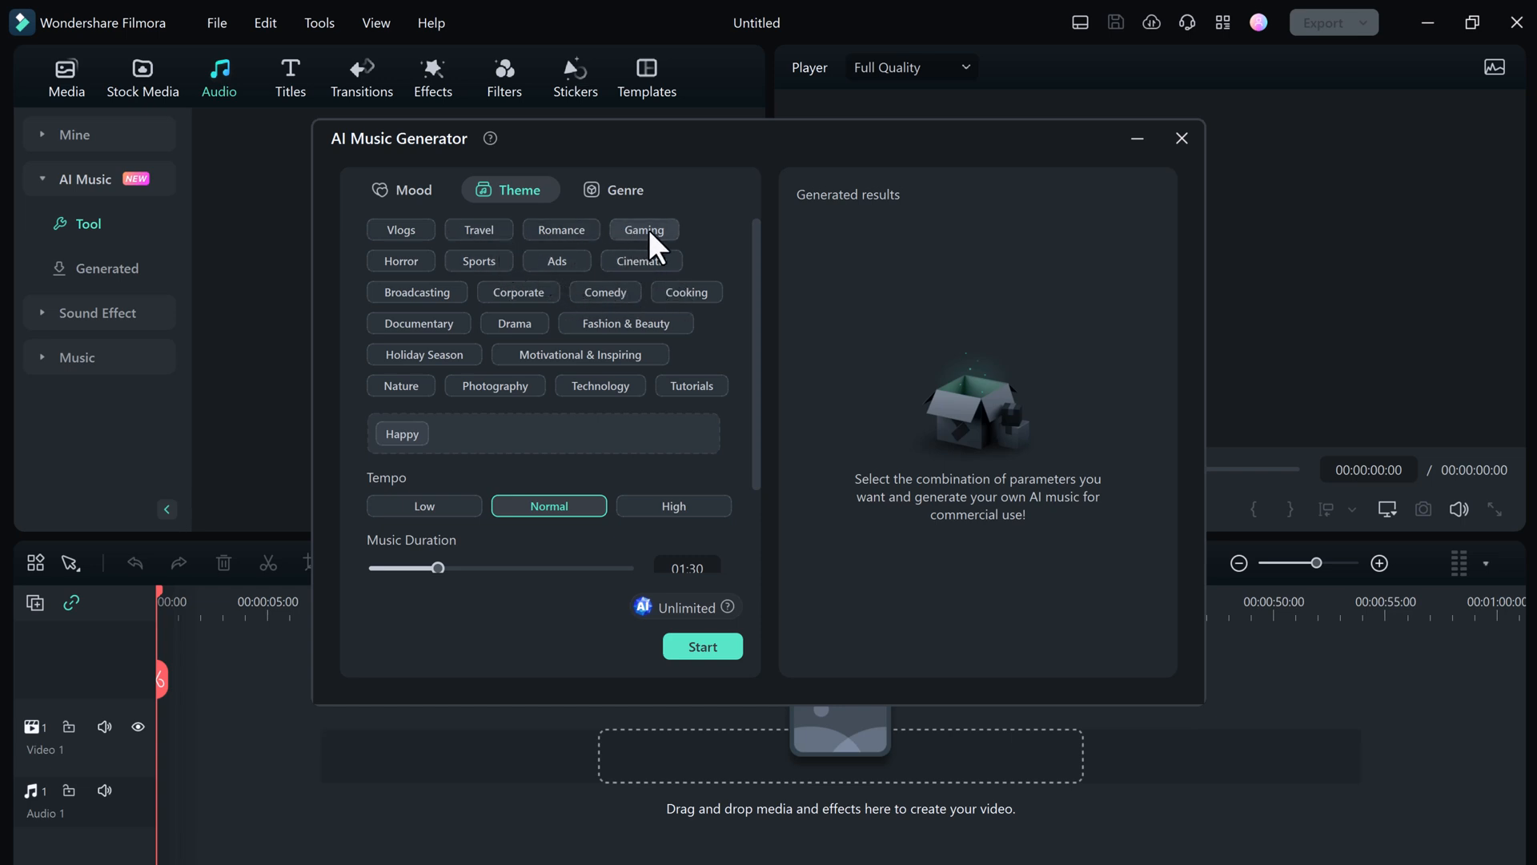
left_click(623, 189)
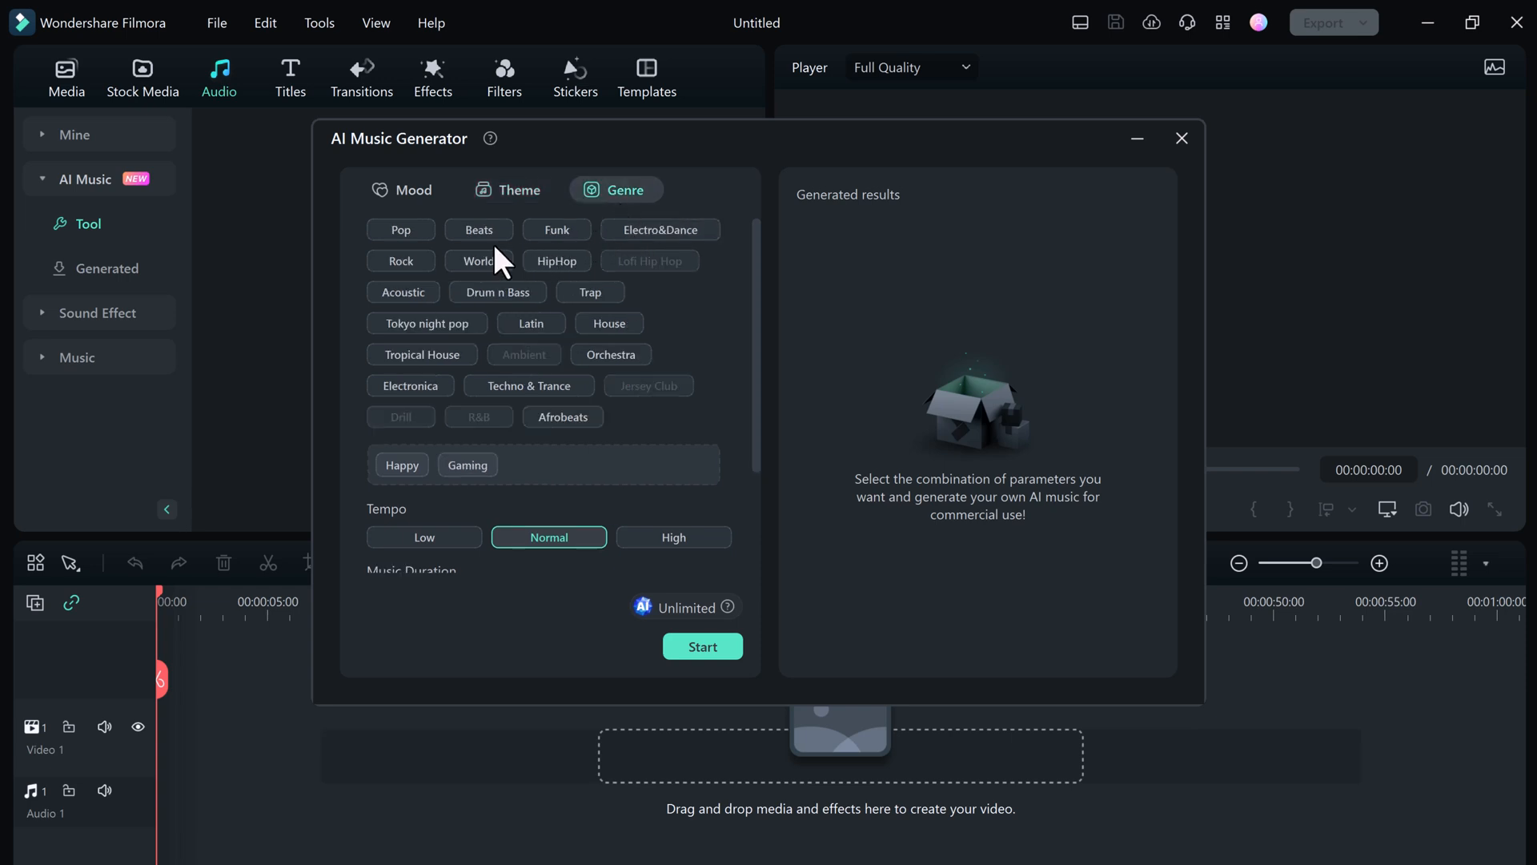
left_click(478, 229)
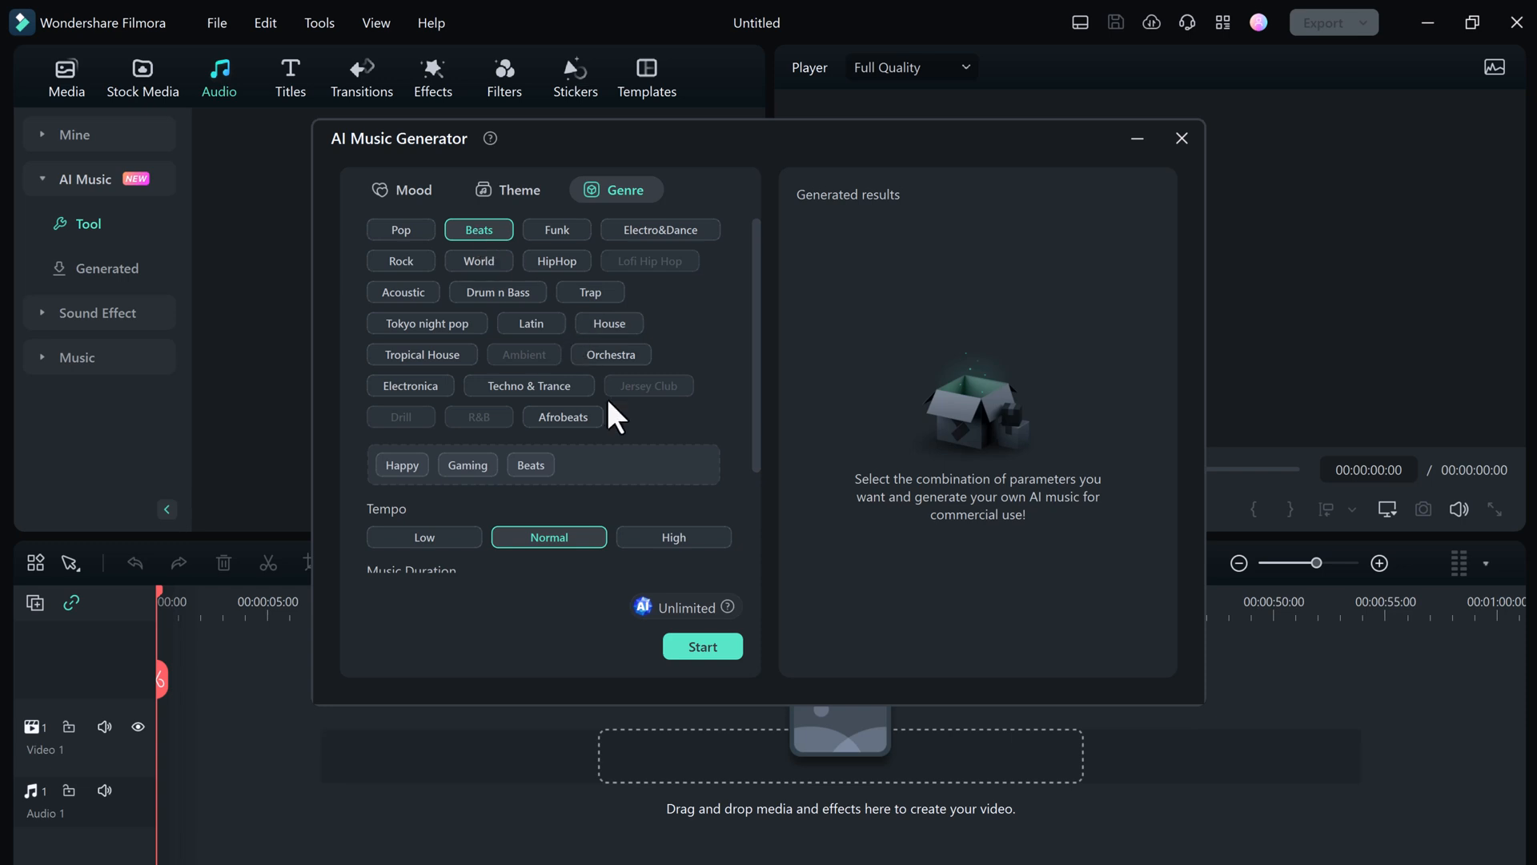
scroll("down", 3)
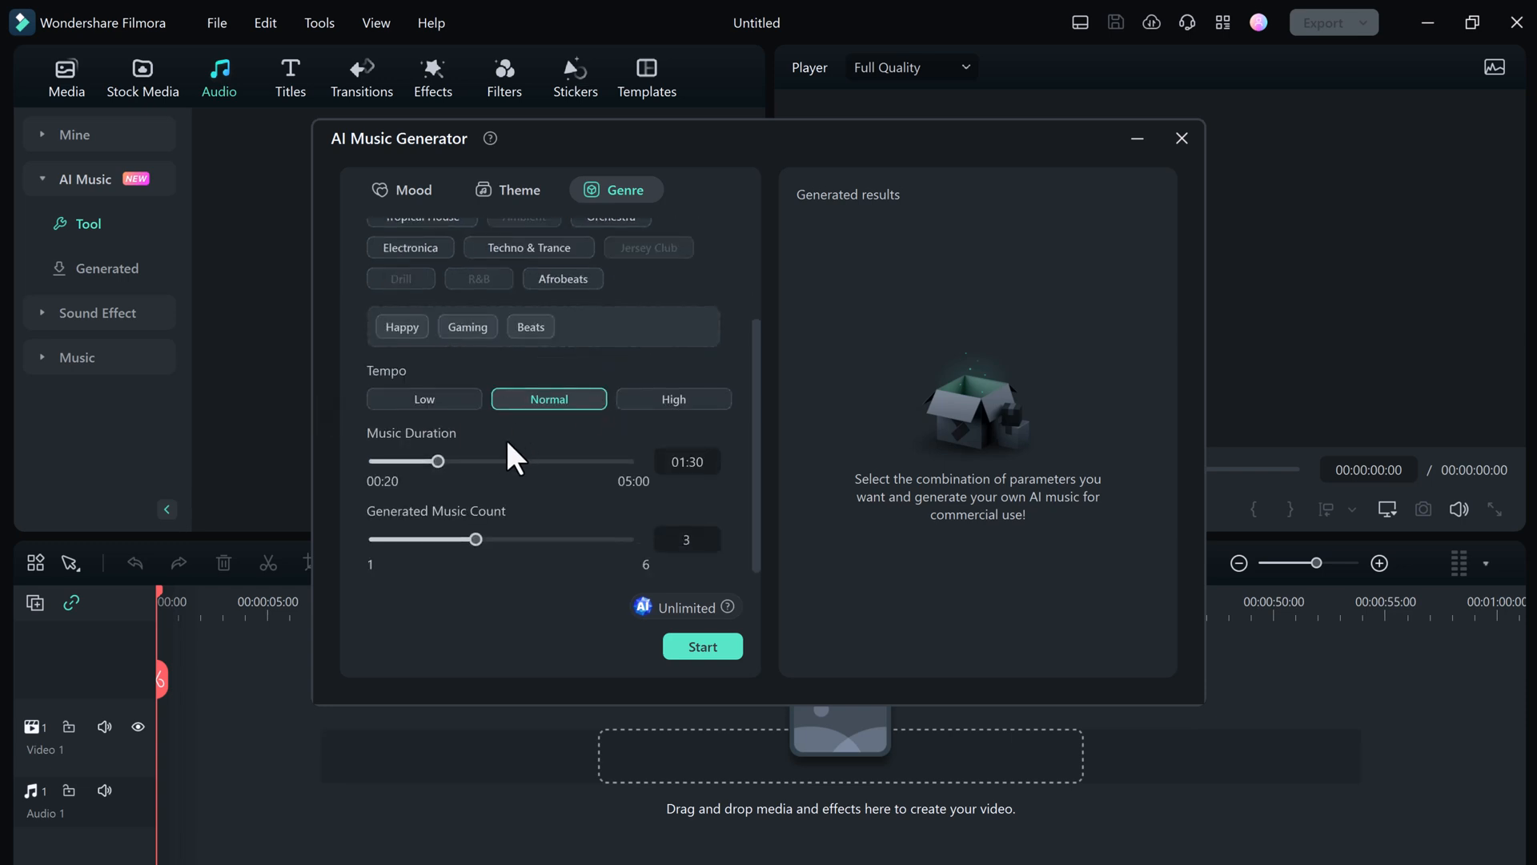
left_click_drag(436, 461, 451, 461)
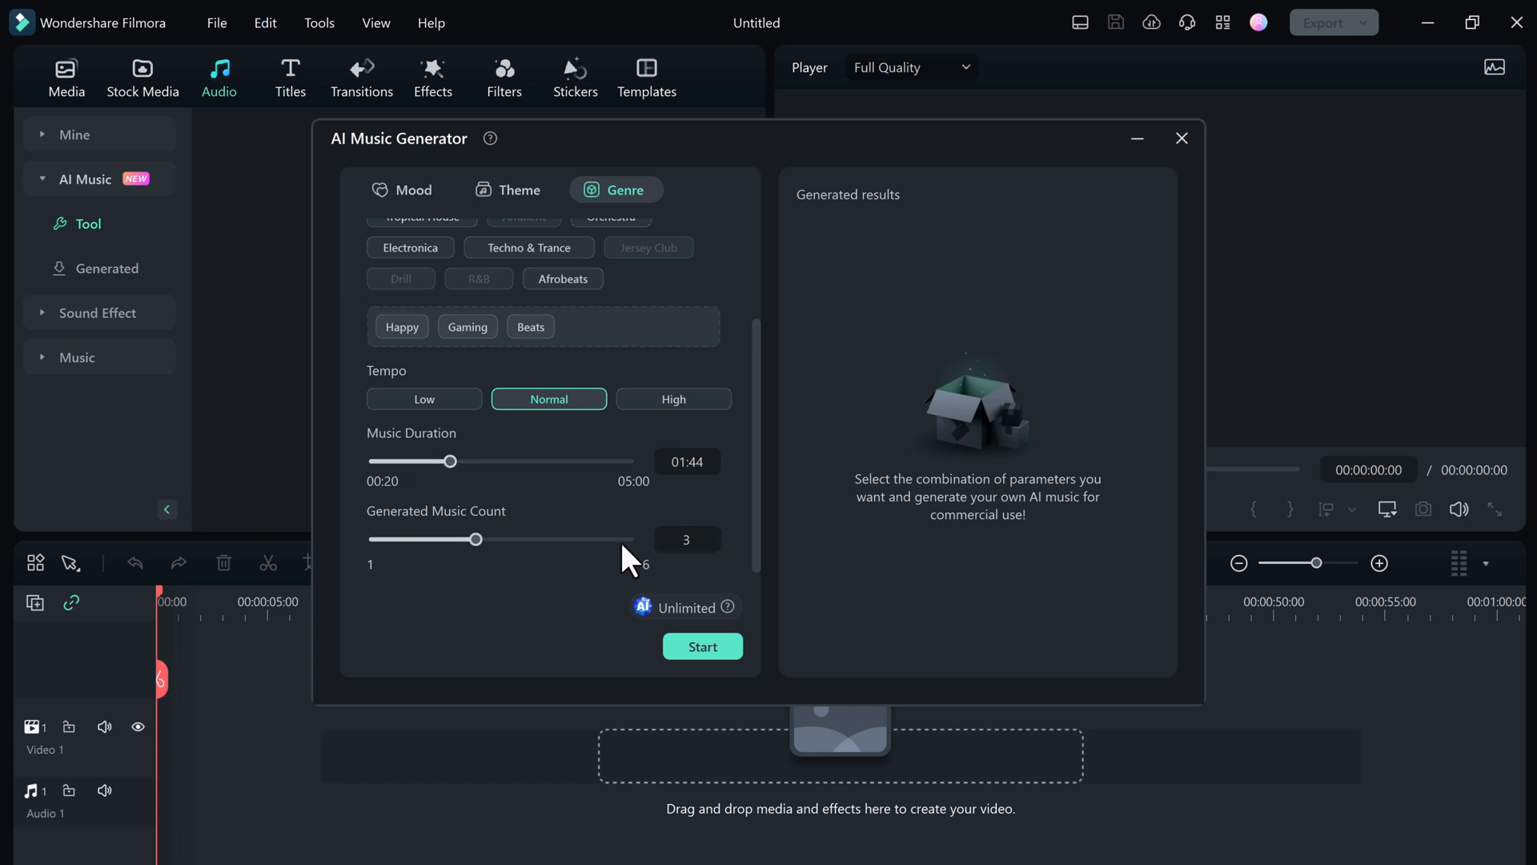
left_click(701, 645)
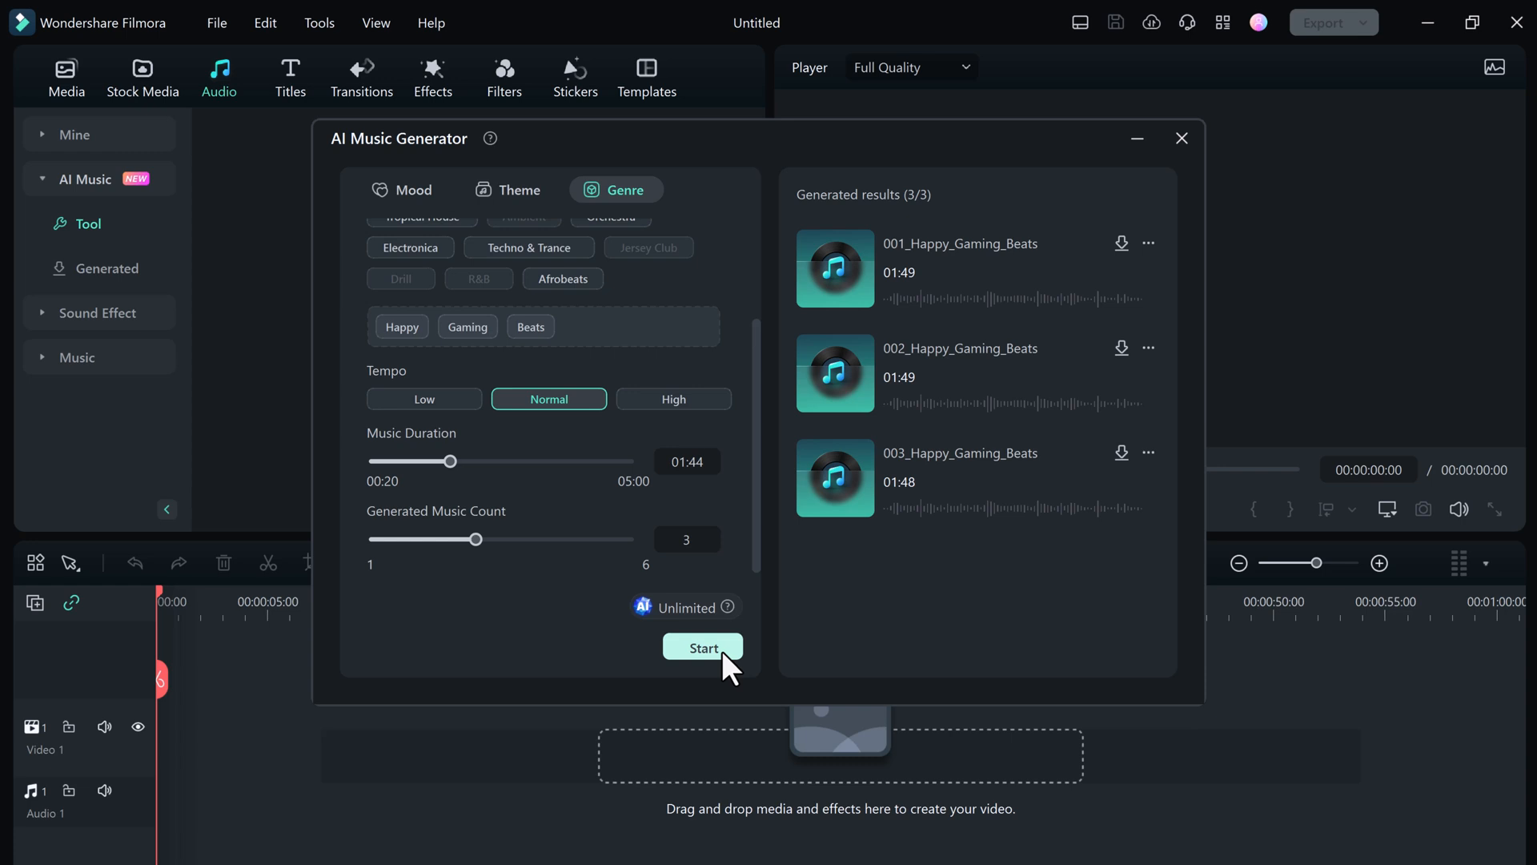
- Preview, download and add the first Happy_Gaming_Beats track to the timeline, then close the generator
left_click(834, 267)
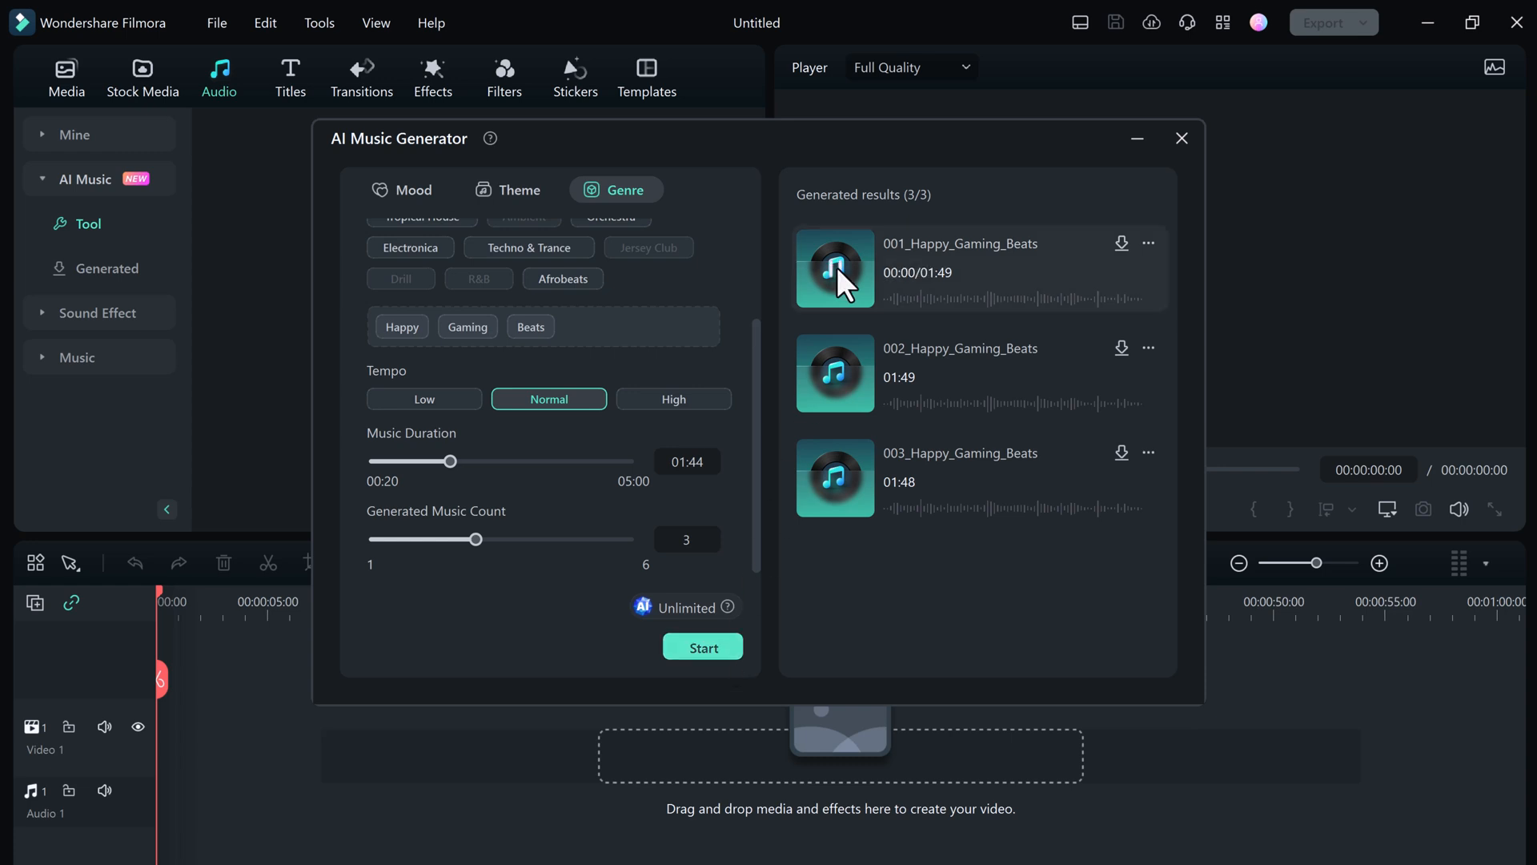
left_click(835, 269)
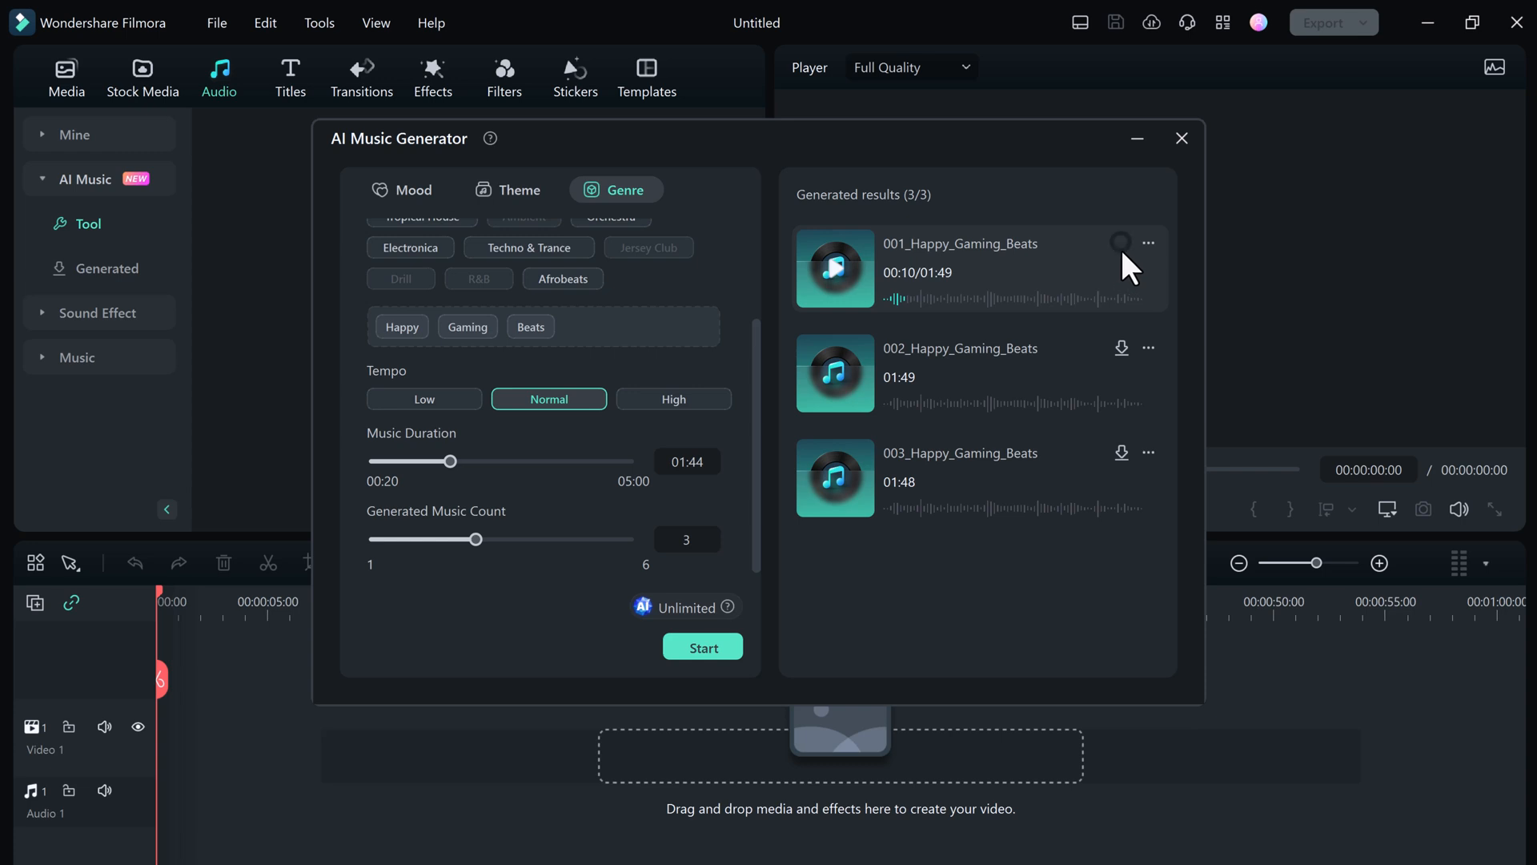
left_click(1121, 244)
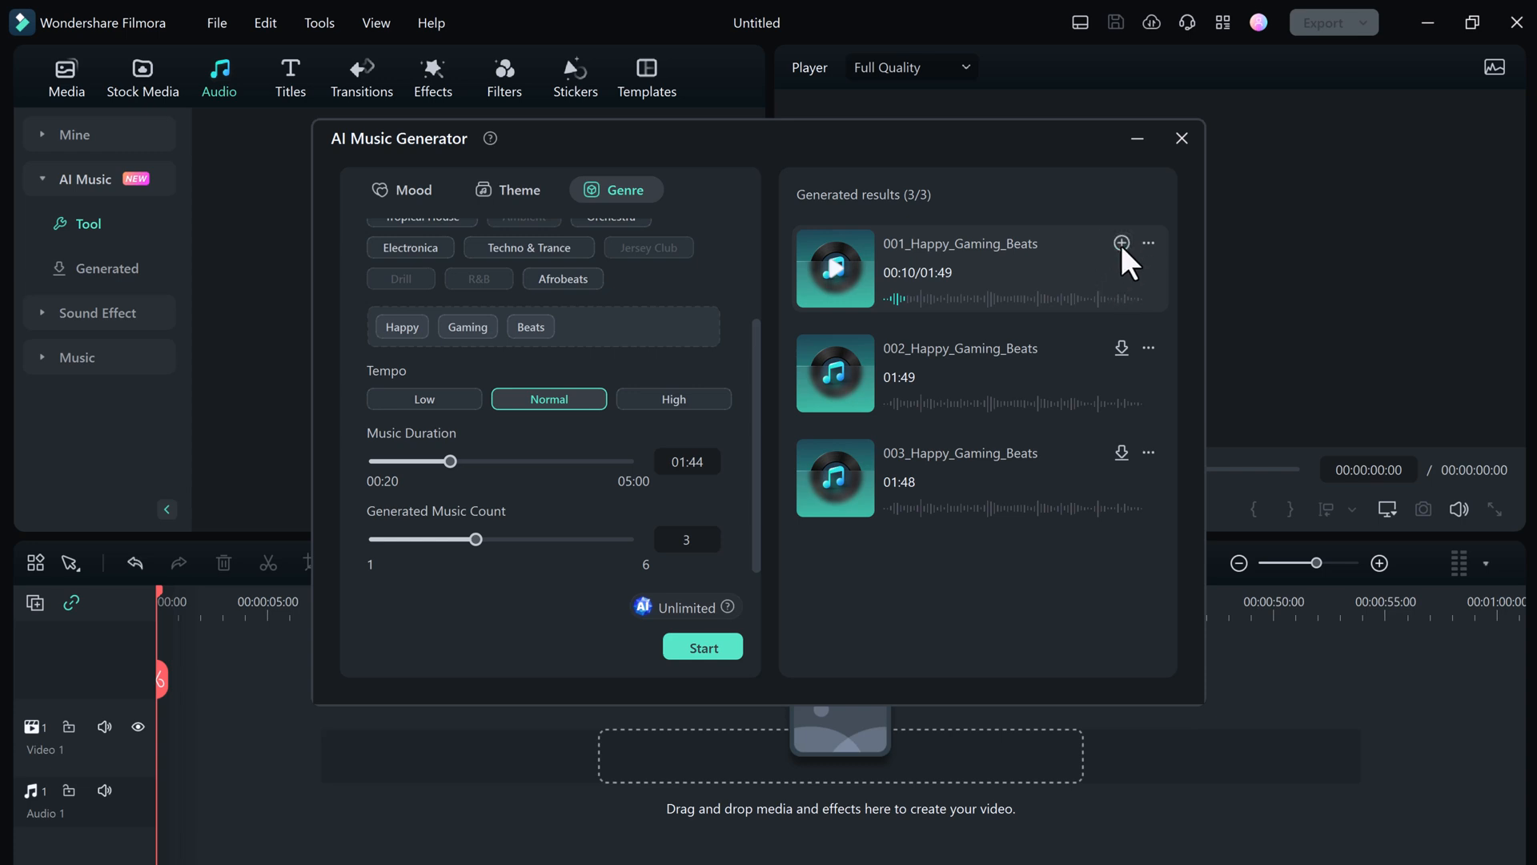
left_click(1121, 242)
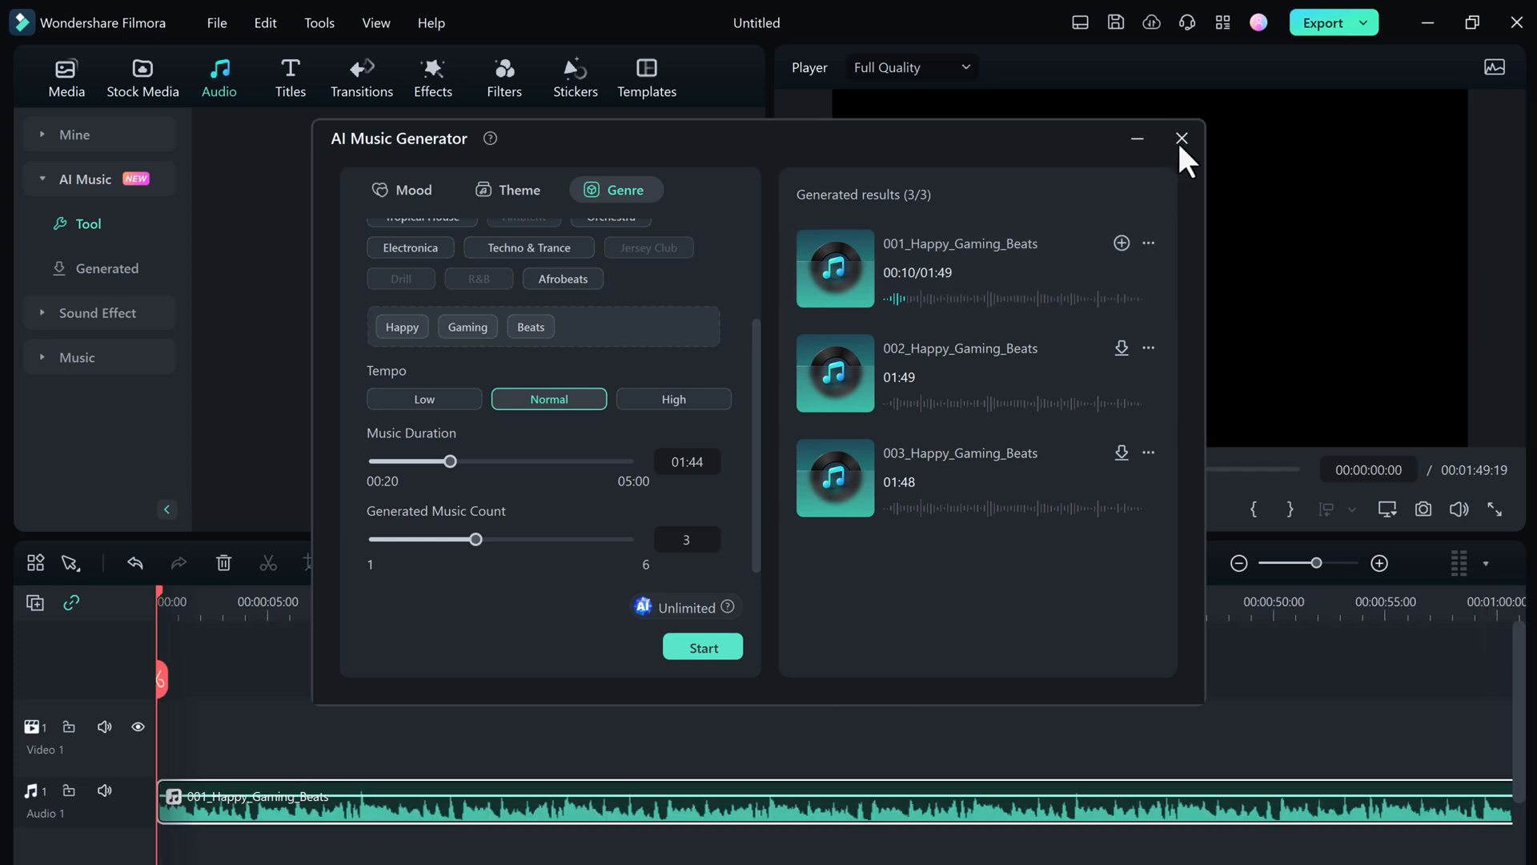
left_click(1182, 138)
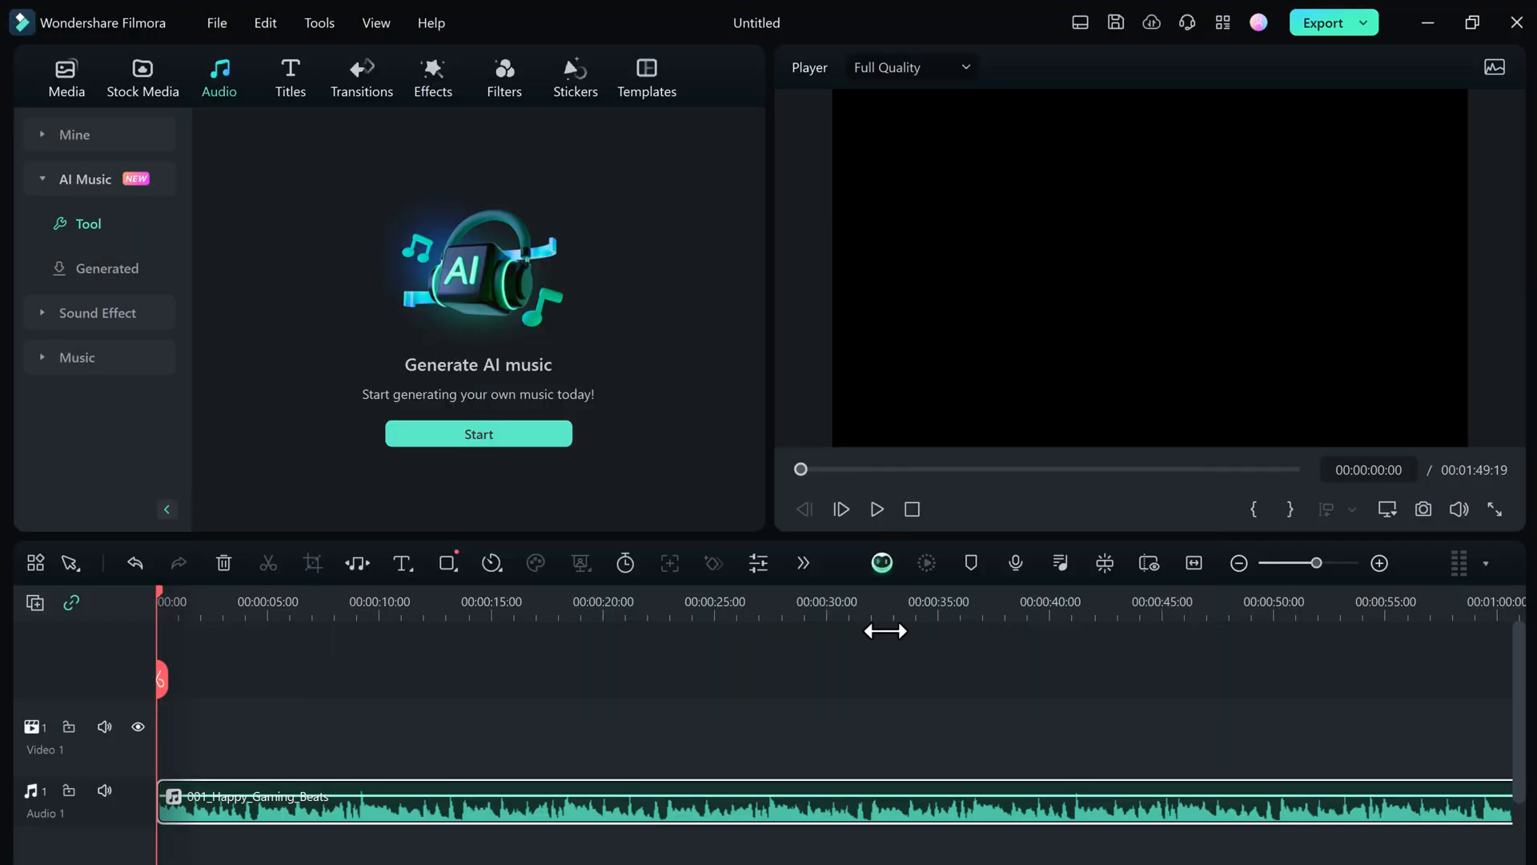
mouse_move(775, 780)
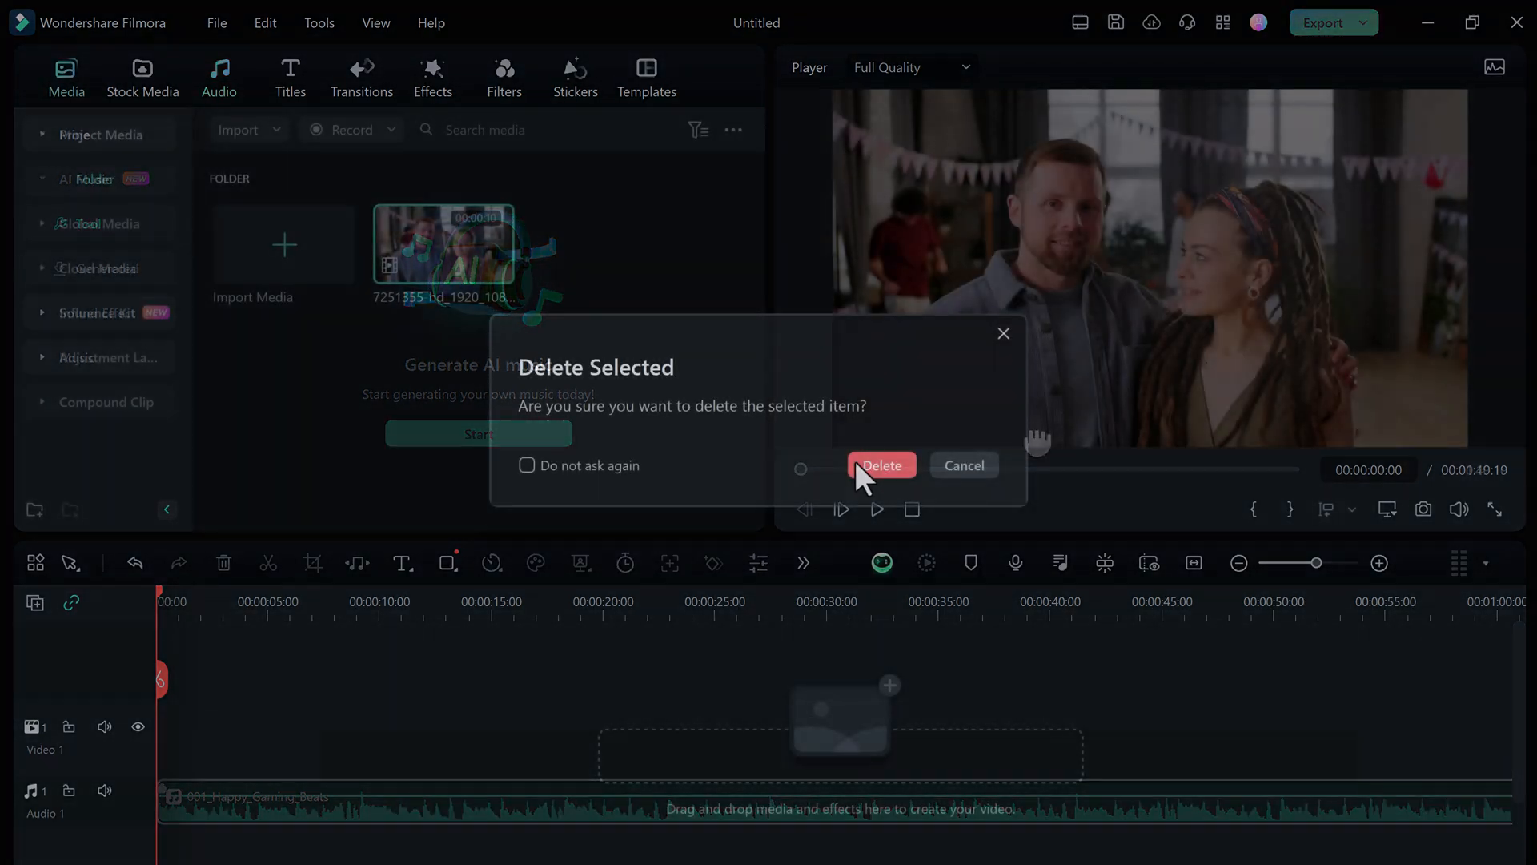
- Confirm deleting the music, then select and briefly play the smiling-man video clip
left_click(879, 465)
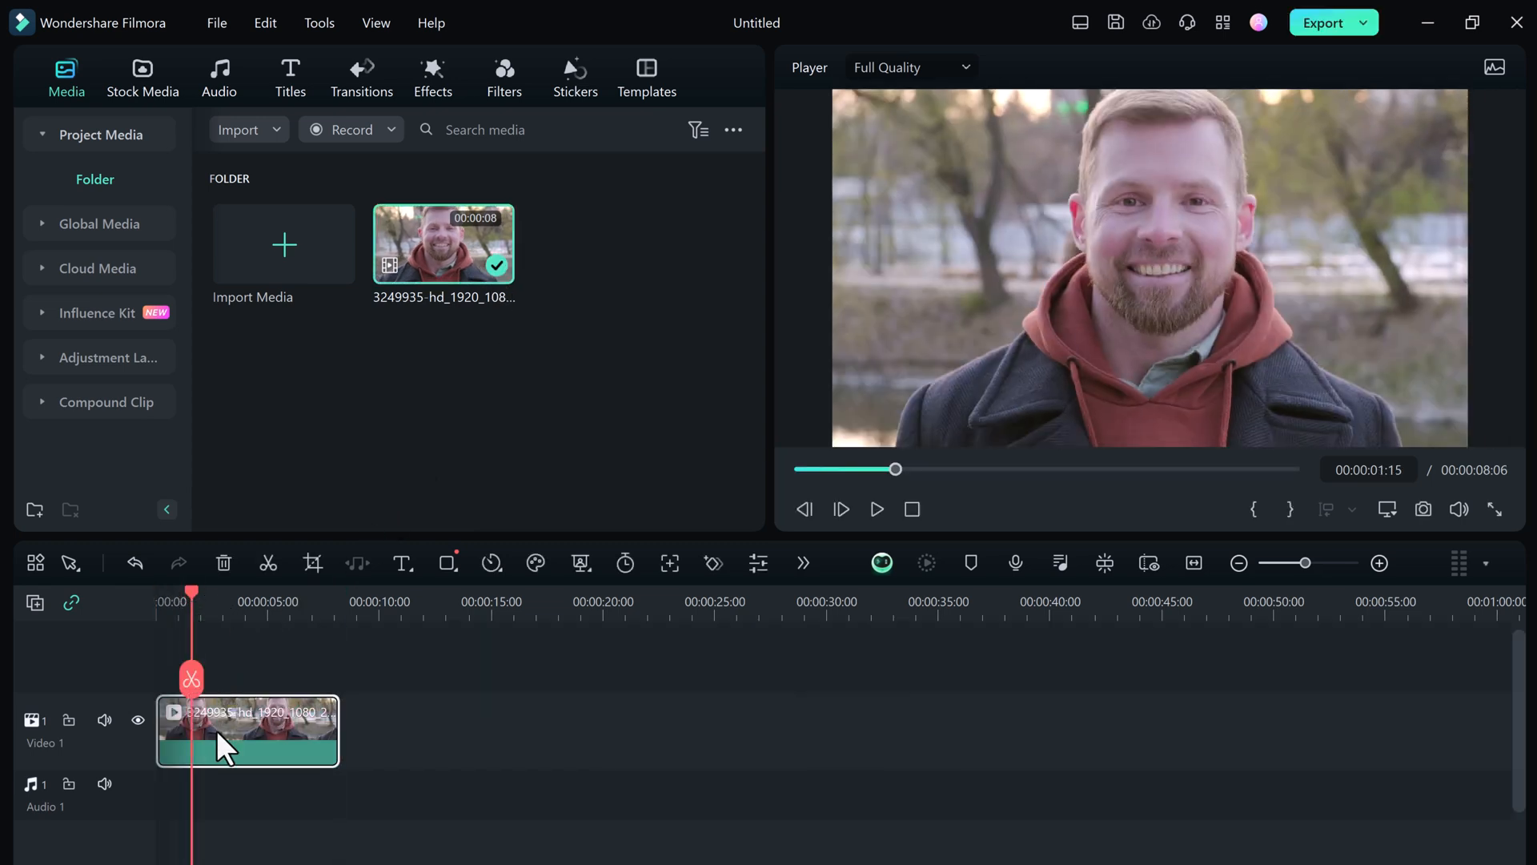
left_click(875, 509)
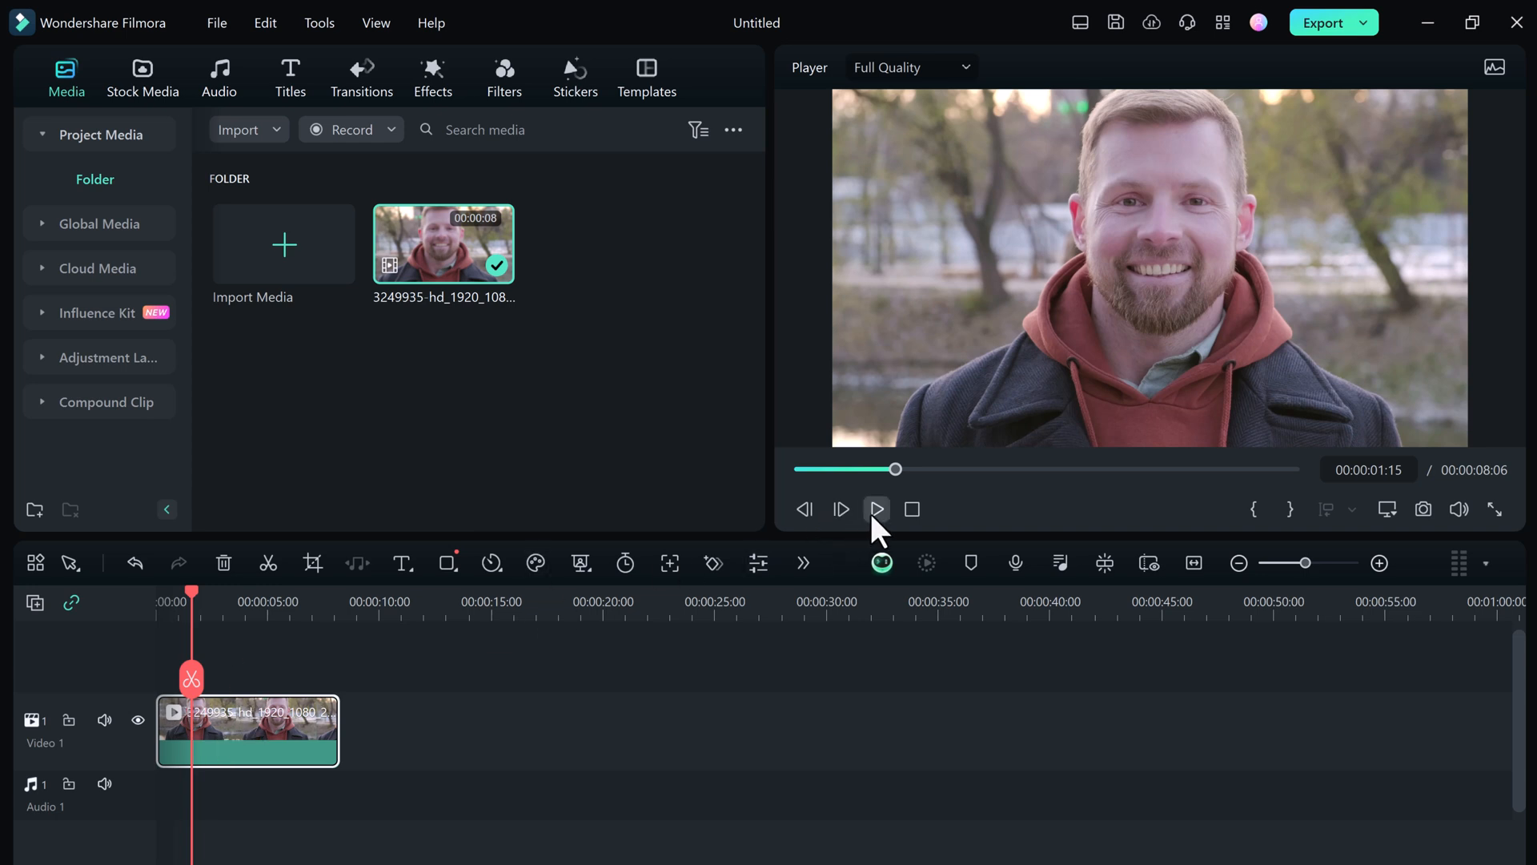
left_click(875, 509)
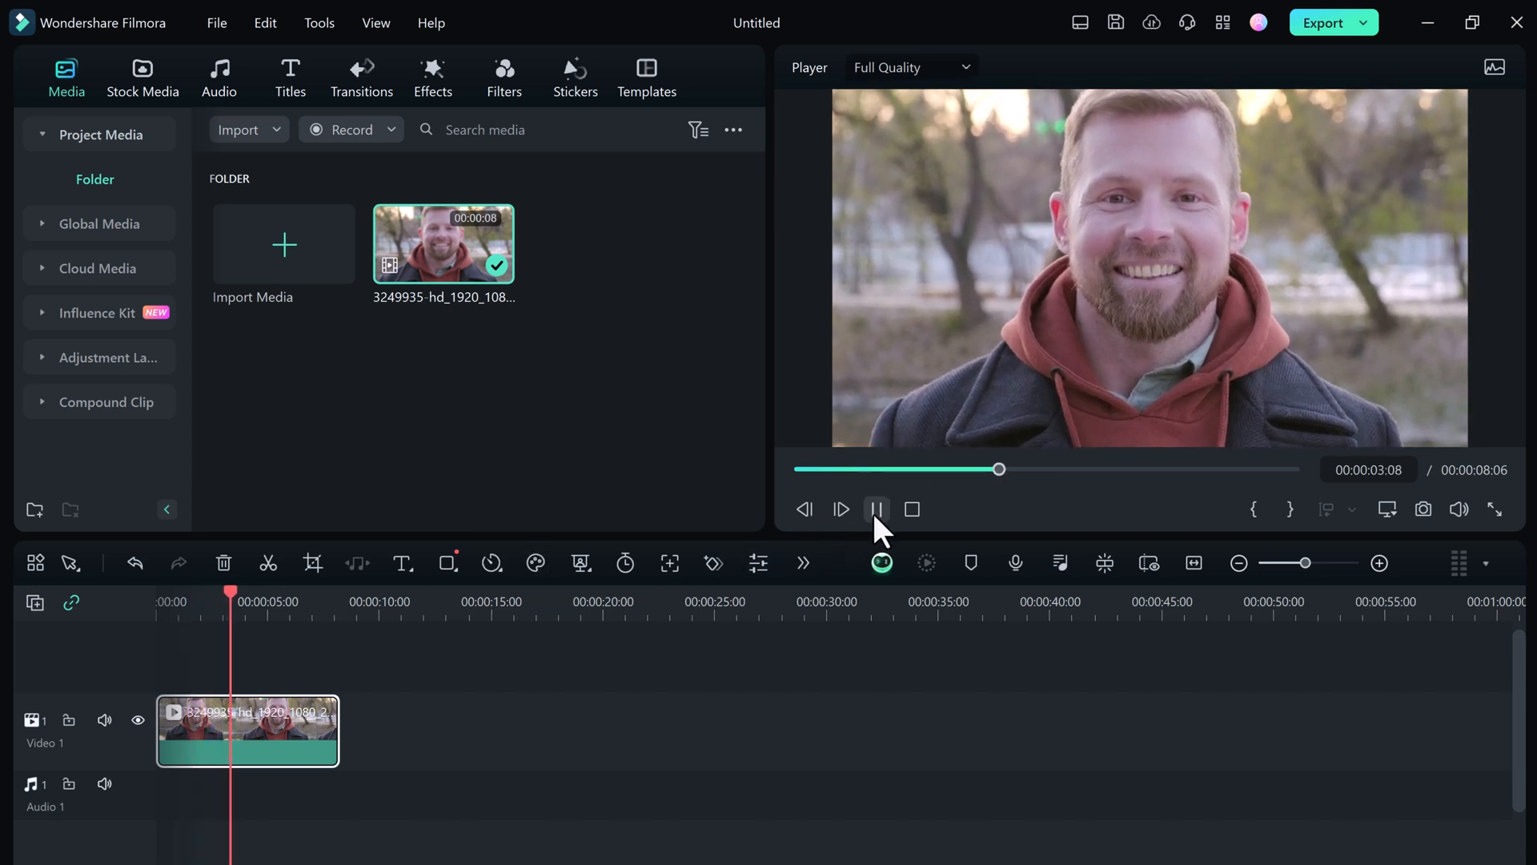
left_click(876, 509)
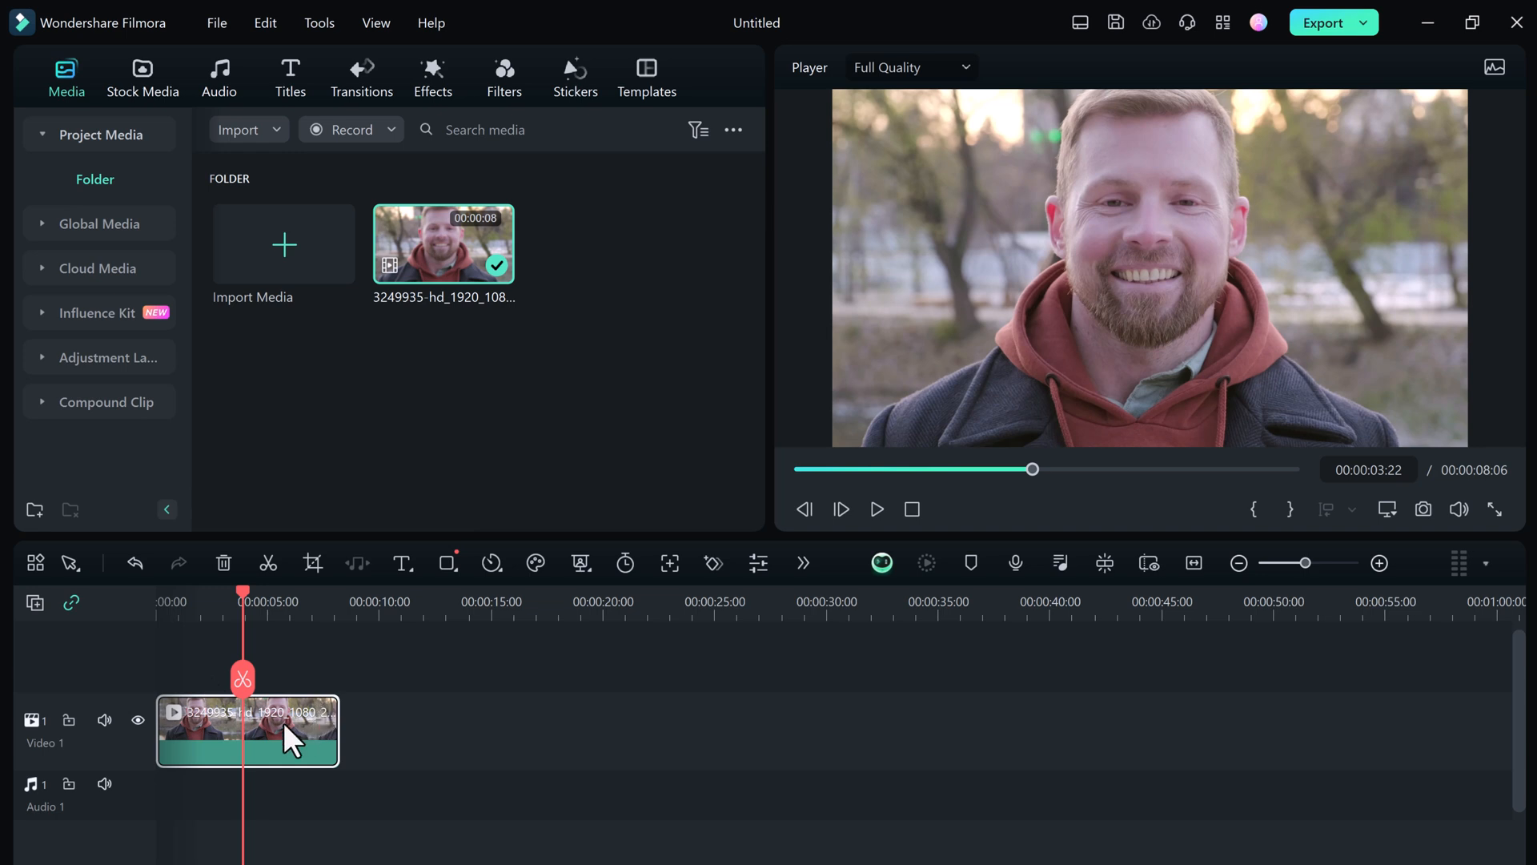
- Enable AI Portrait on the clip and settle its edge thickness around -2 after trying -1 and -5
double_click(247, 730)
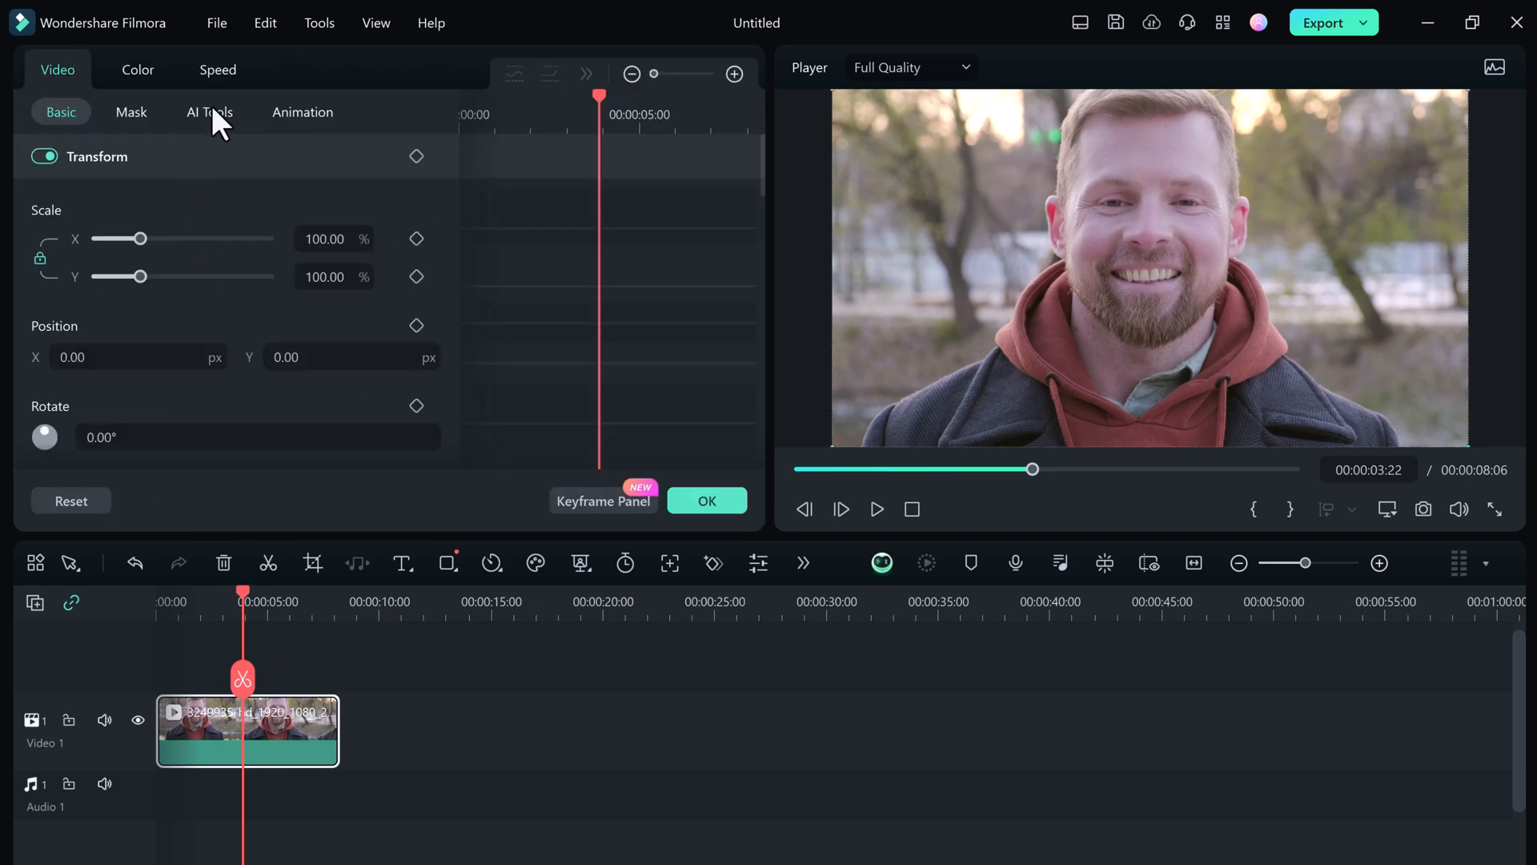
left_click(208, 112)
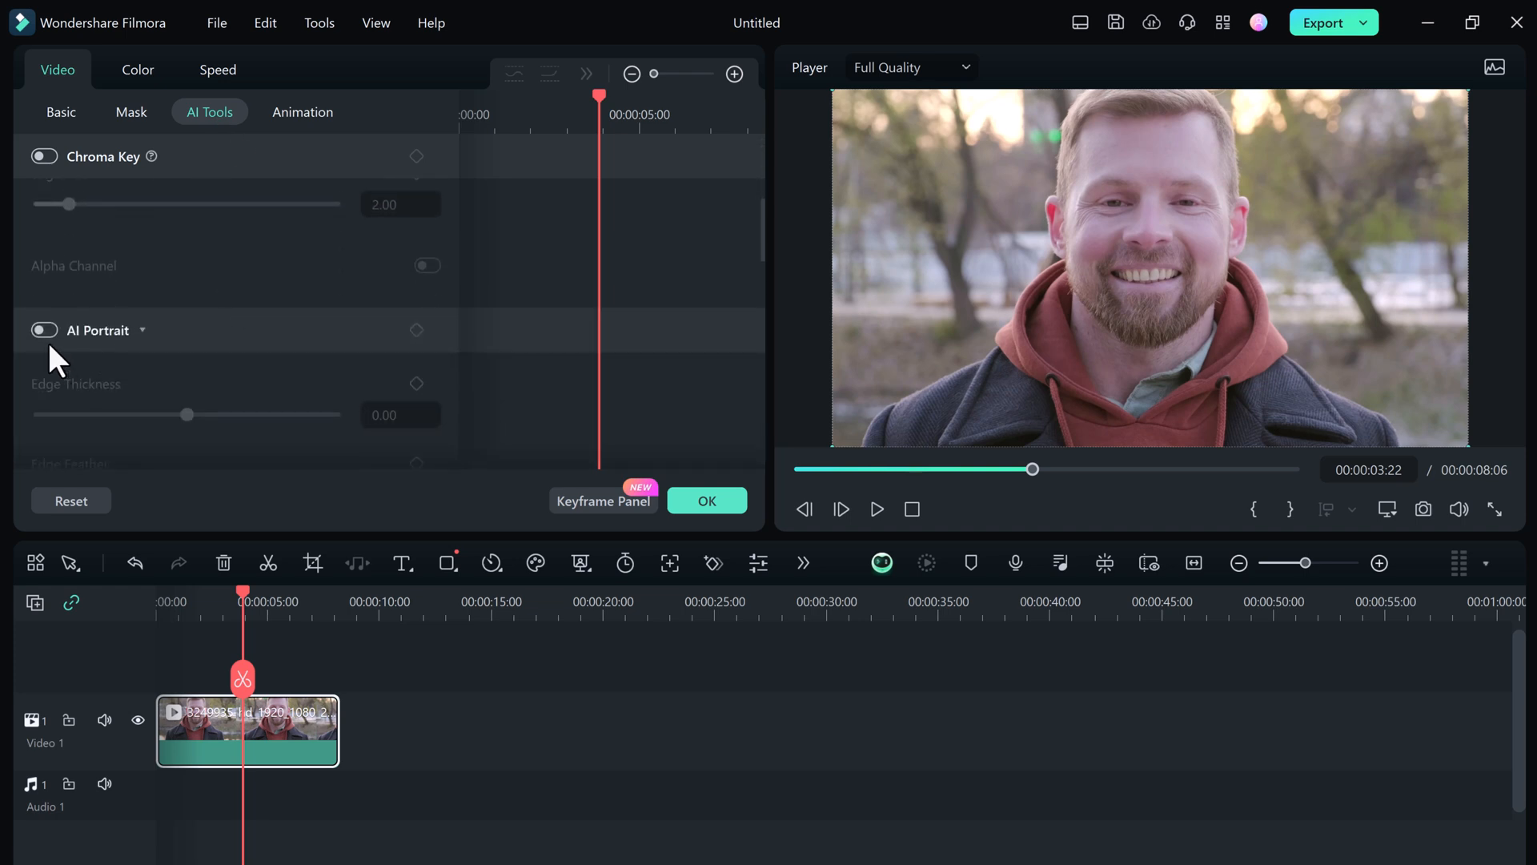
left_click(45, 329)
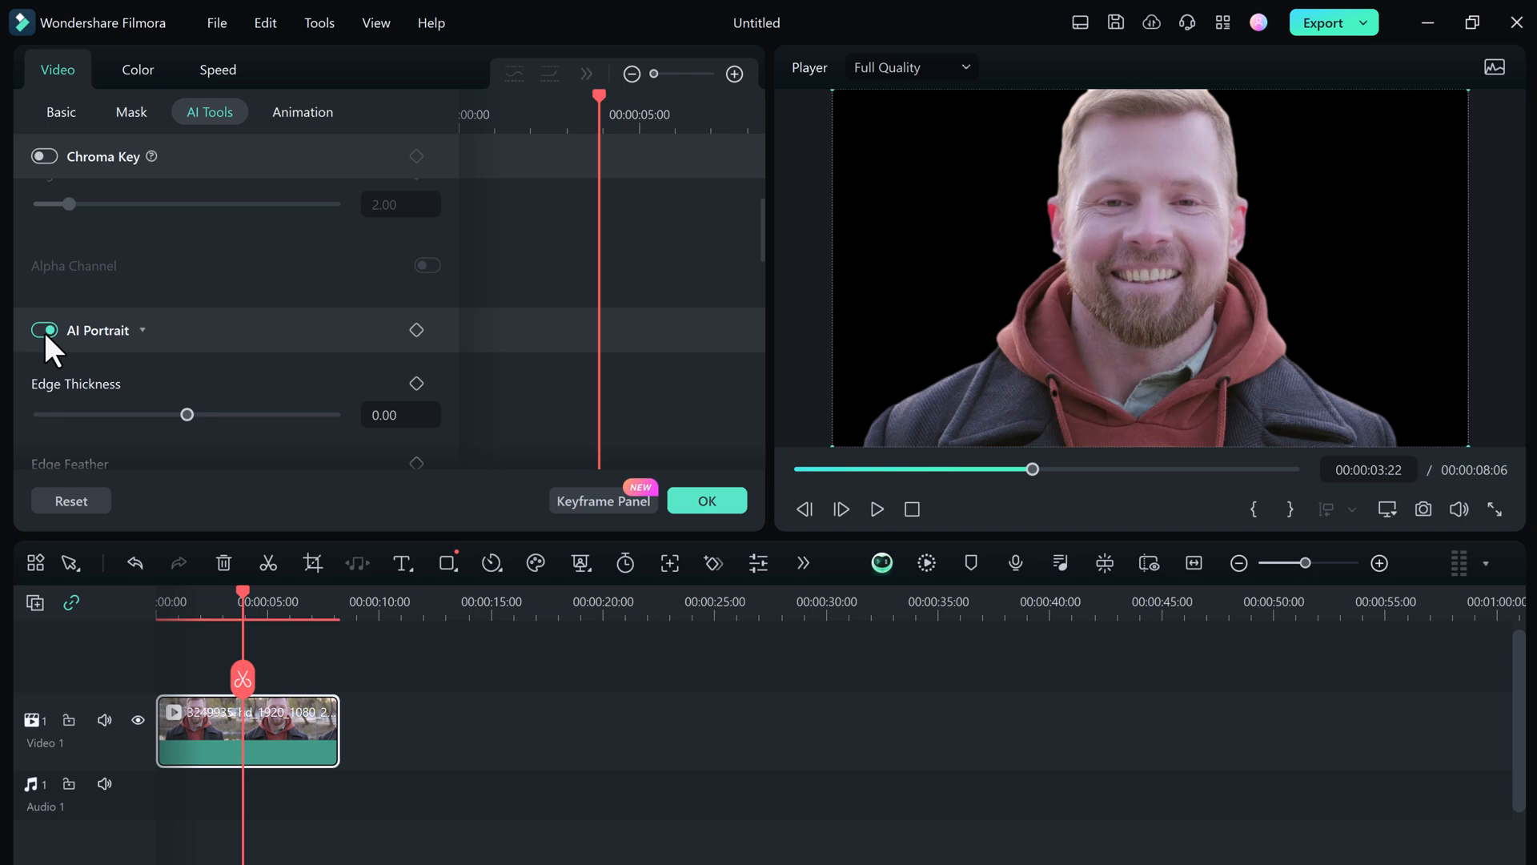
left_click_drag(188, 413, 184, 413)
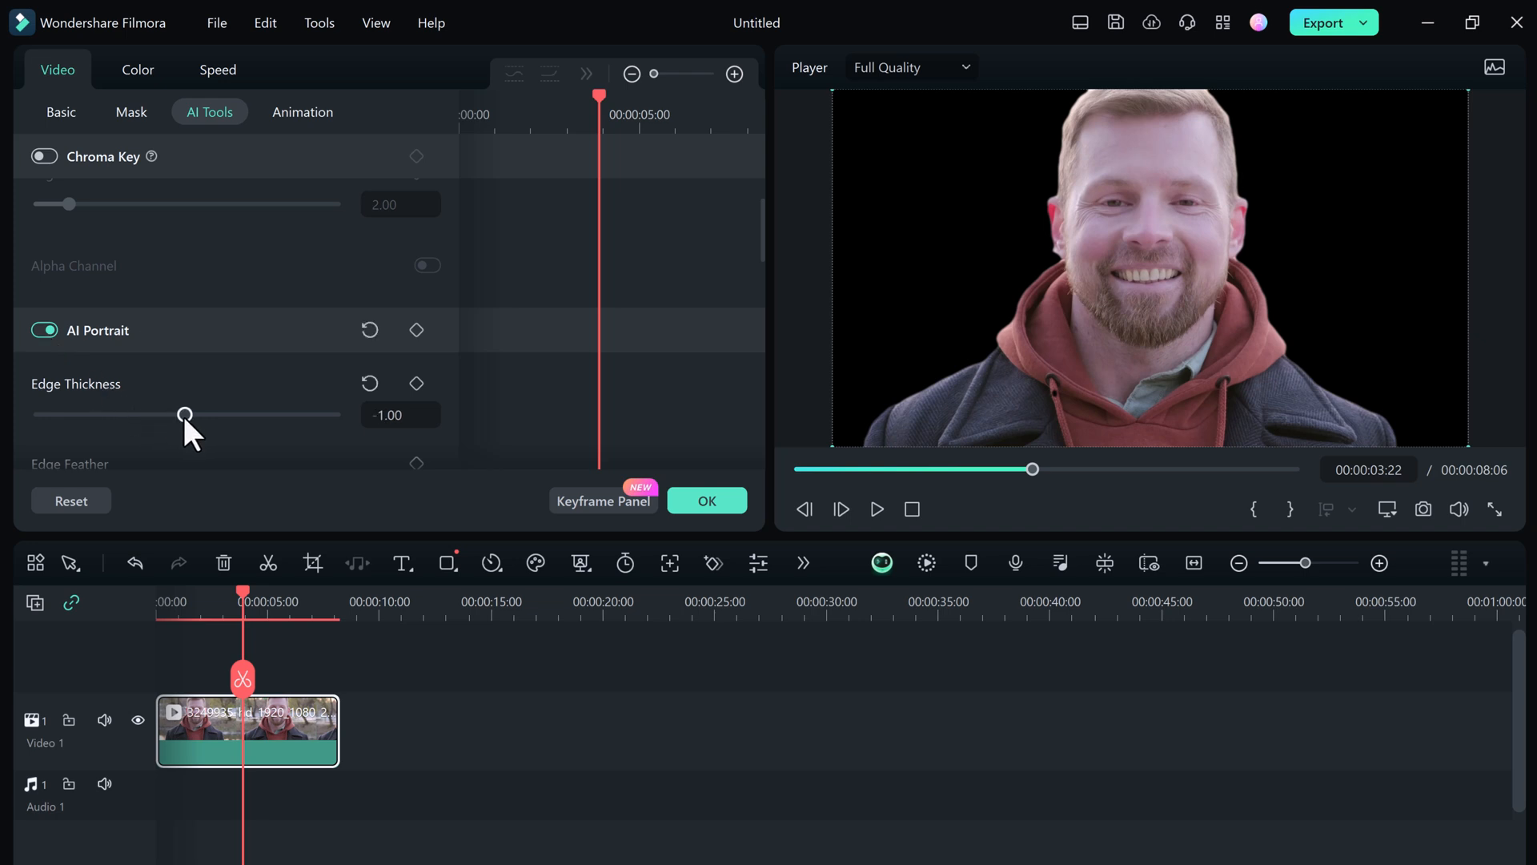
left_click_drag(185, 415, 179, 414)
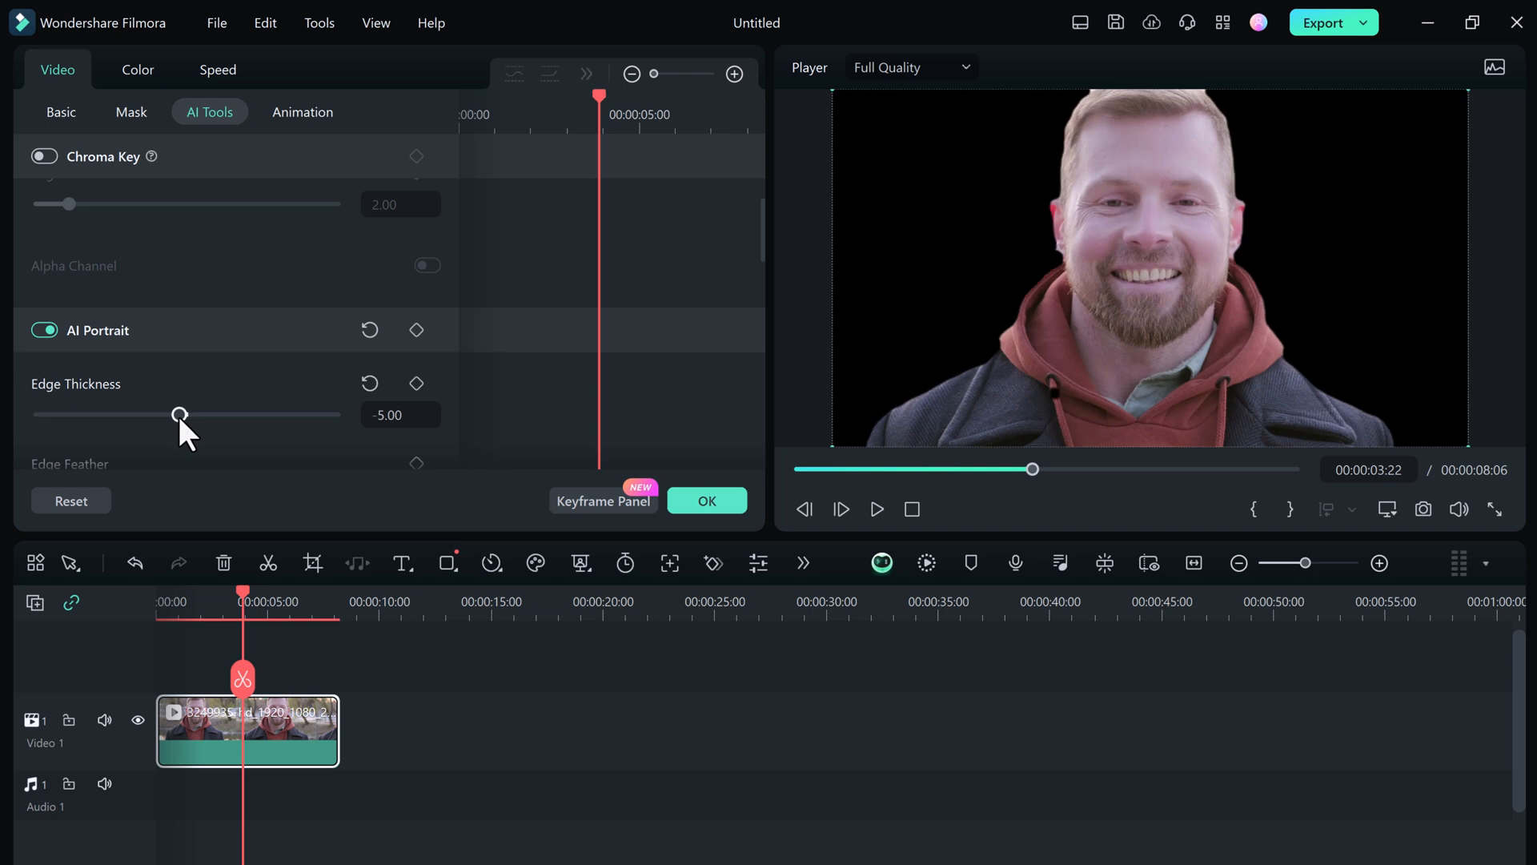
left_click_drag(180, 413, 184, 413)
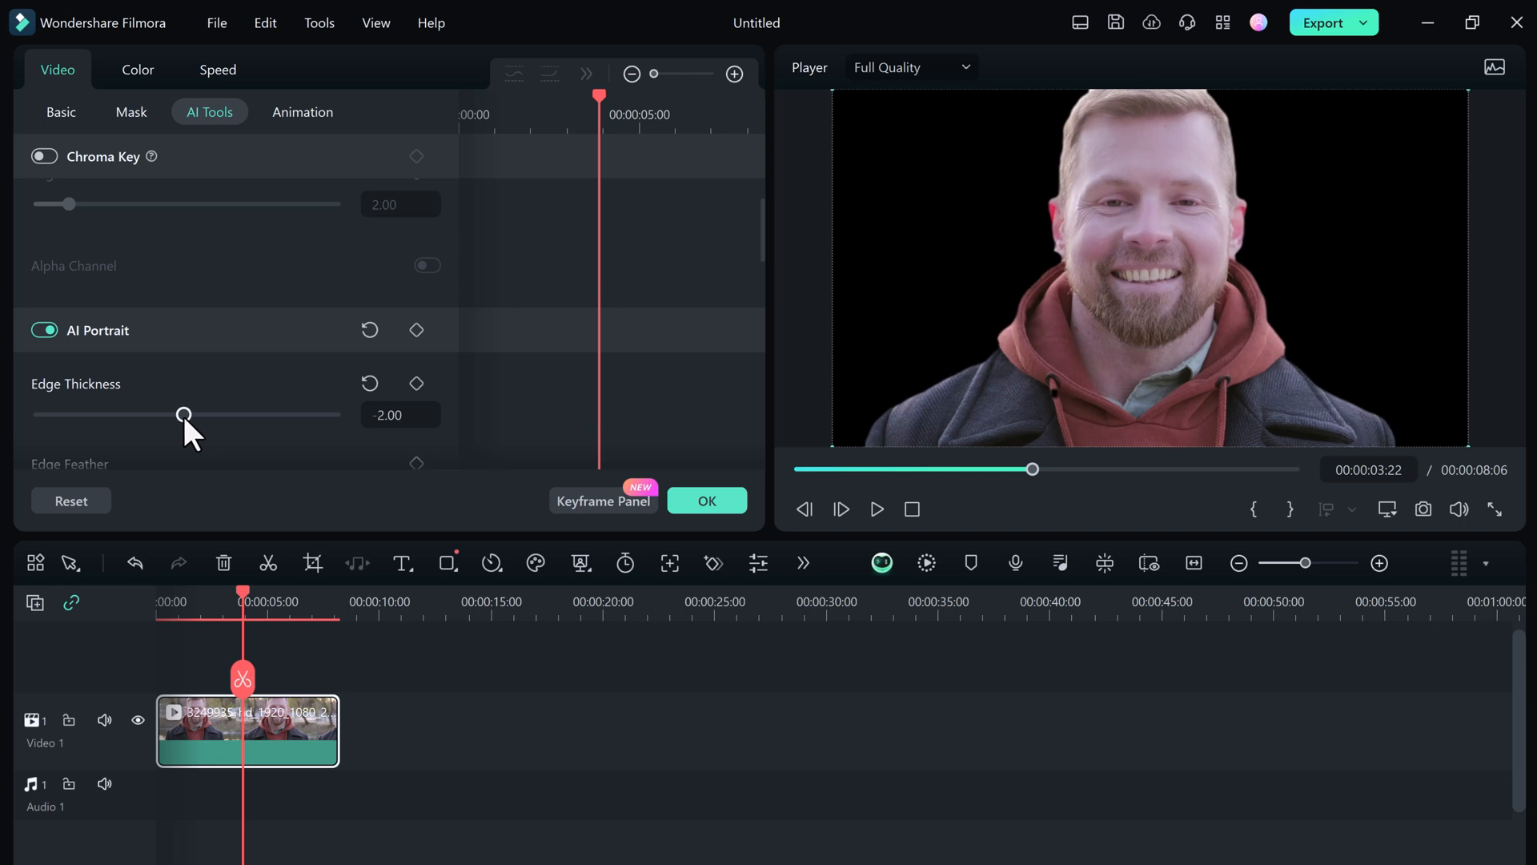
left_click_drag(184, 413, 195, 413)
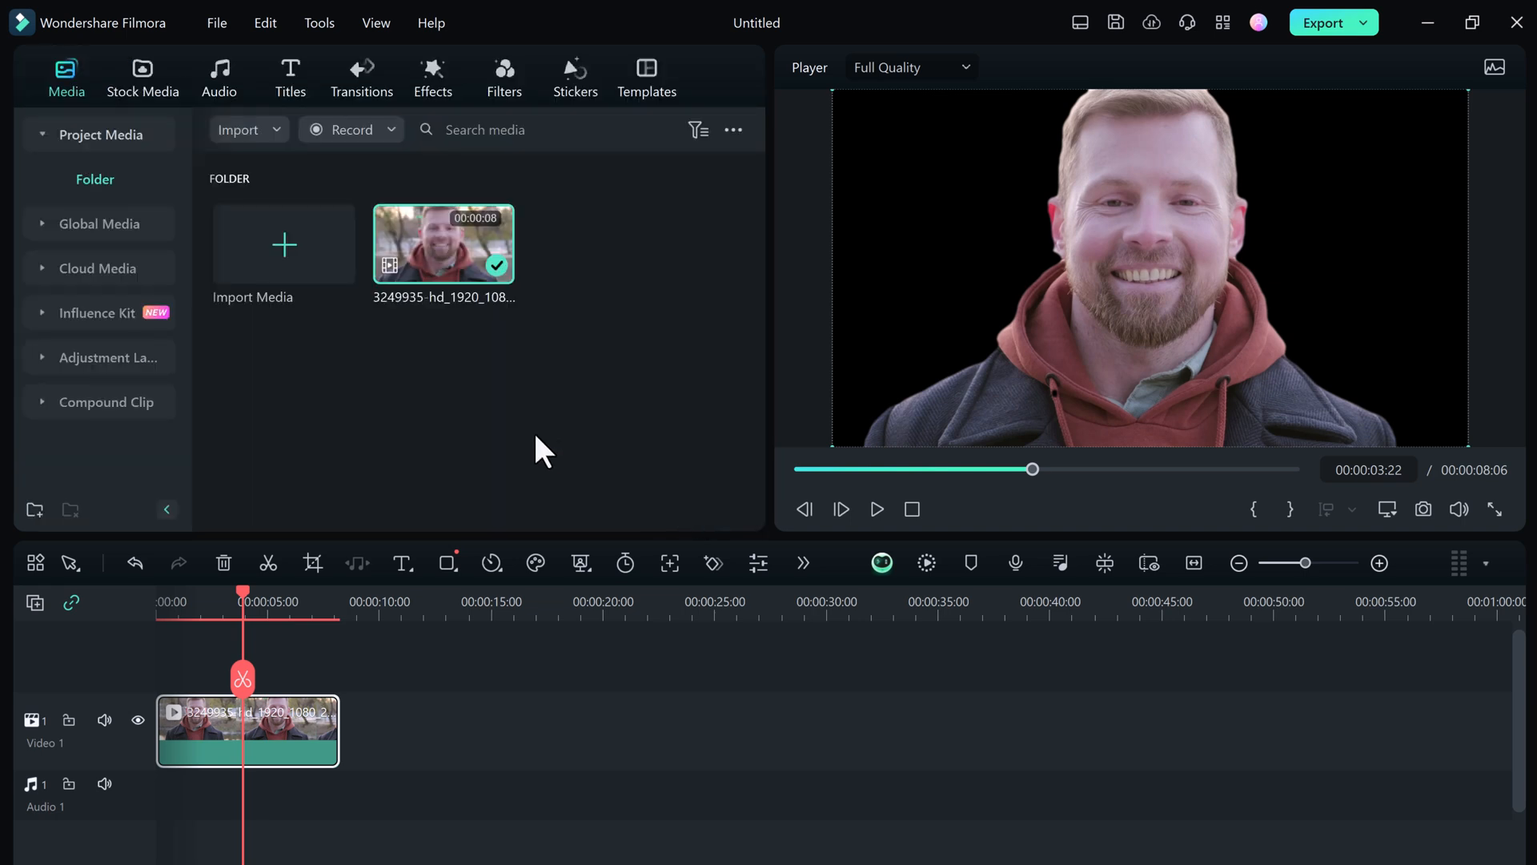
mouse_move(142, 74)
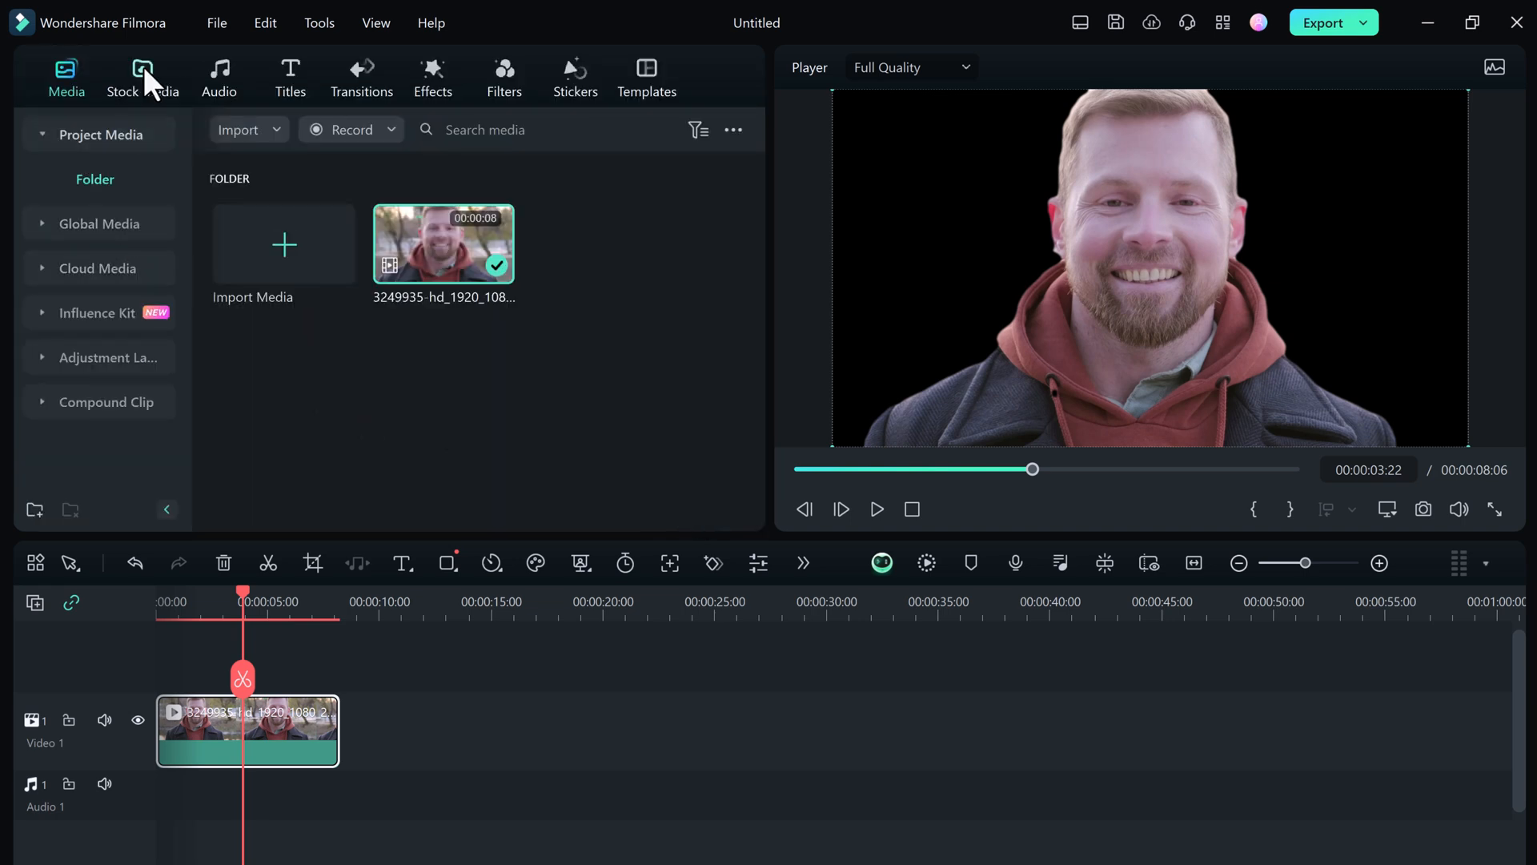
- Add the trending Textured Background stock clip behind the cut-out man and preview the composite
left_click(143, 77)
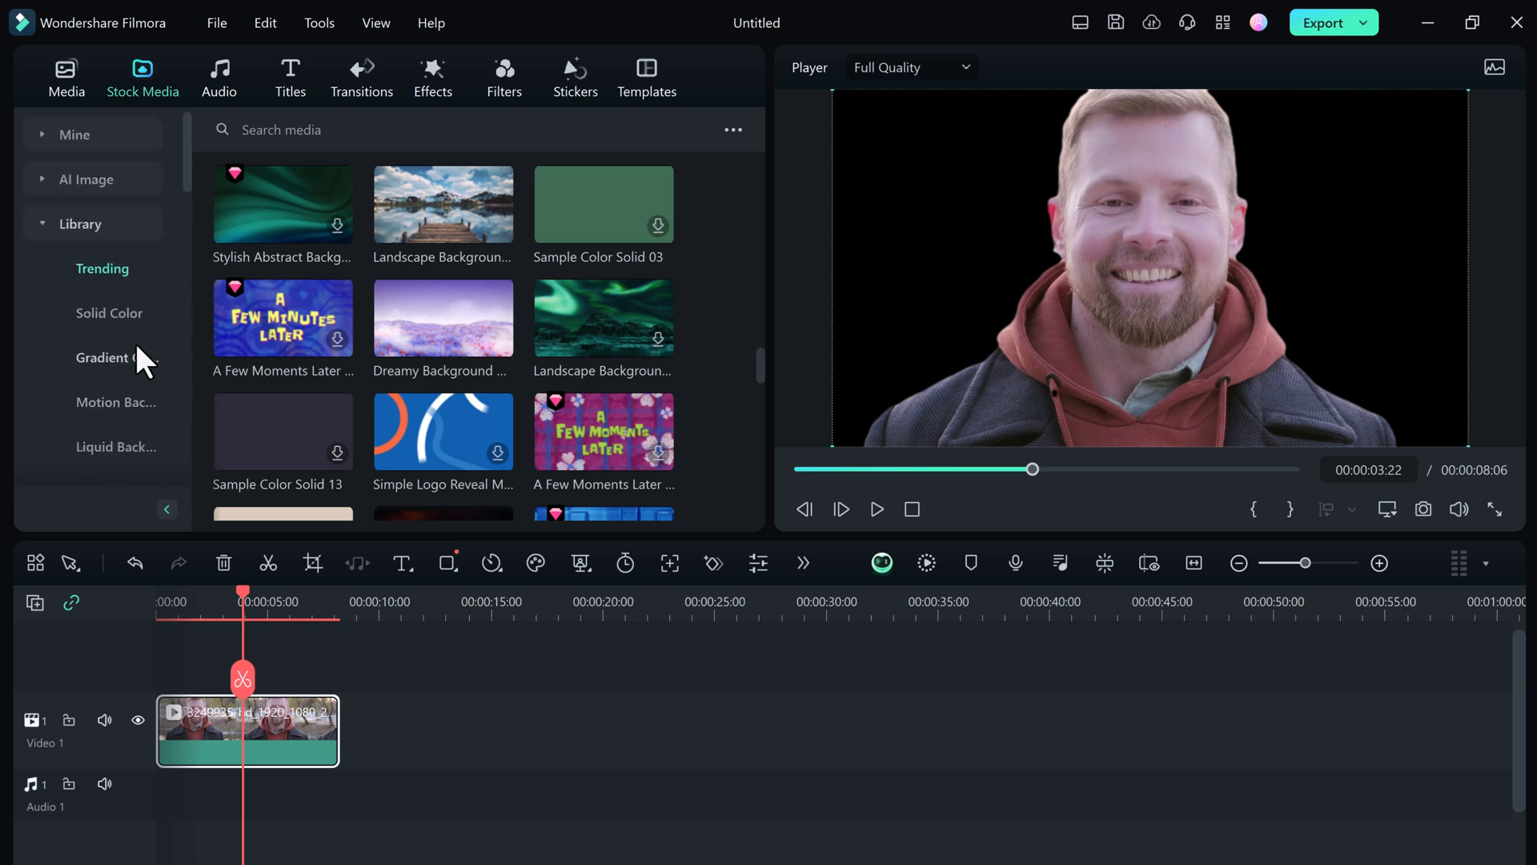
left_click(74, 135)
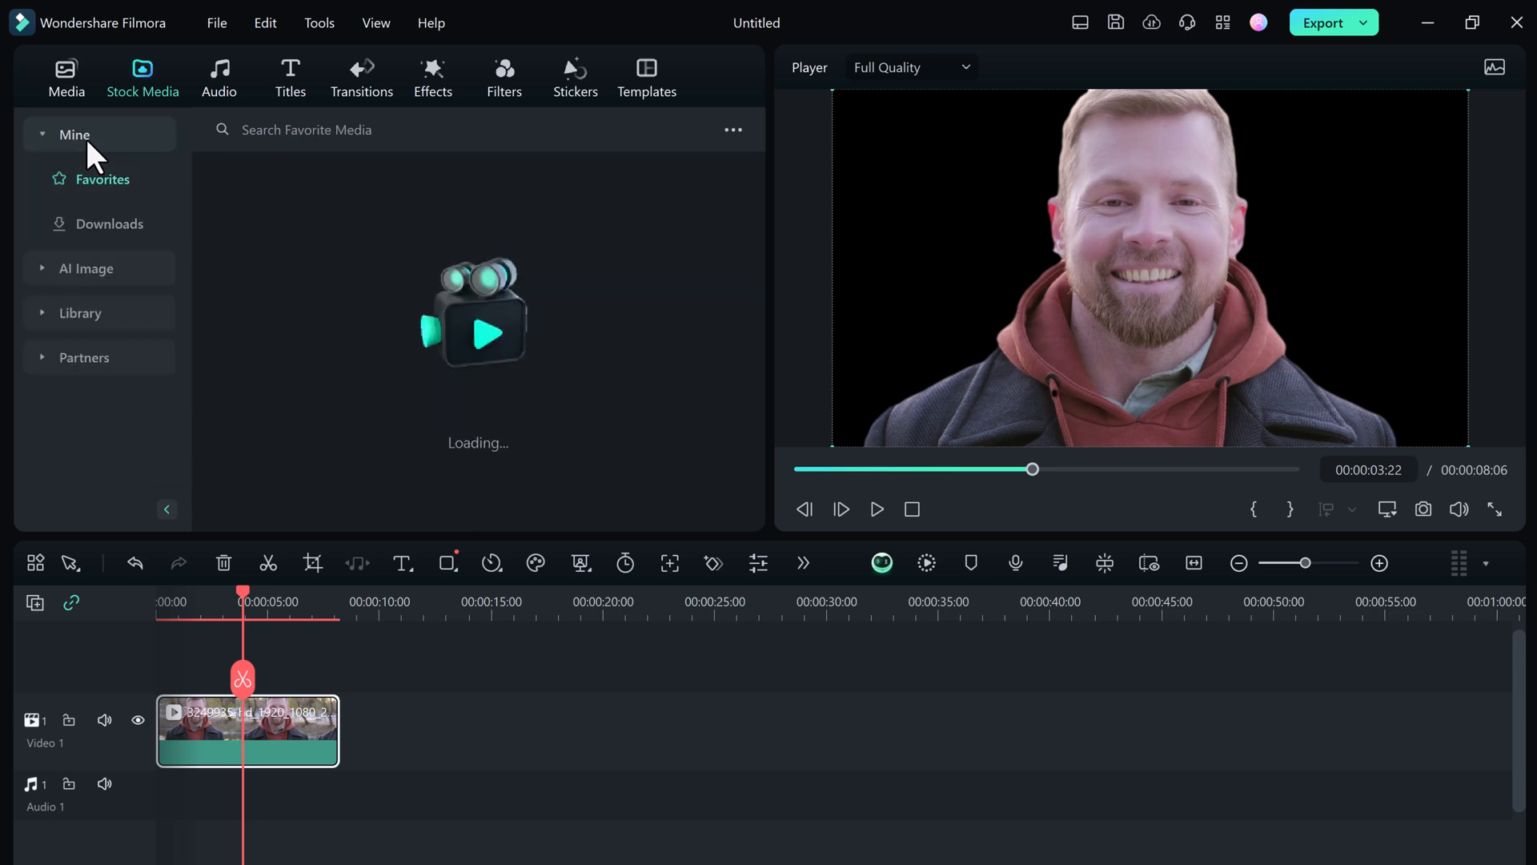
left_click(41, 135)
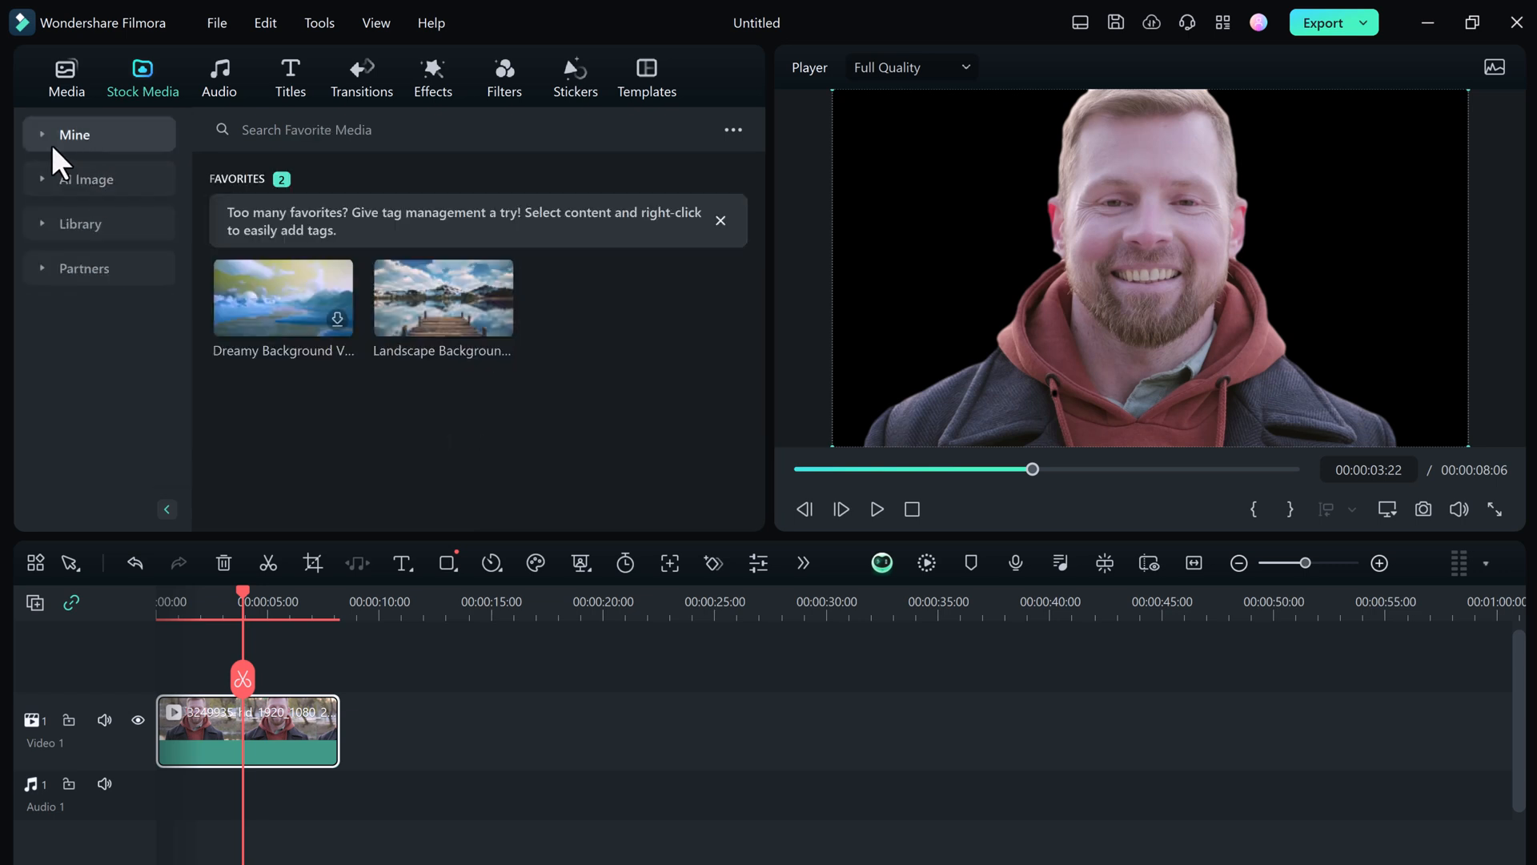
left_click(80, 224)
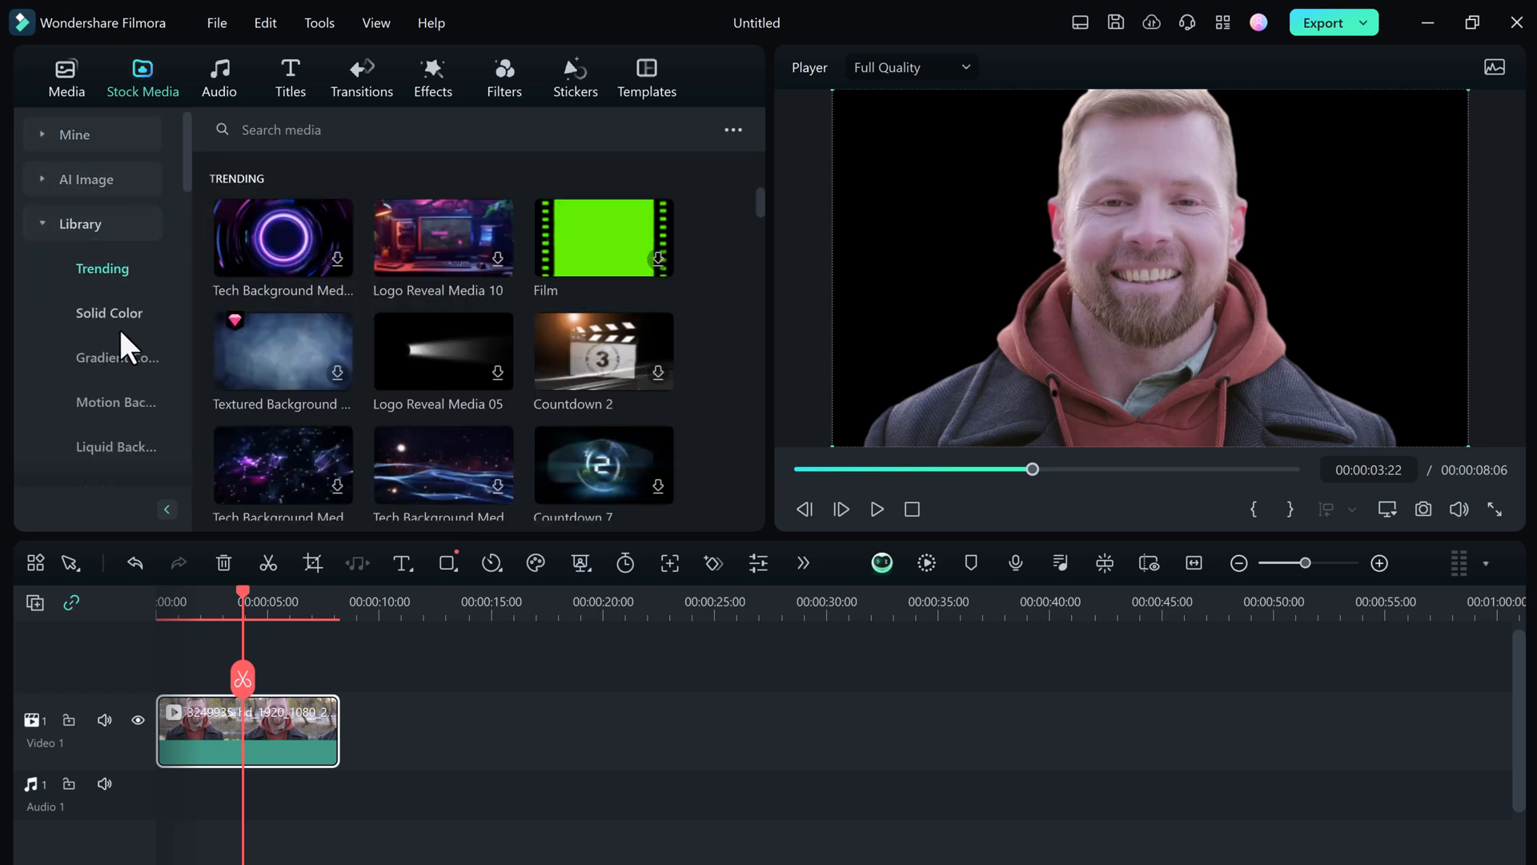
left_click(282, 350)
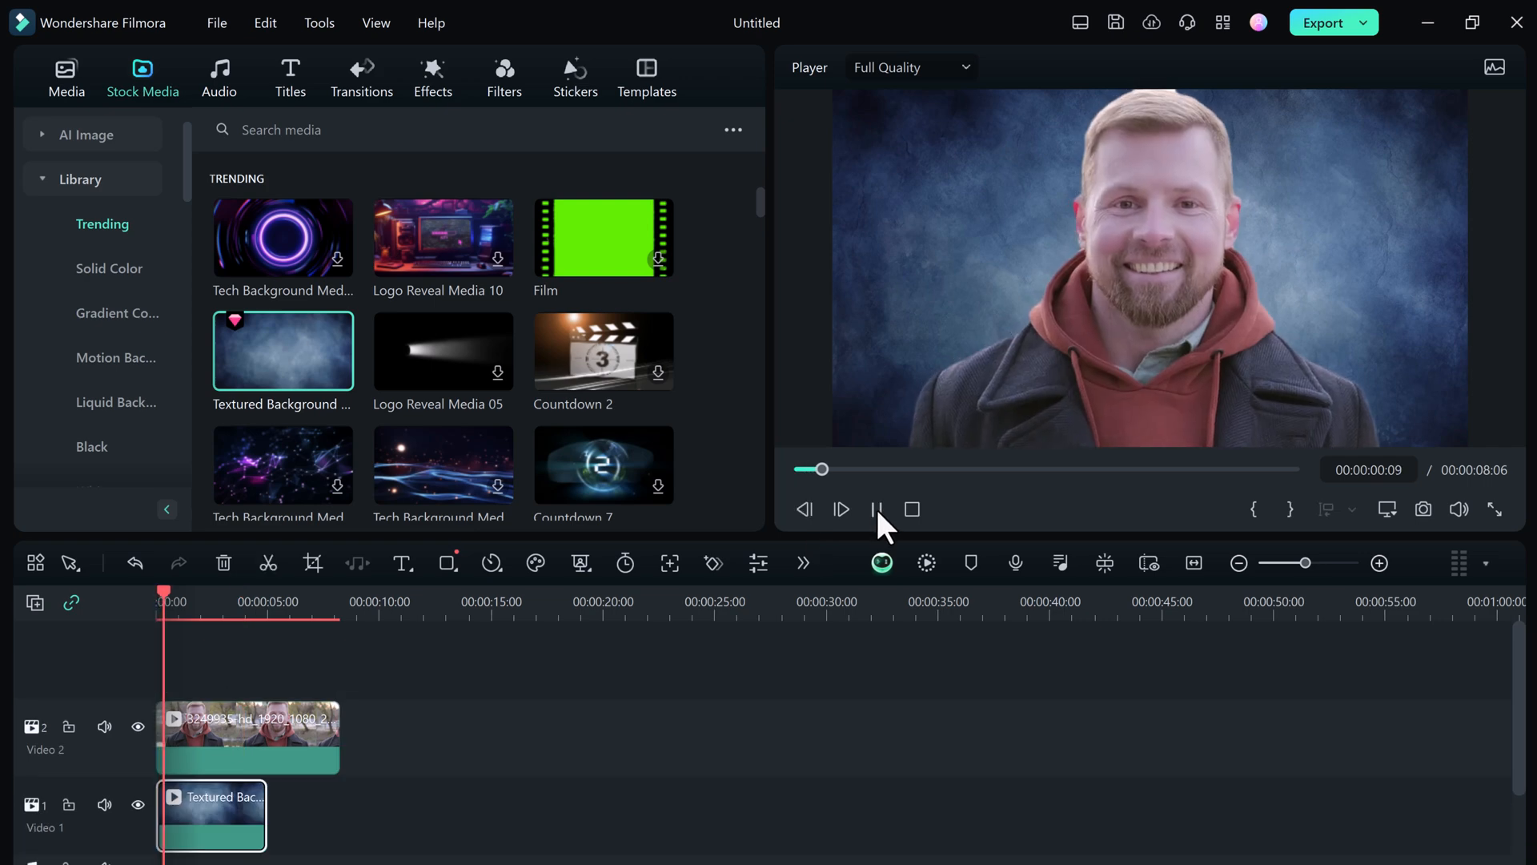
left_click(876, 509)
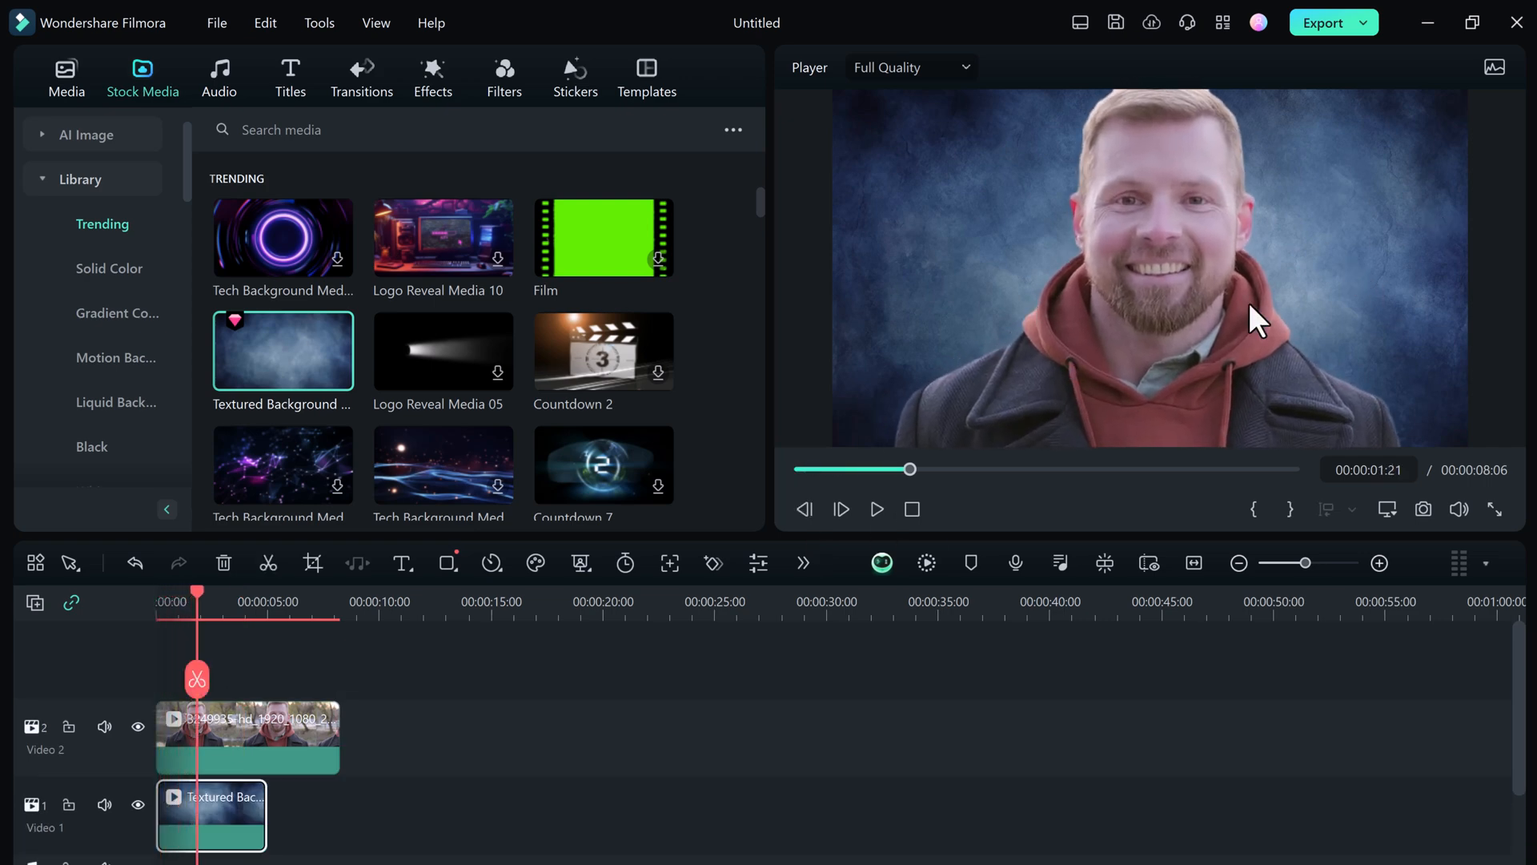
left_click(66, 76)
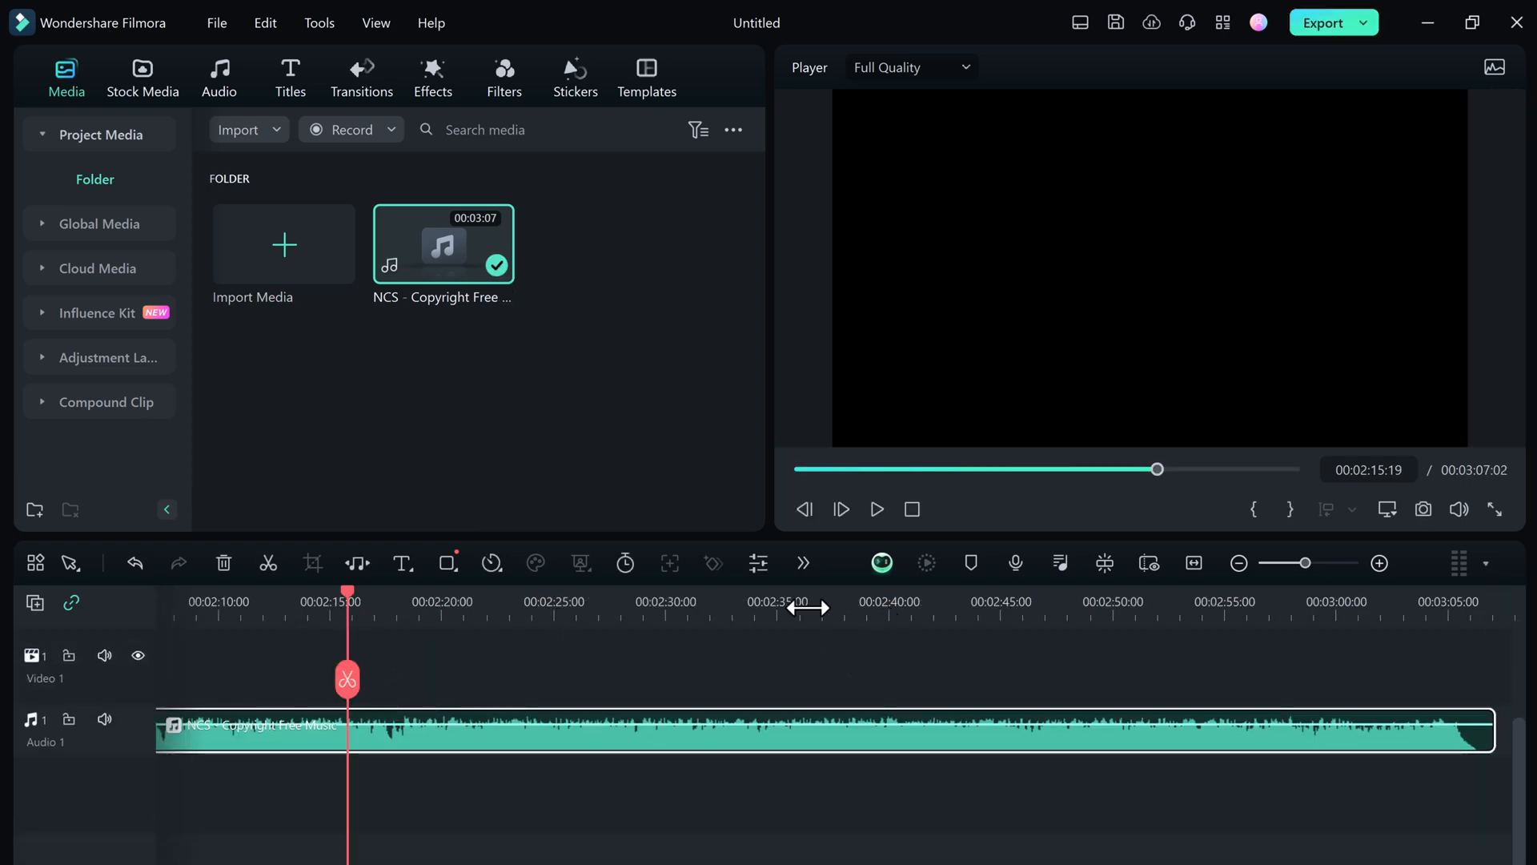
- Move the playhead to about 2:36 of the NCS music track
left_click(876, 509)
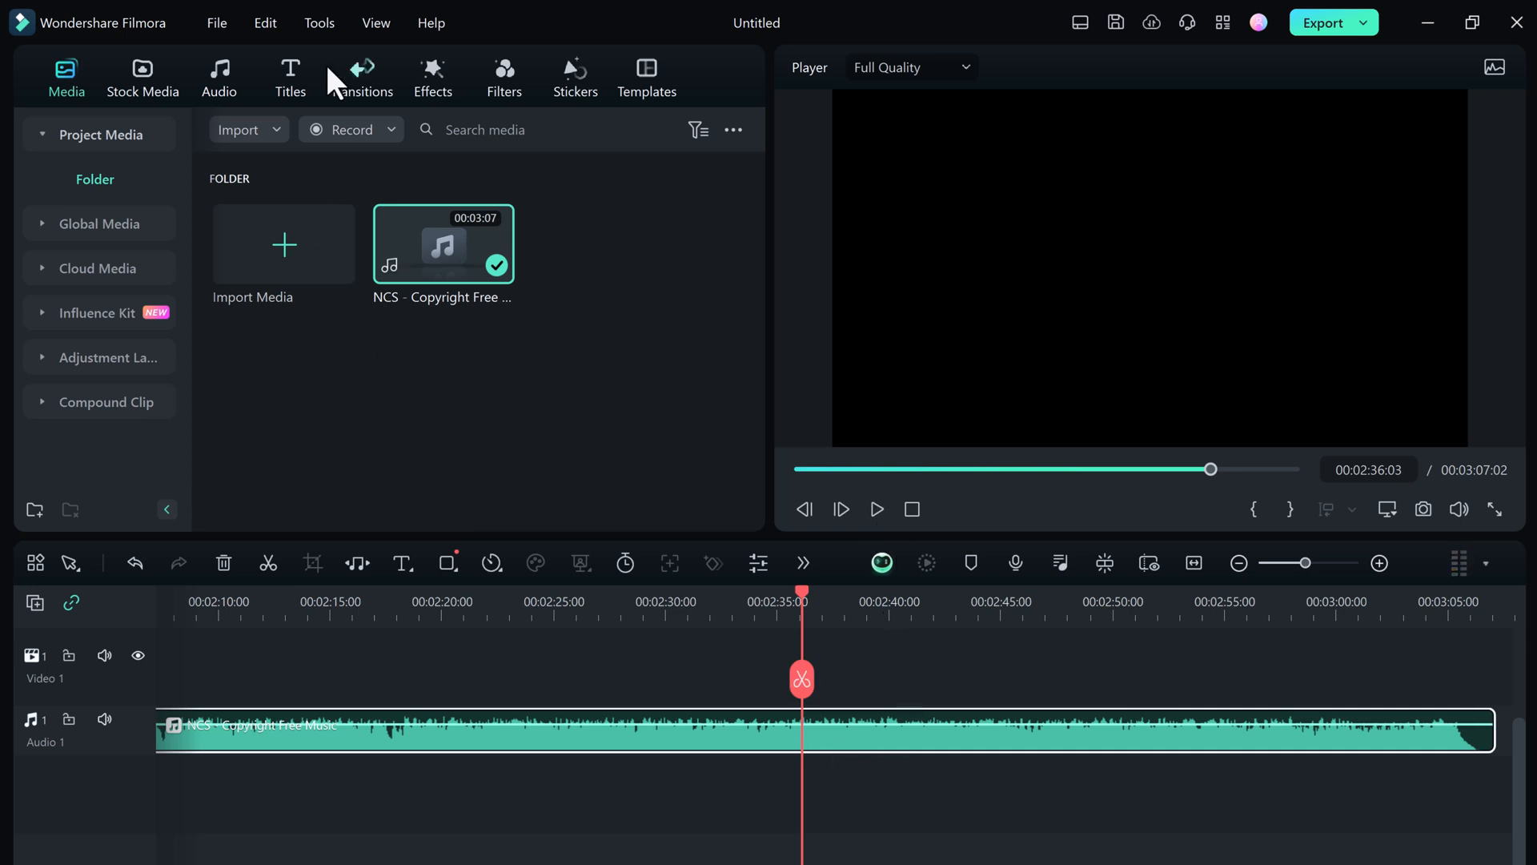
- Run AI Vocal Remover on the NCS track and play back the isolated vocals
left_click(319, 22)
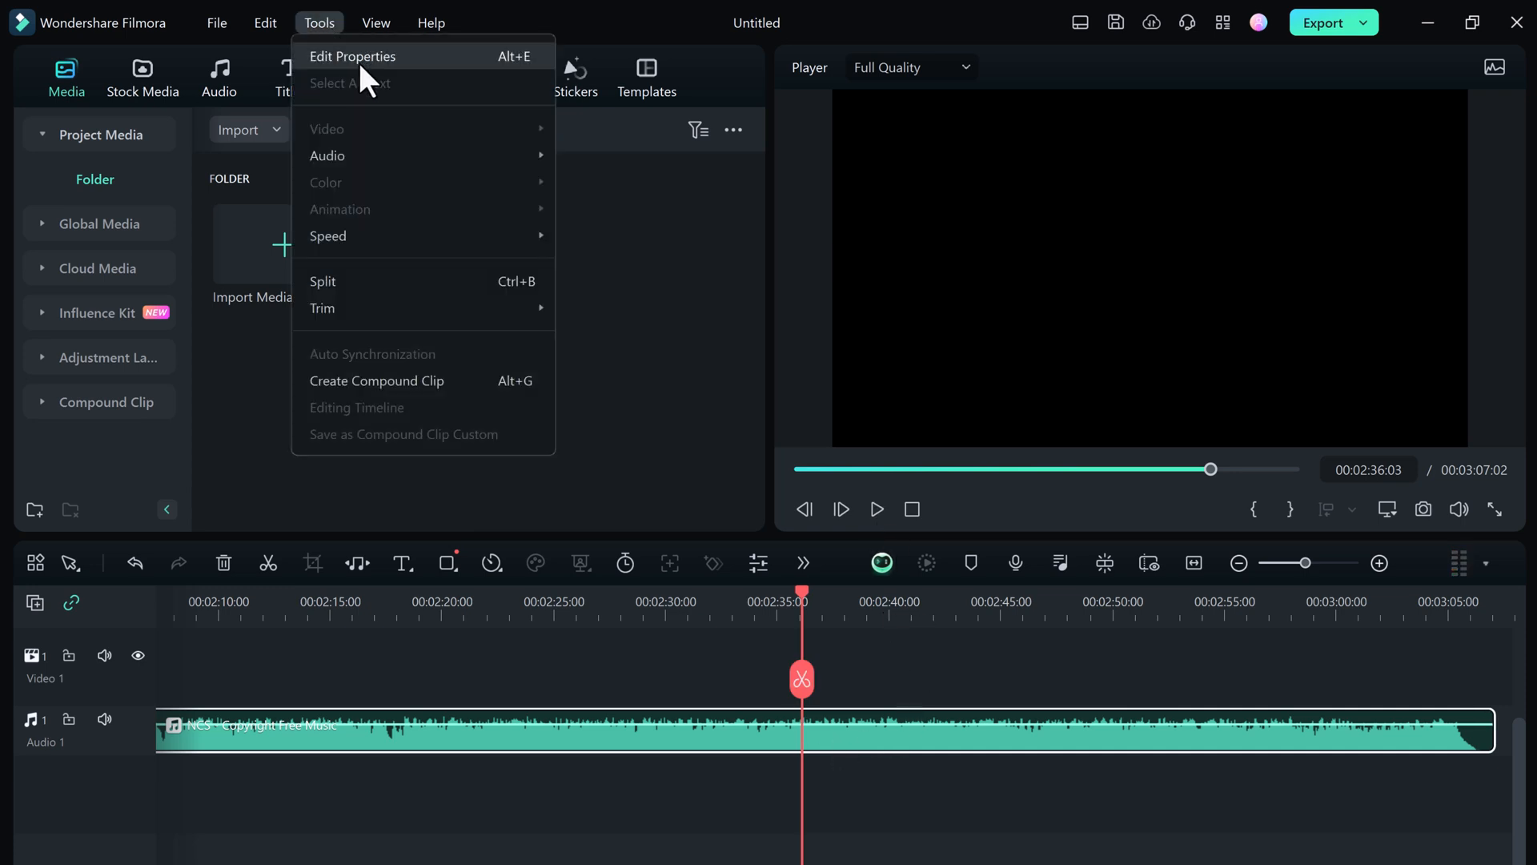
mouse_move(327, 155)
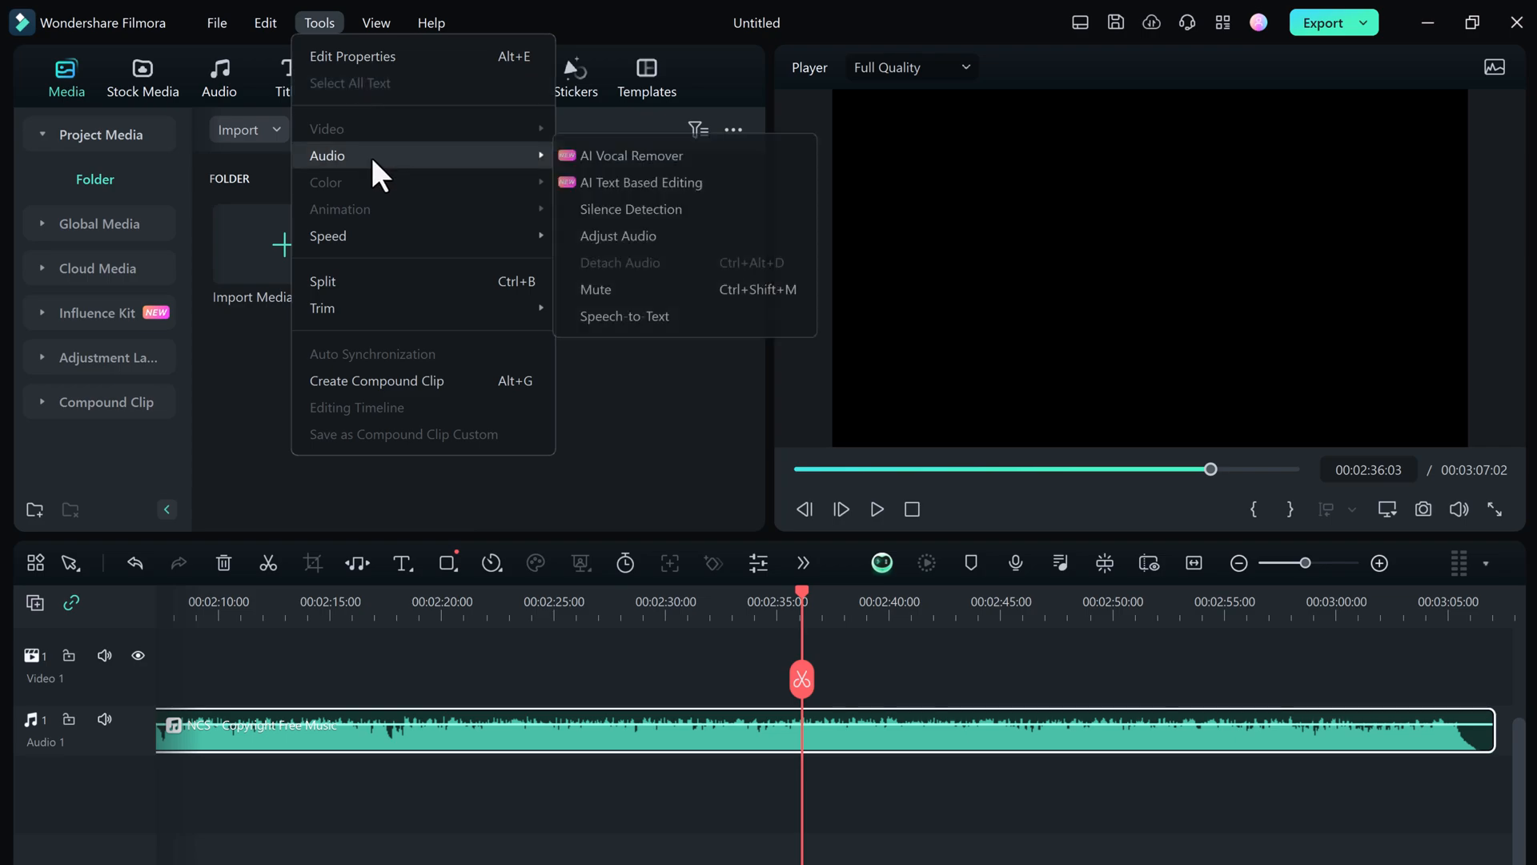
left_click(633, 156)
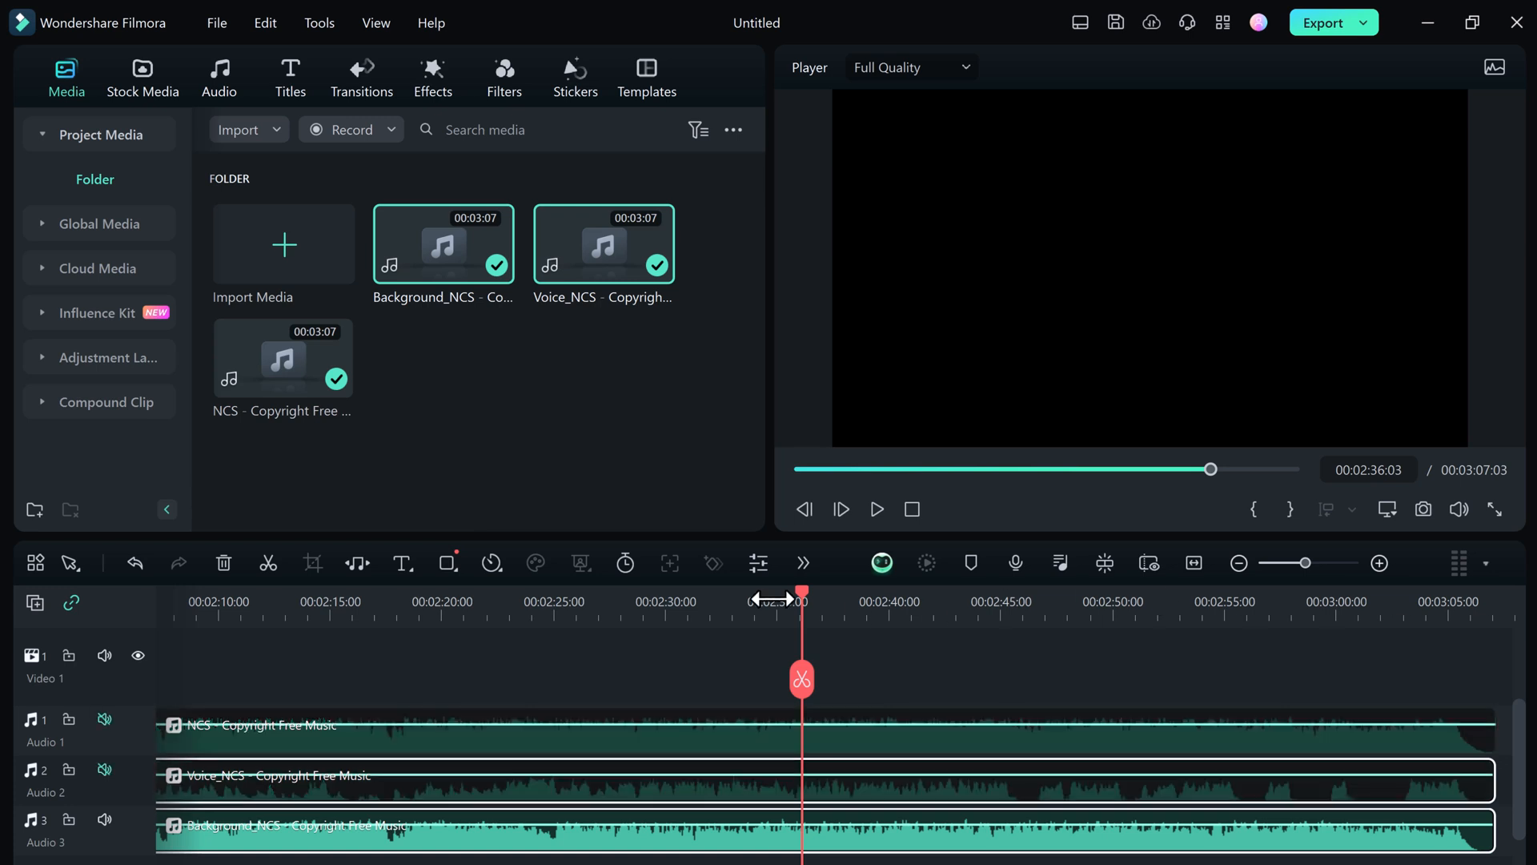
left_click(876, 509)
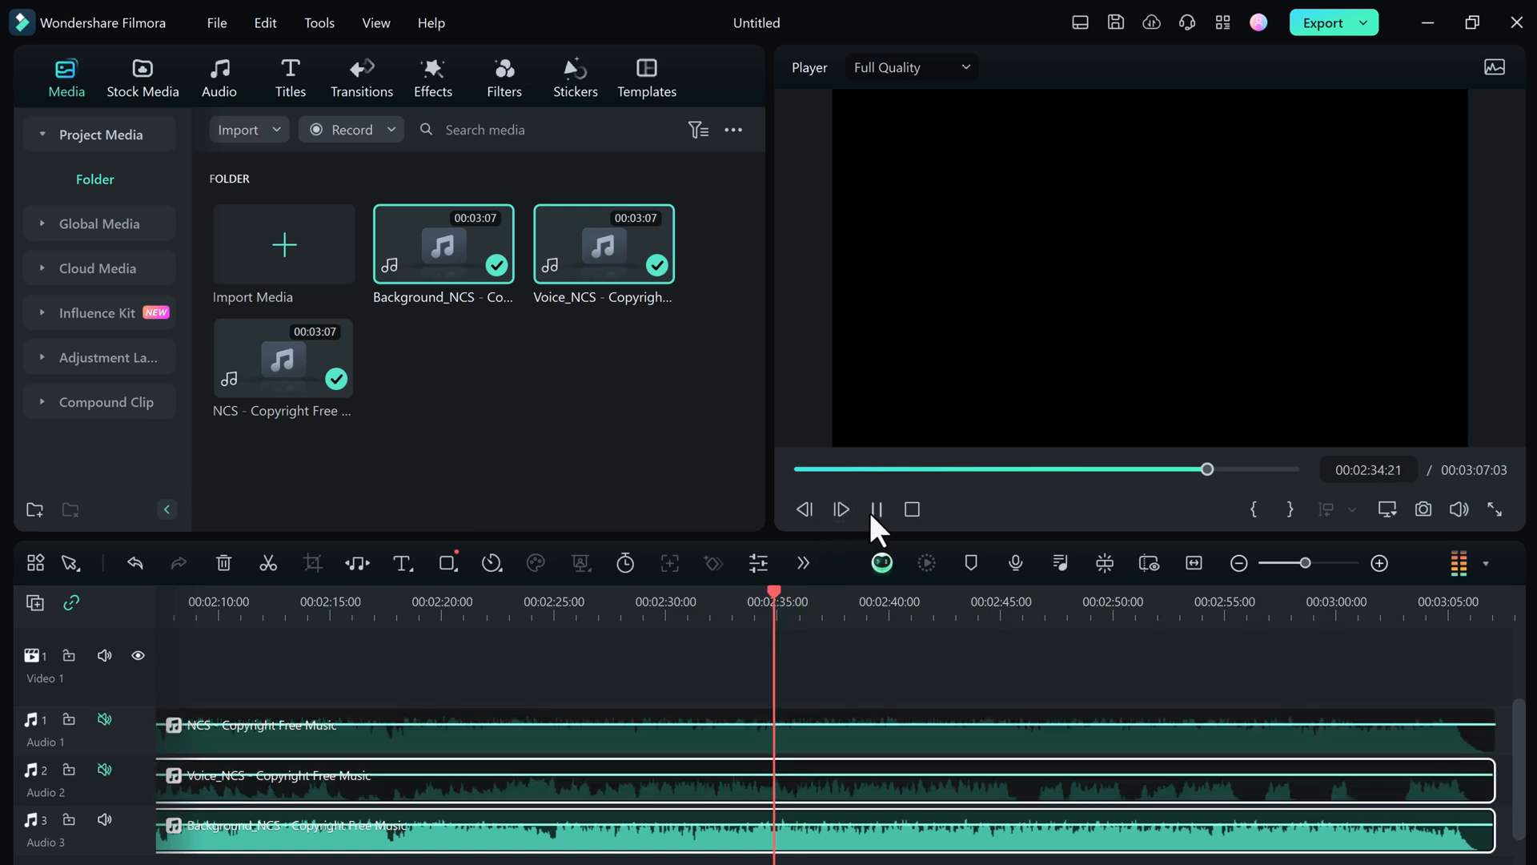
mouse_move(876, 509)
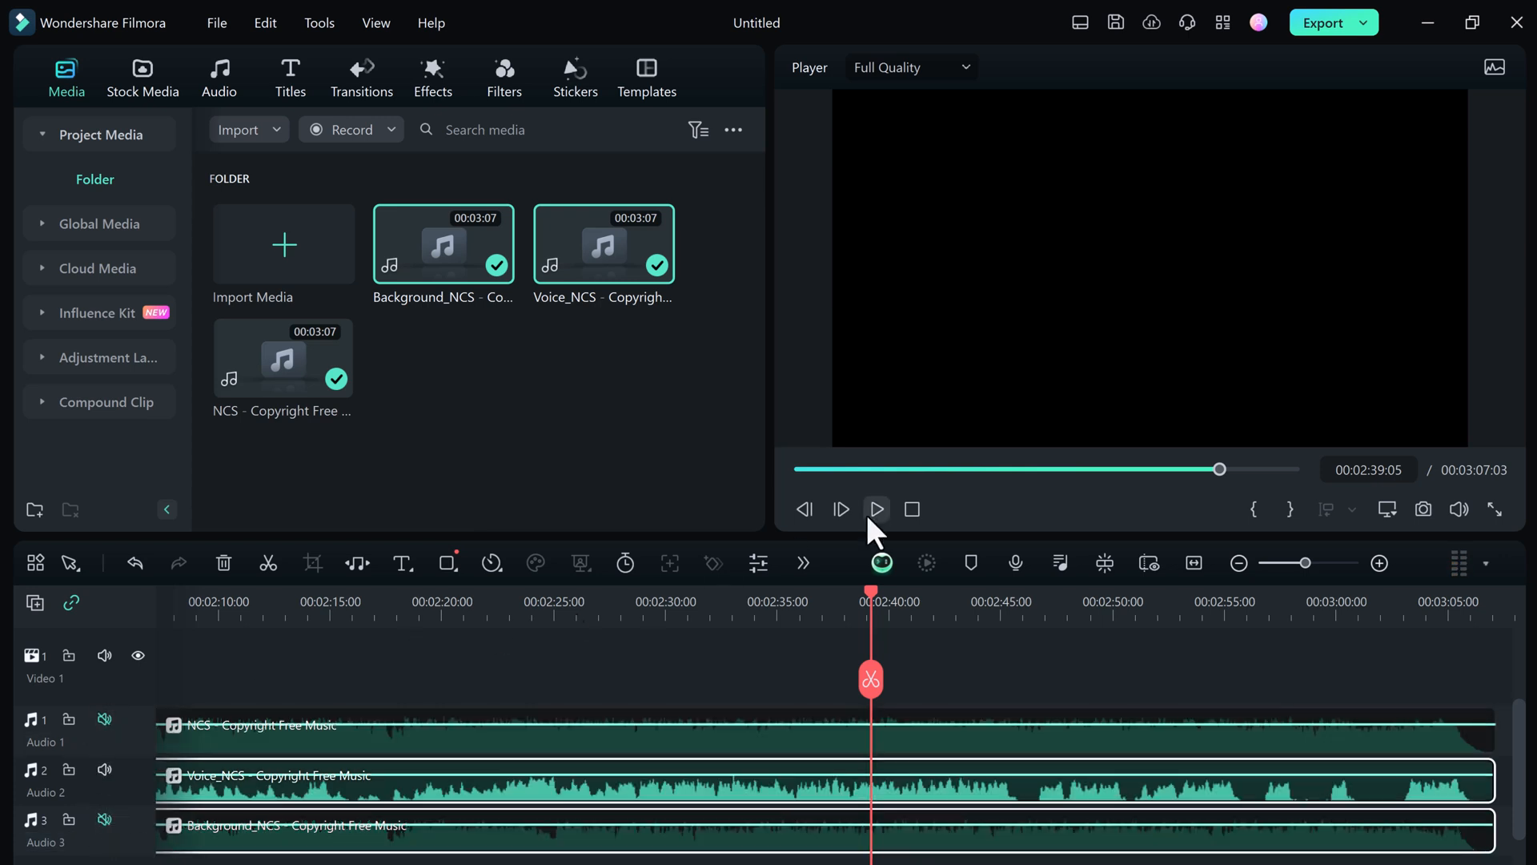
left_click(874, 510)
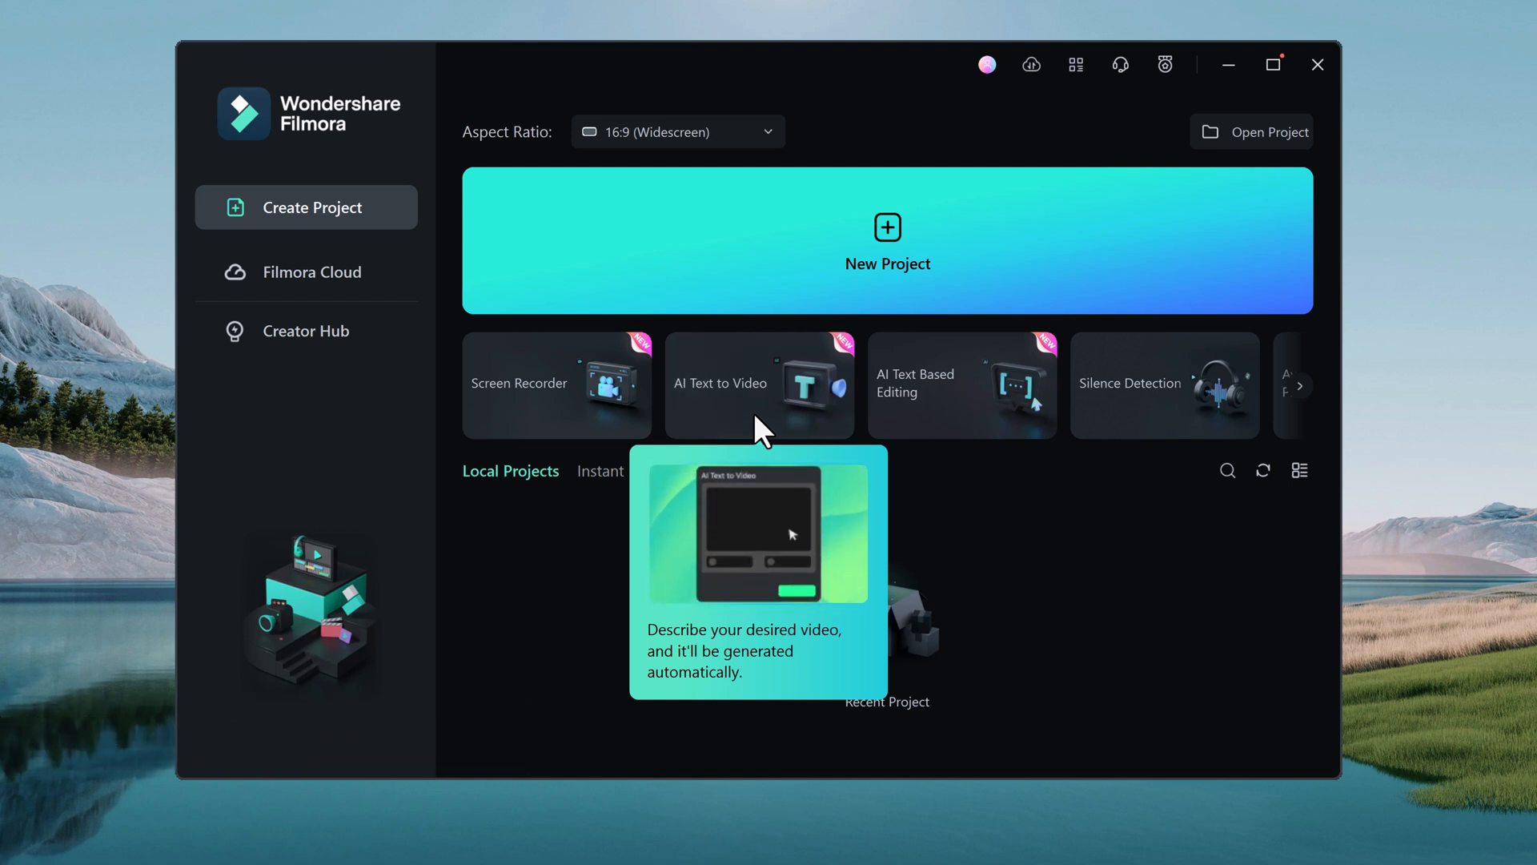
- Start an AI Text to Video project and switch its script text to Generated by AI
left_click(759, 382)
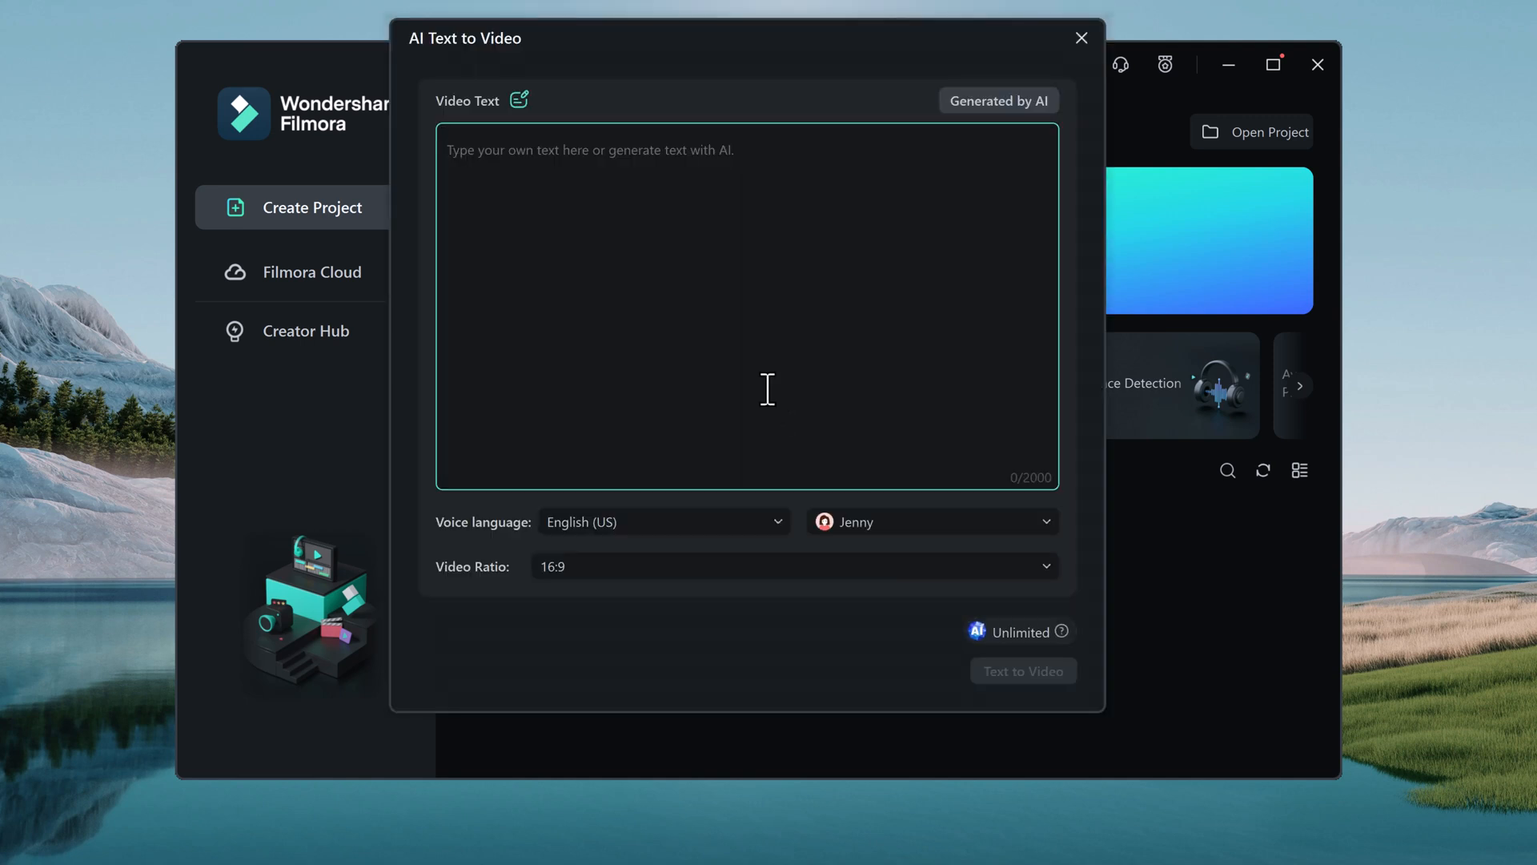
mouse_move(714, 277)
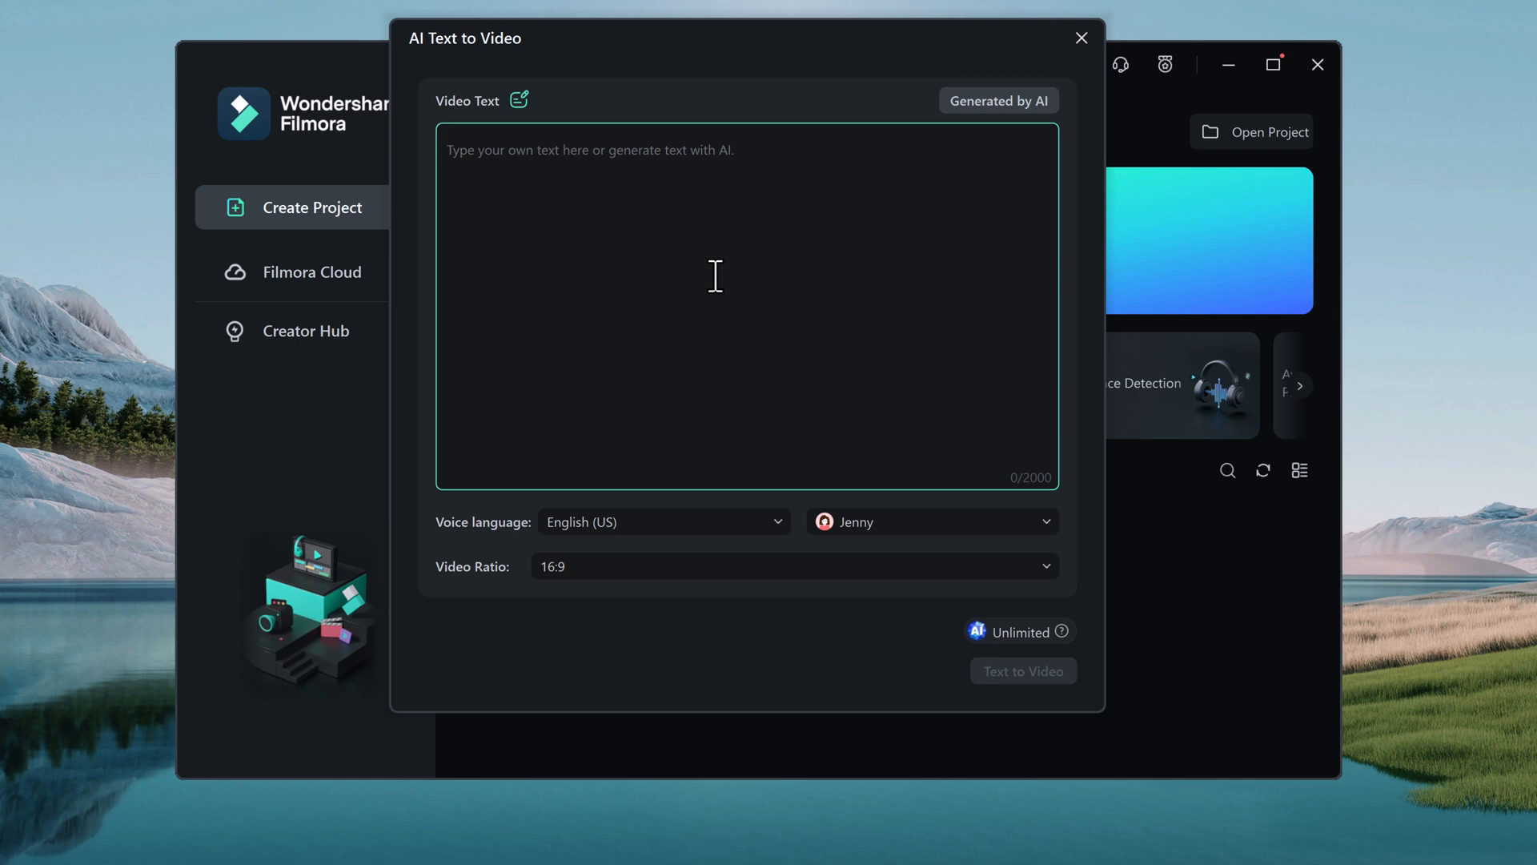
left_click(587, 150)
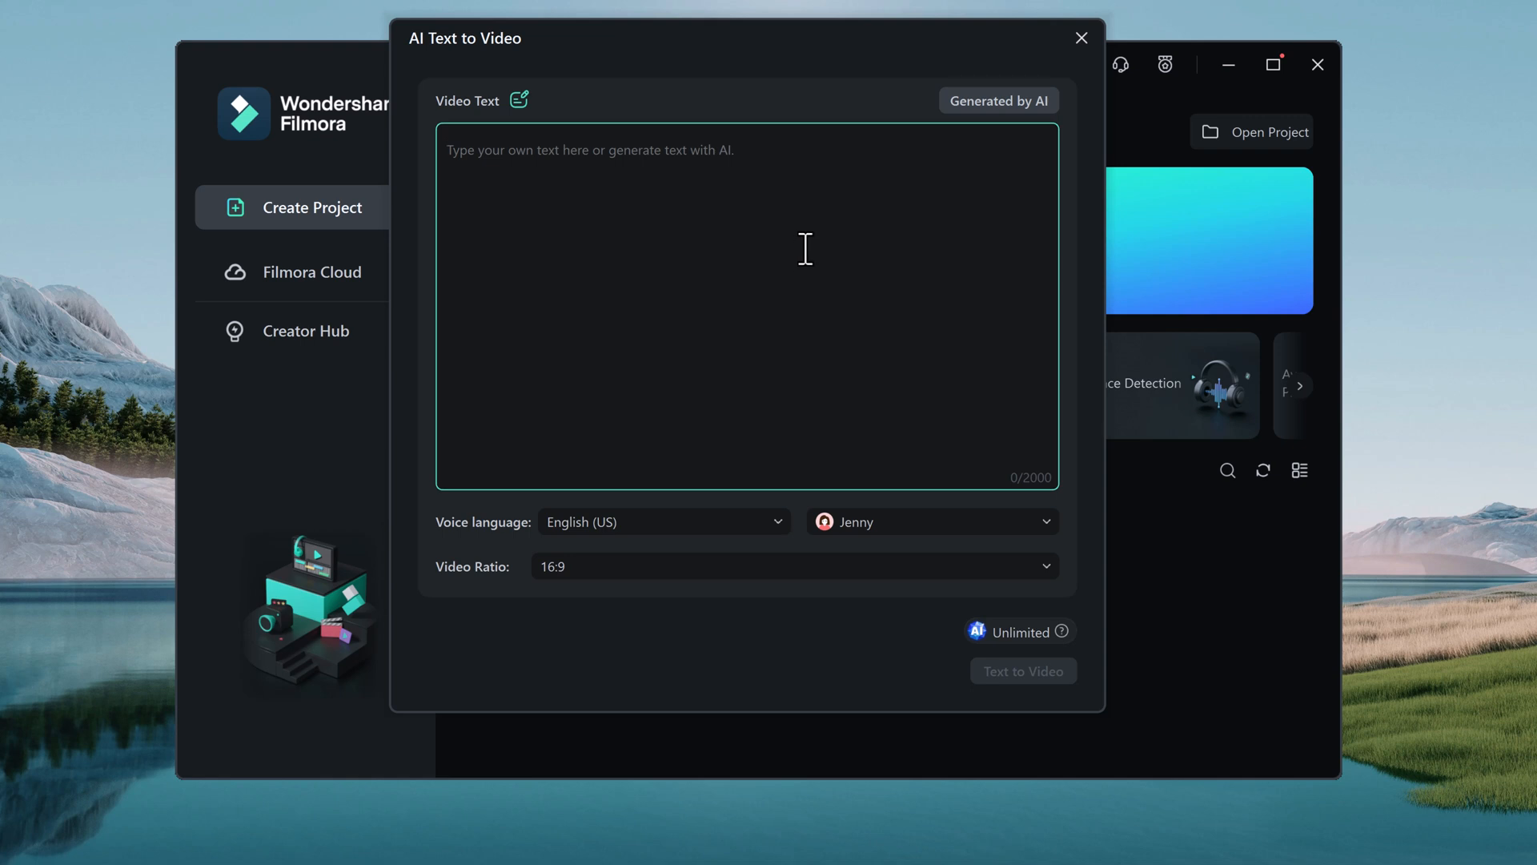
left_click(997, 99)
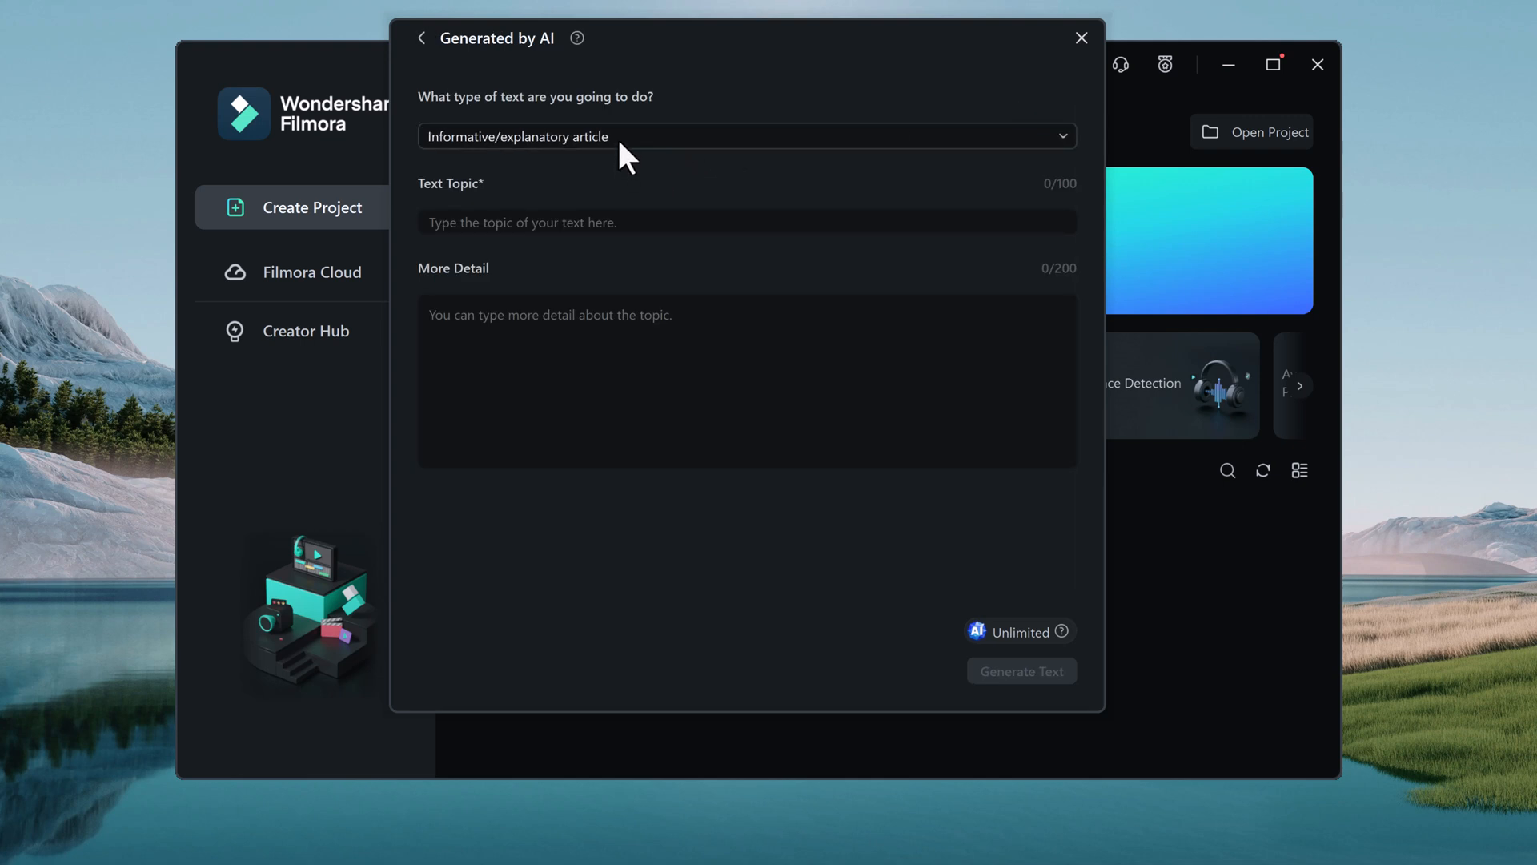
- Enter 'Horror Story' as the topic with a horror detail and generate the script text
type("Horror S")
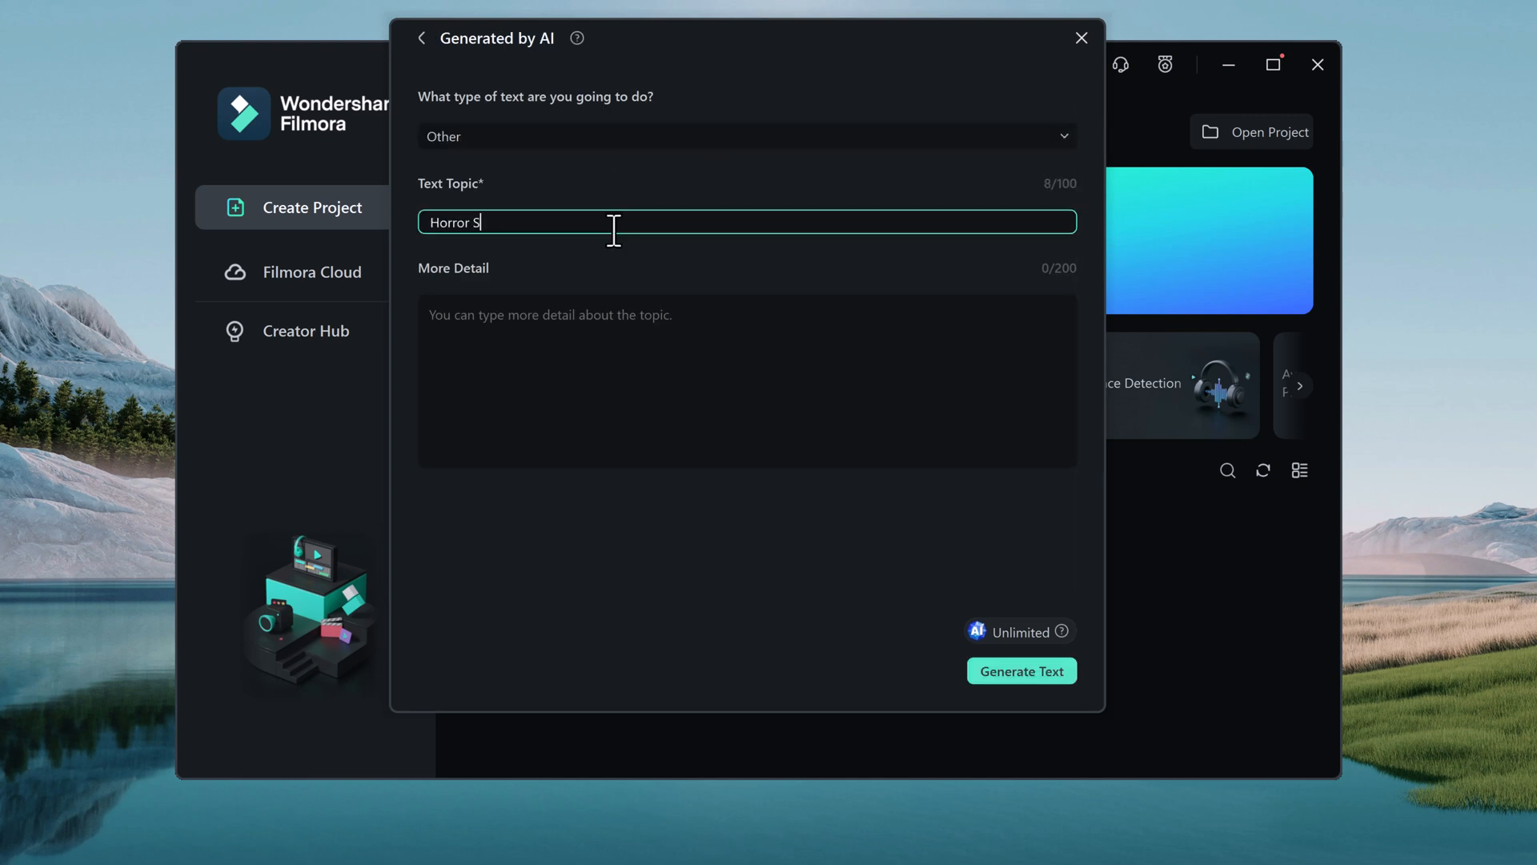
type("horror story in 200 wo")
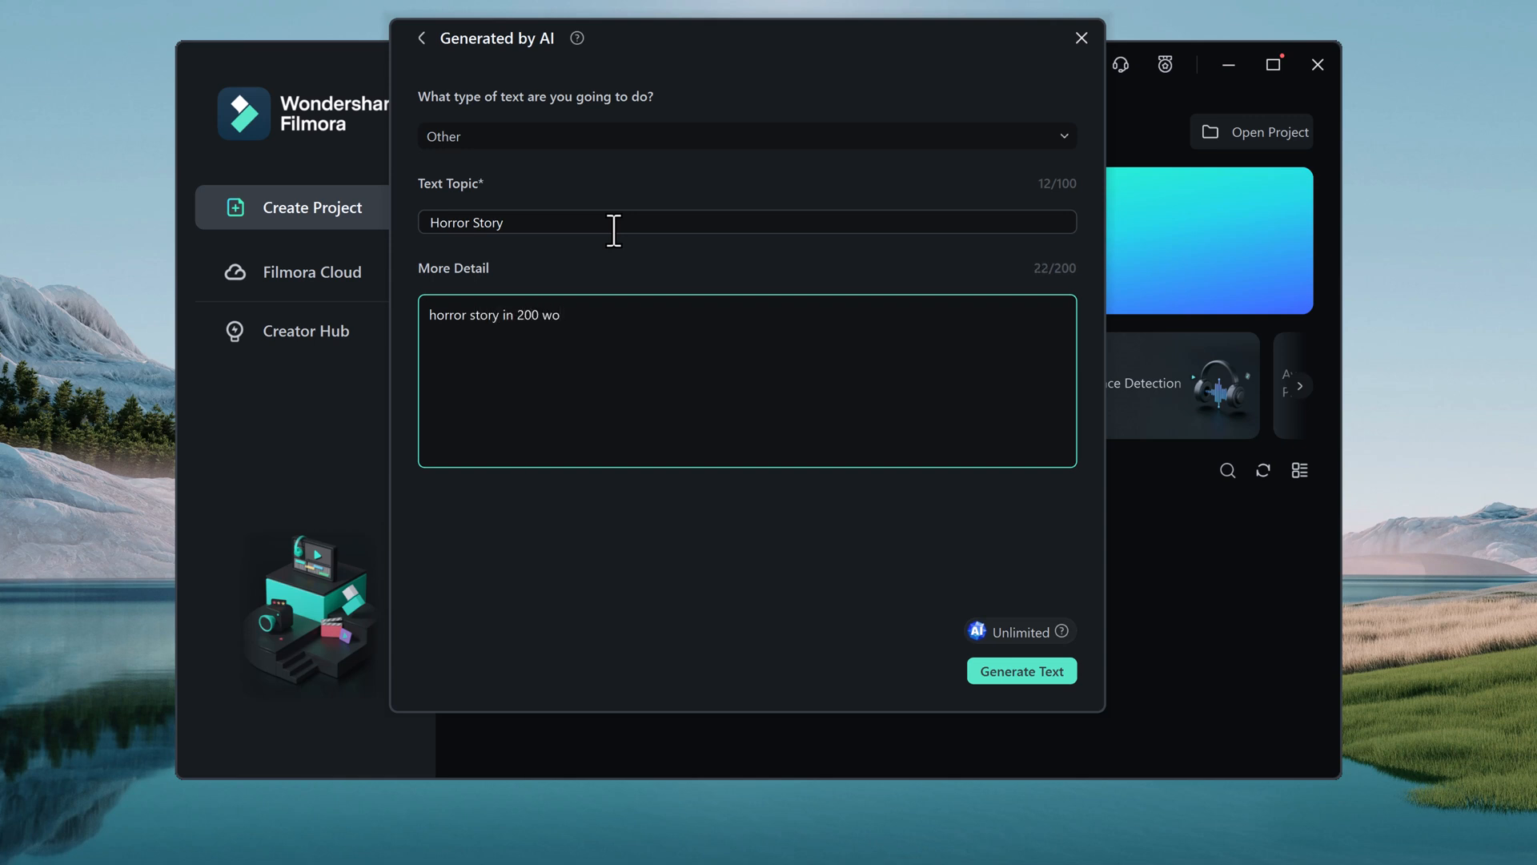
left_click(1020, 671)
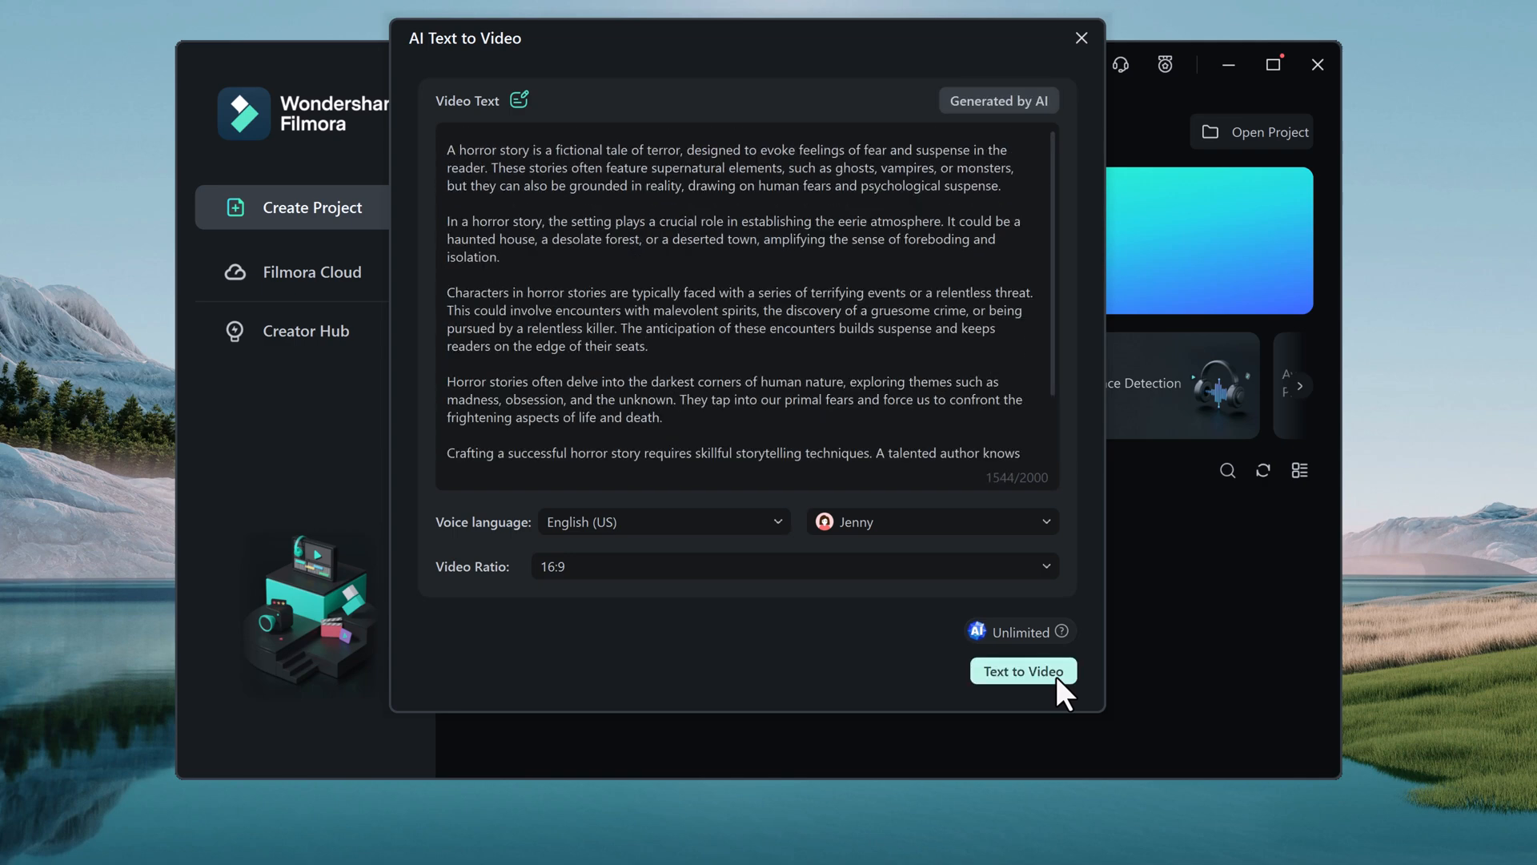
mouse_move(692, 338)
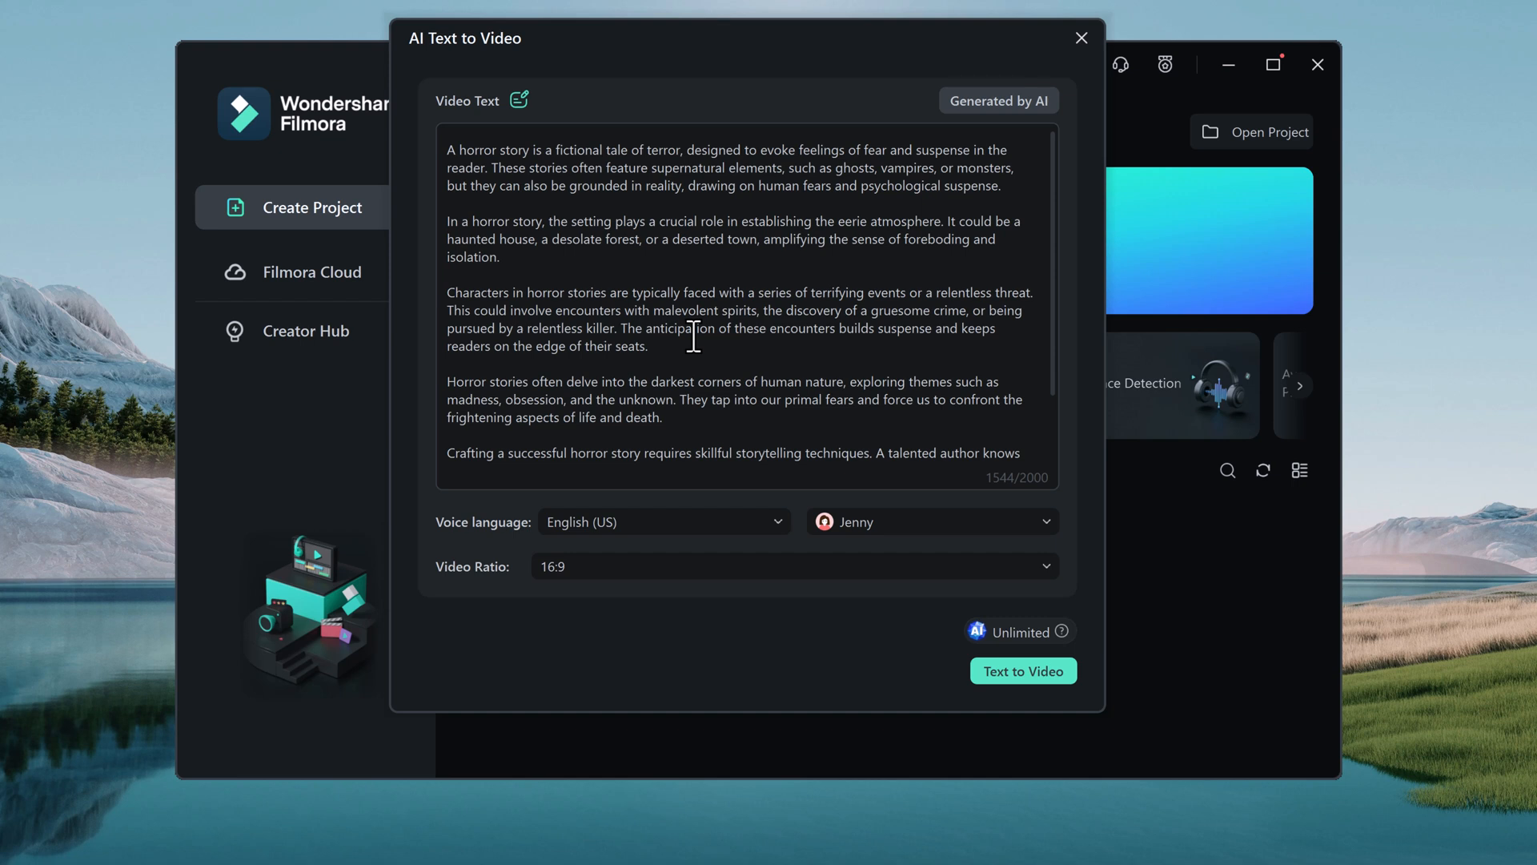
- Trim the horror script's last paragraph and keep Video Ratio at 16:9 widescreen
scroll("down", 3)
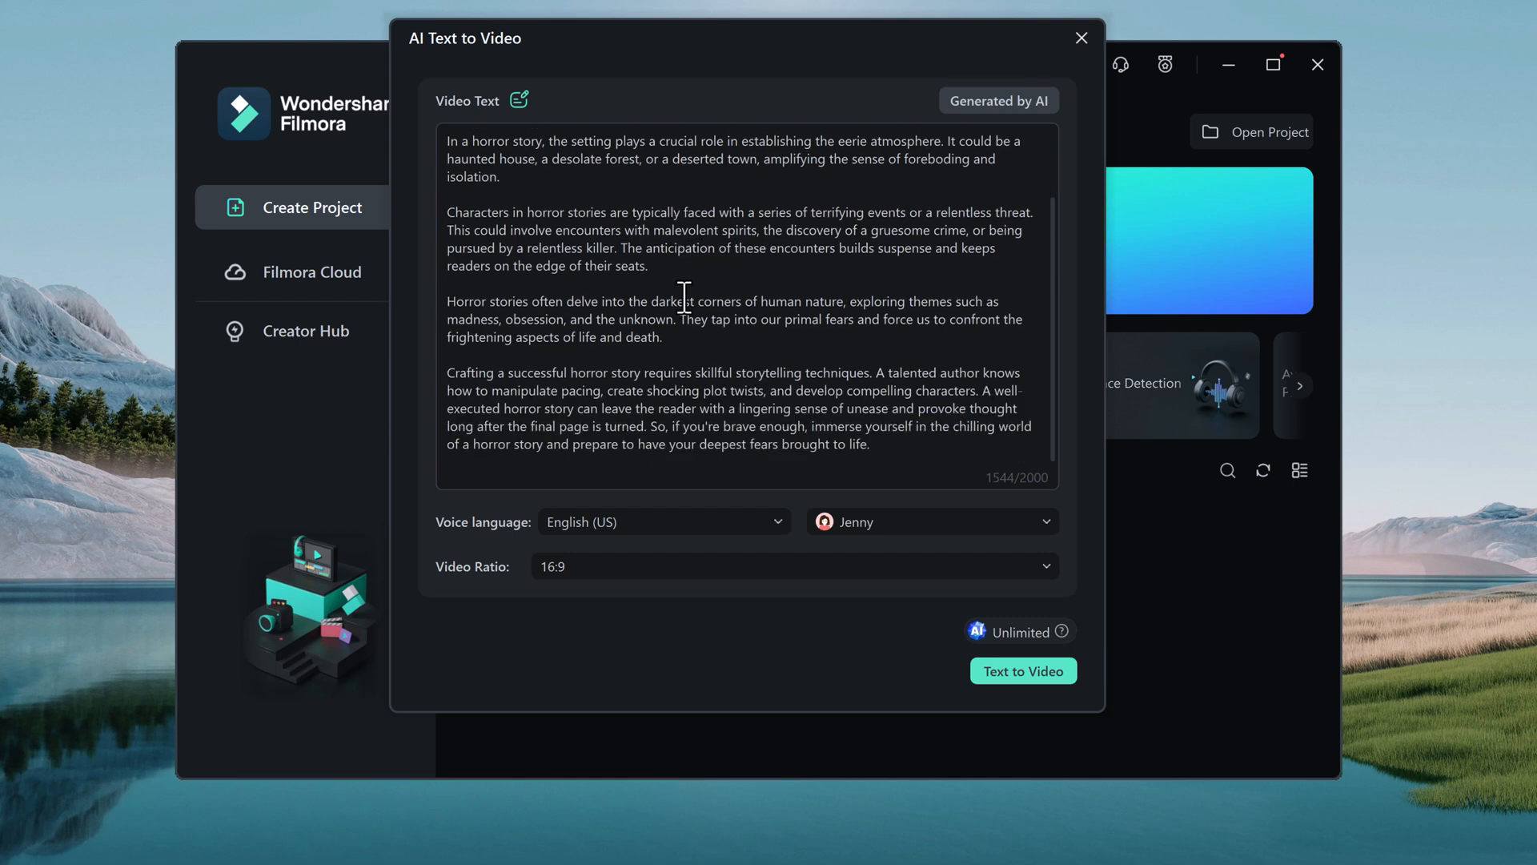
mouse_move(788, 382)
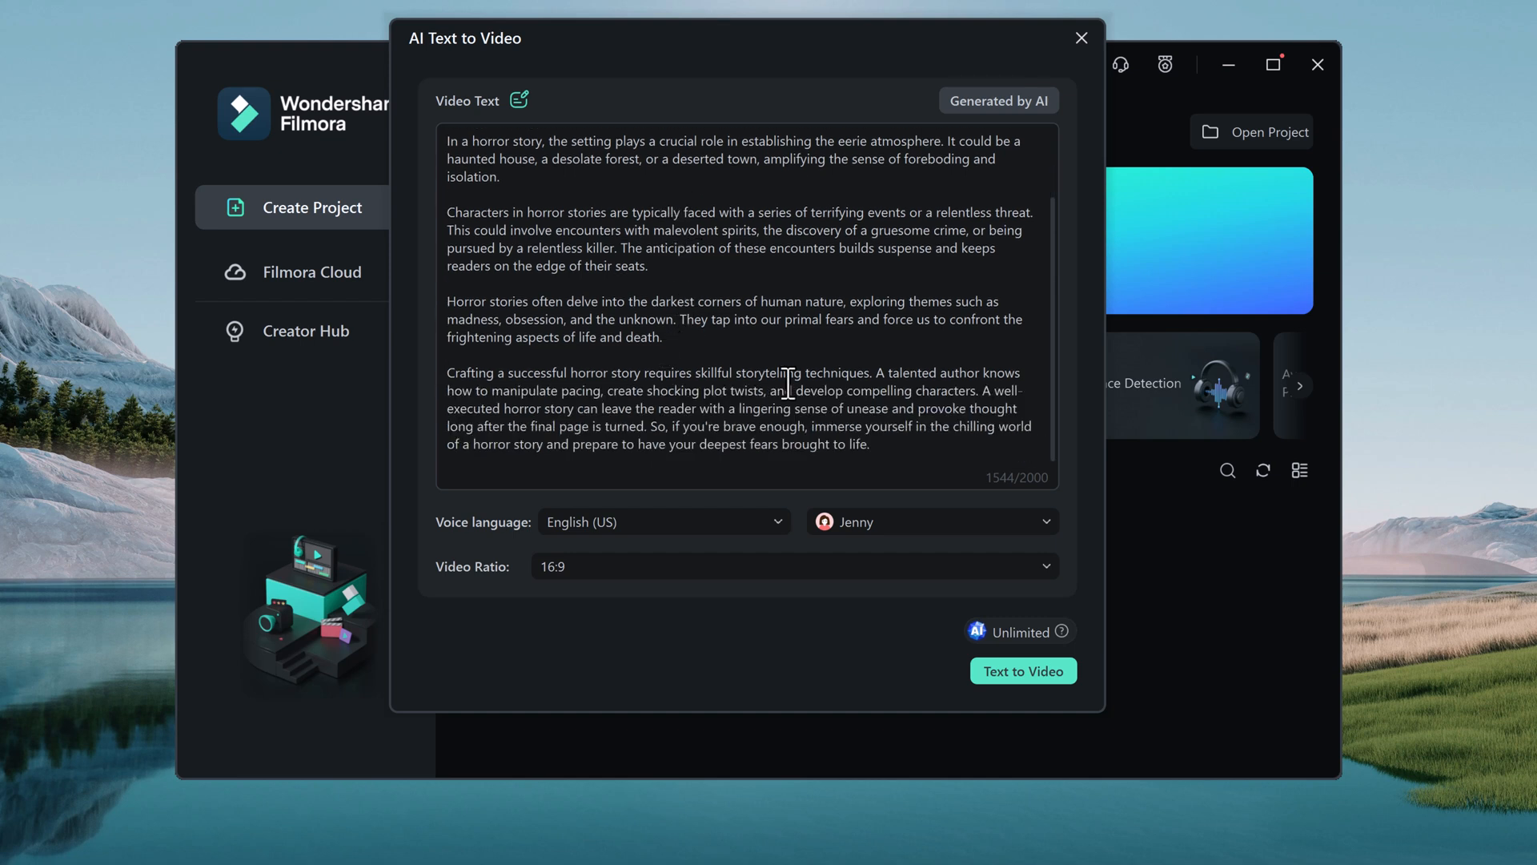
left_click(663, 520)
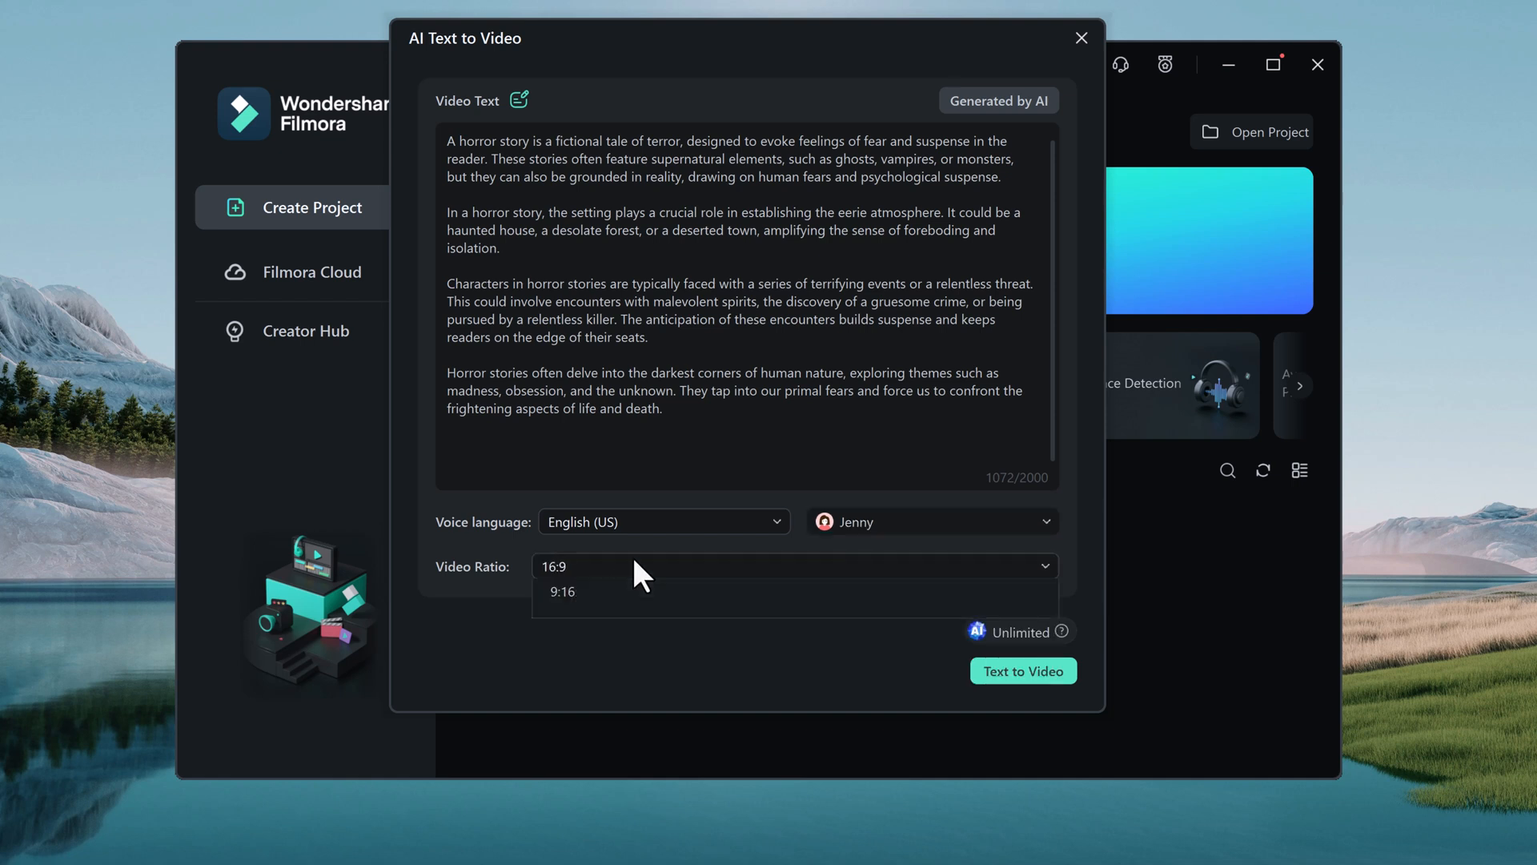
left_click(794, 566)
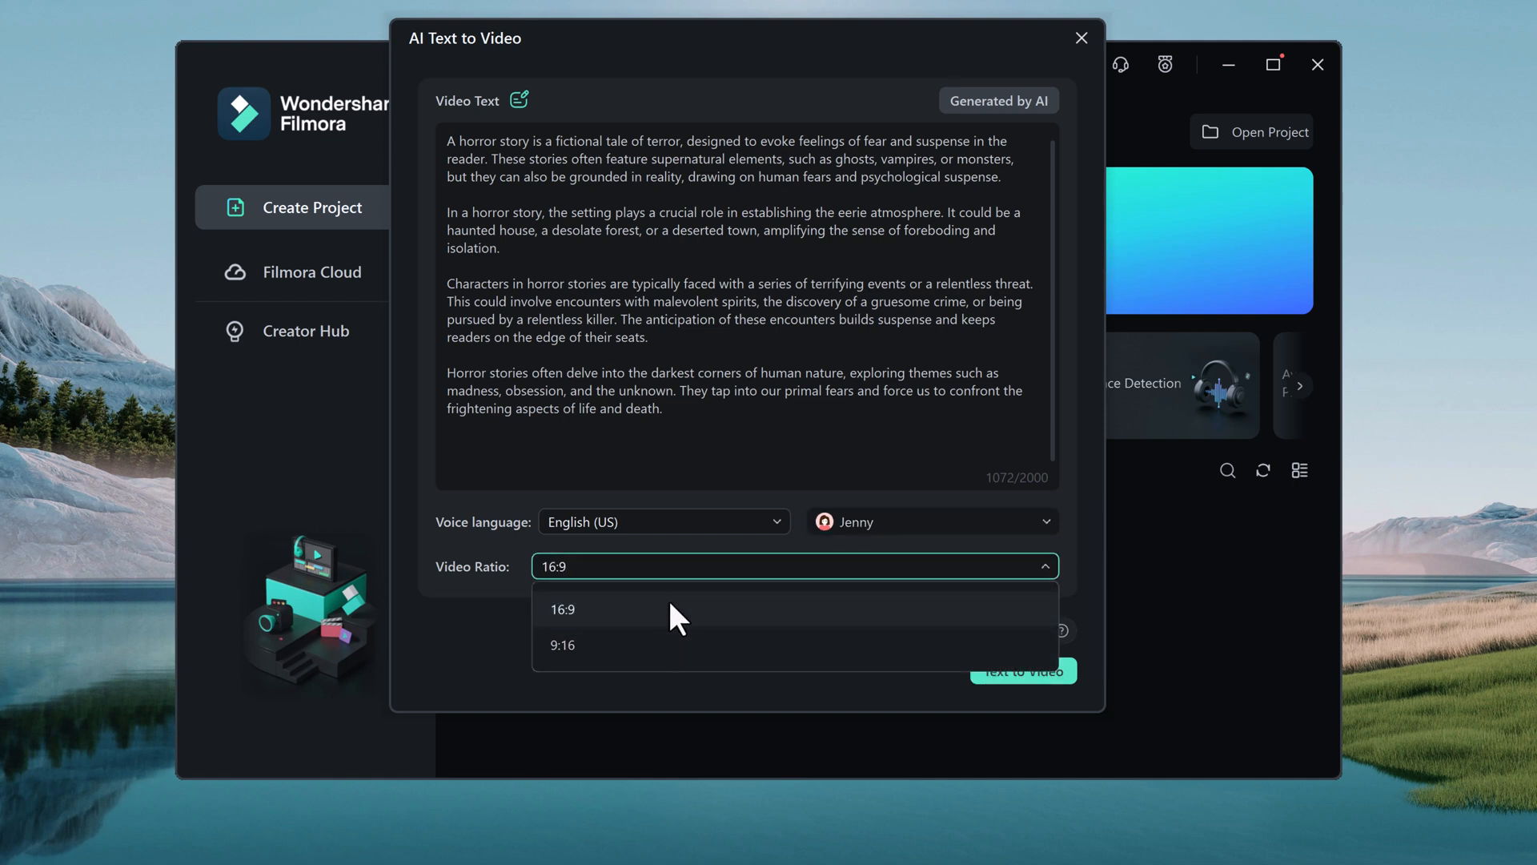
left_click(1022, 670)
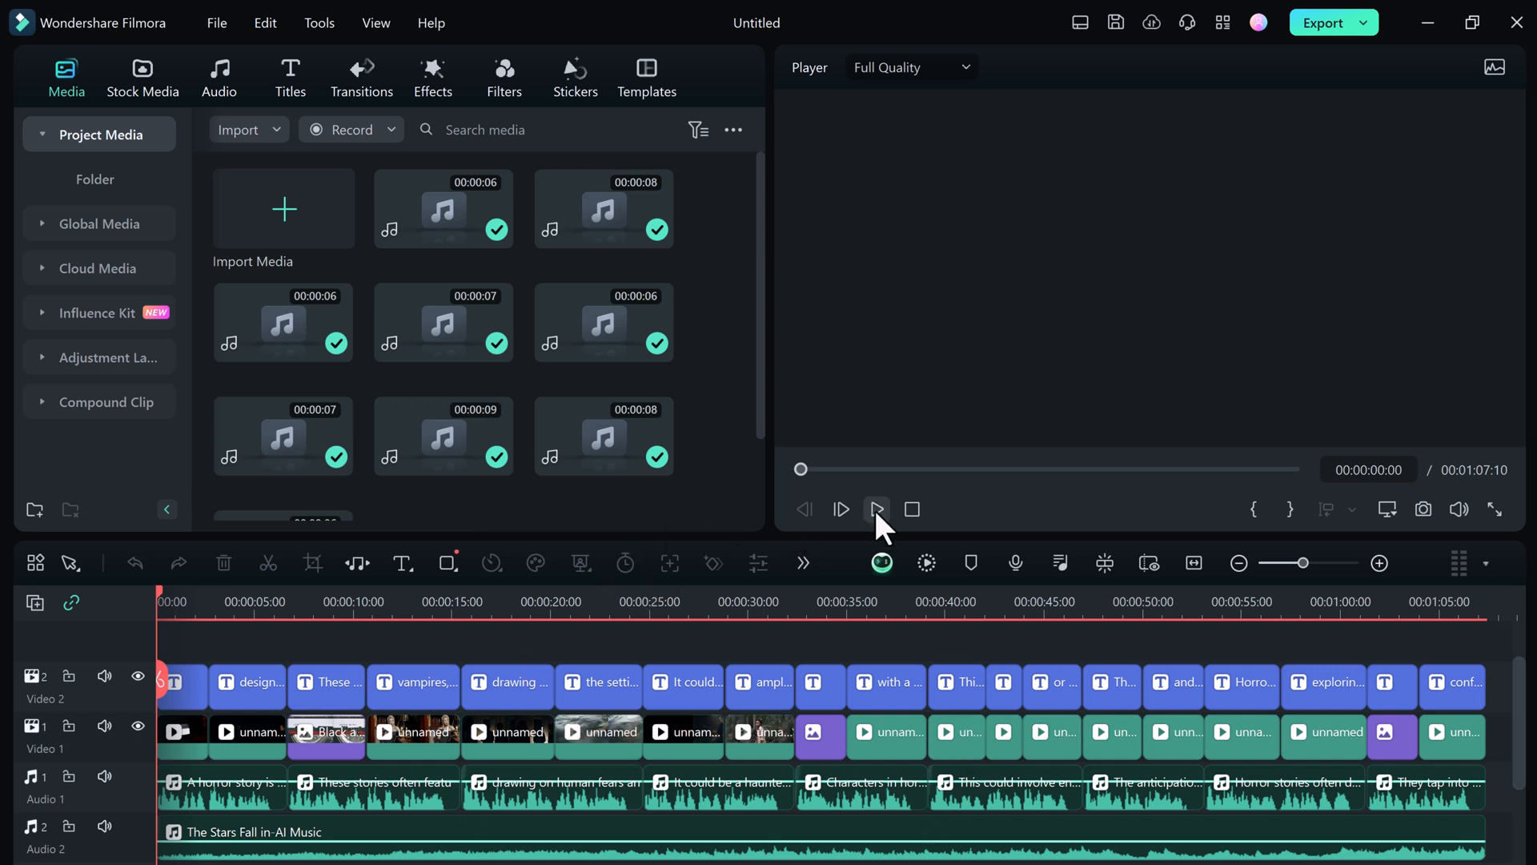
- Play back the generated horror video, then browse the Trending video templates
left_click(876, 509)
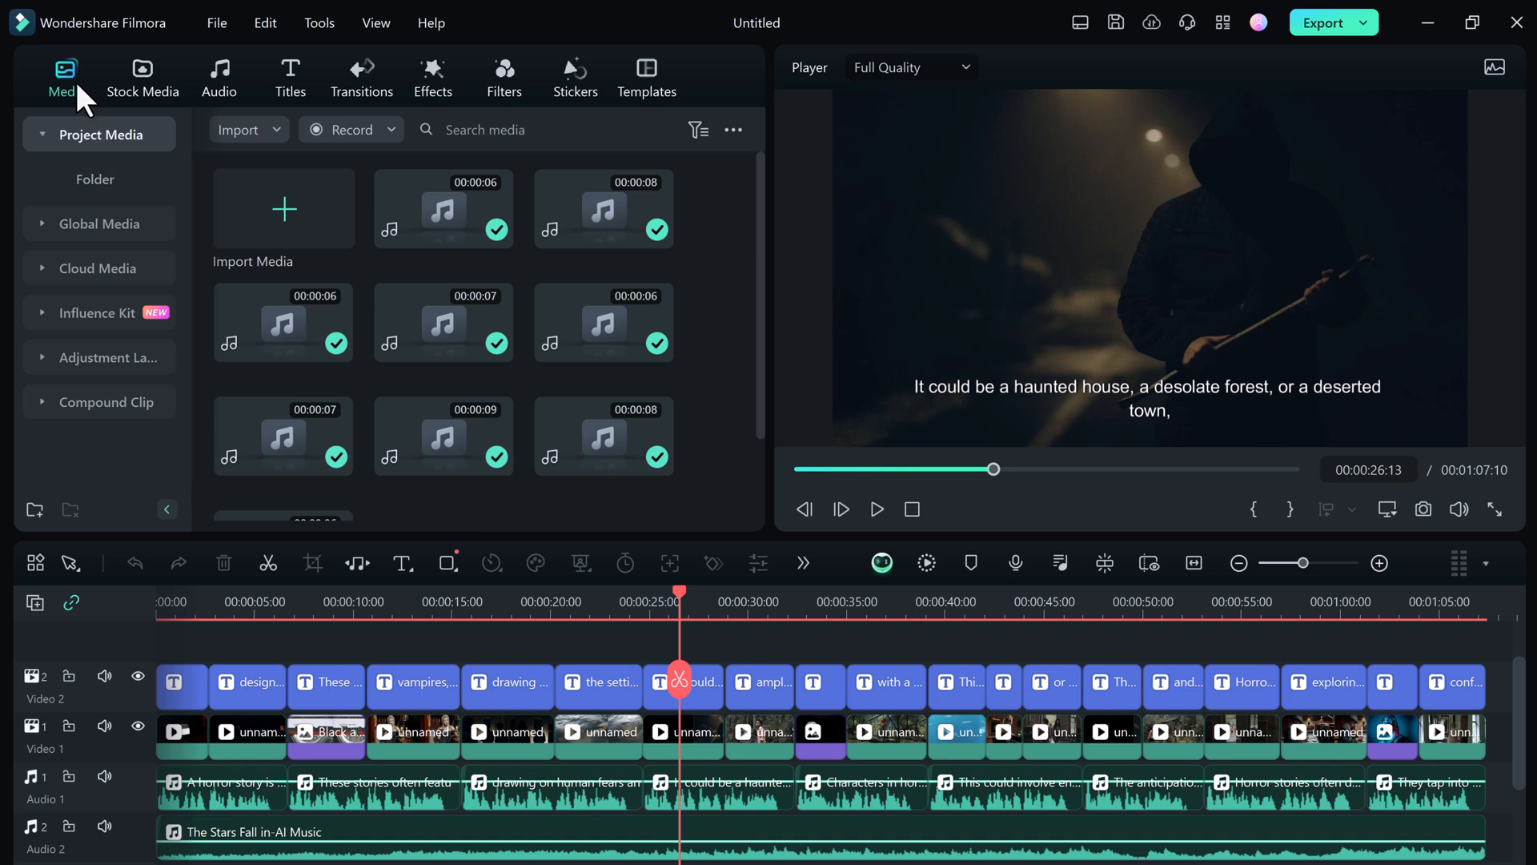
mouse_move(74, 98)
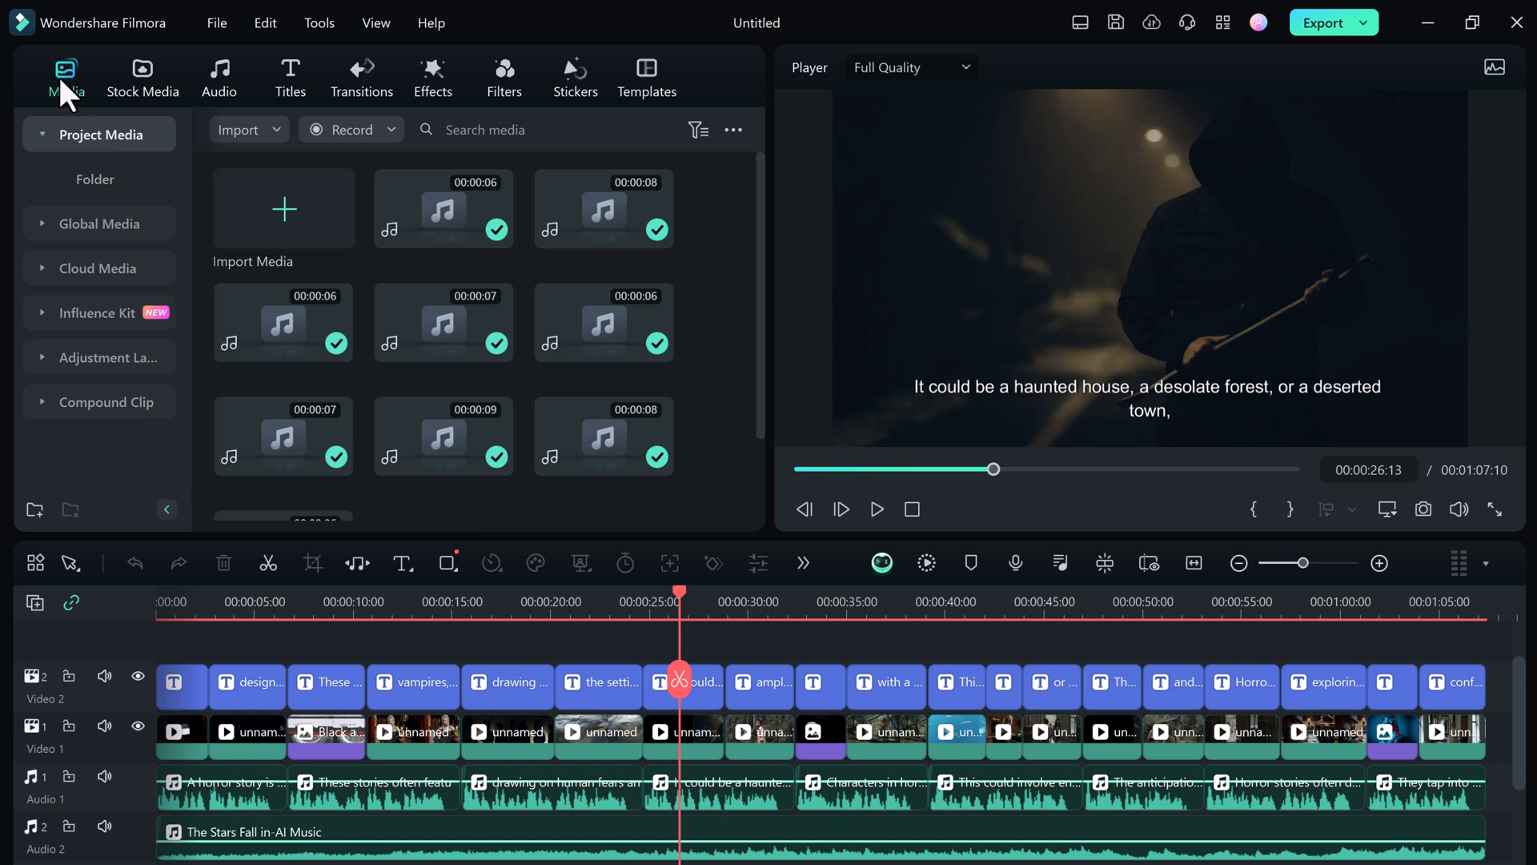
left_click(647, 77)
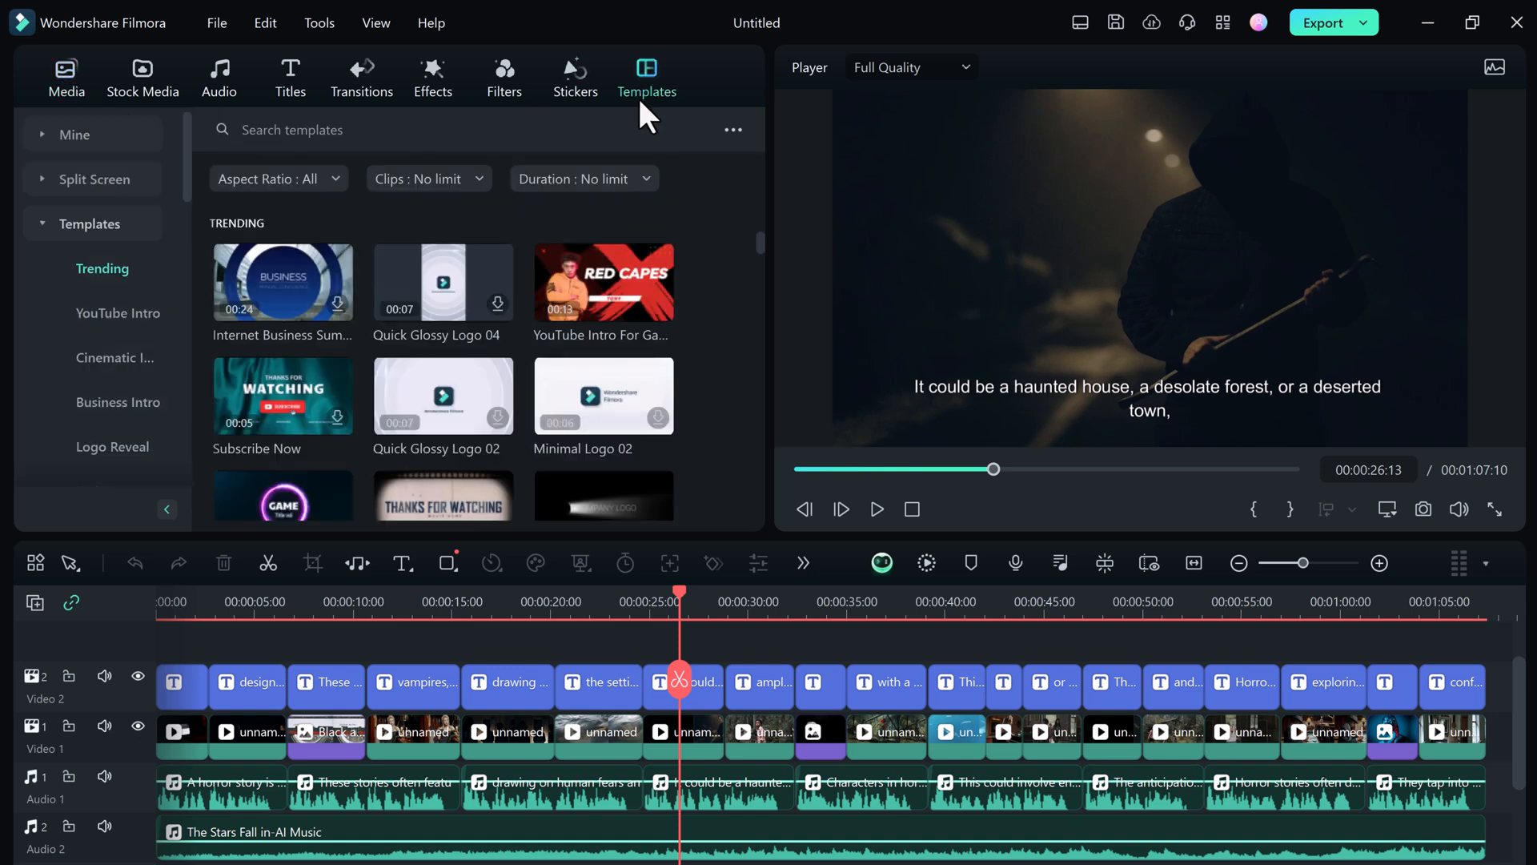
scroll("down", 3)
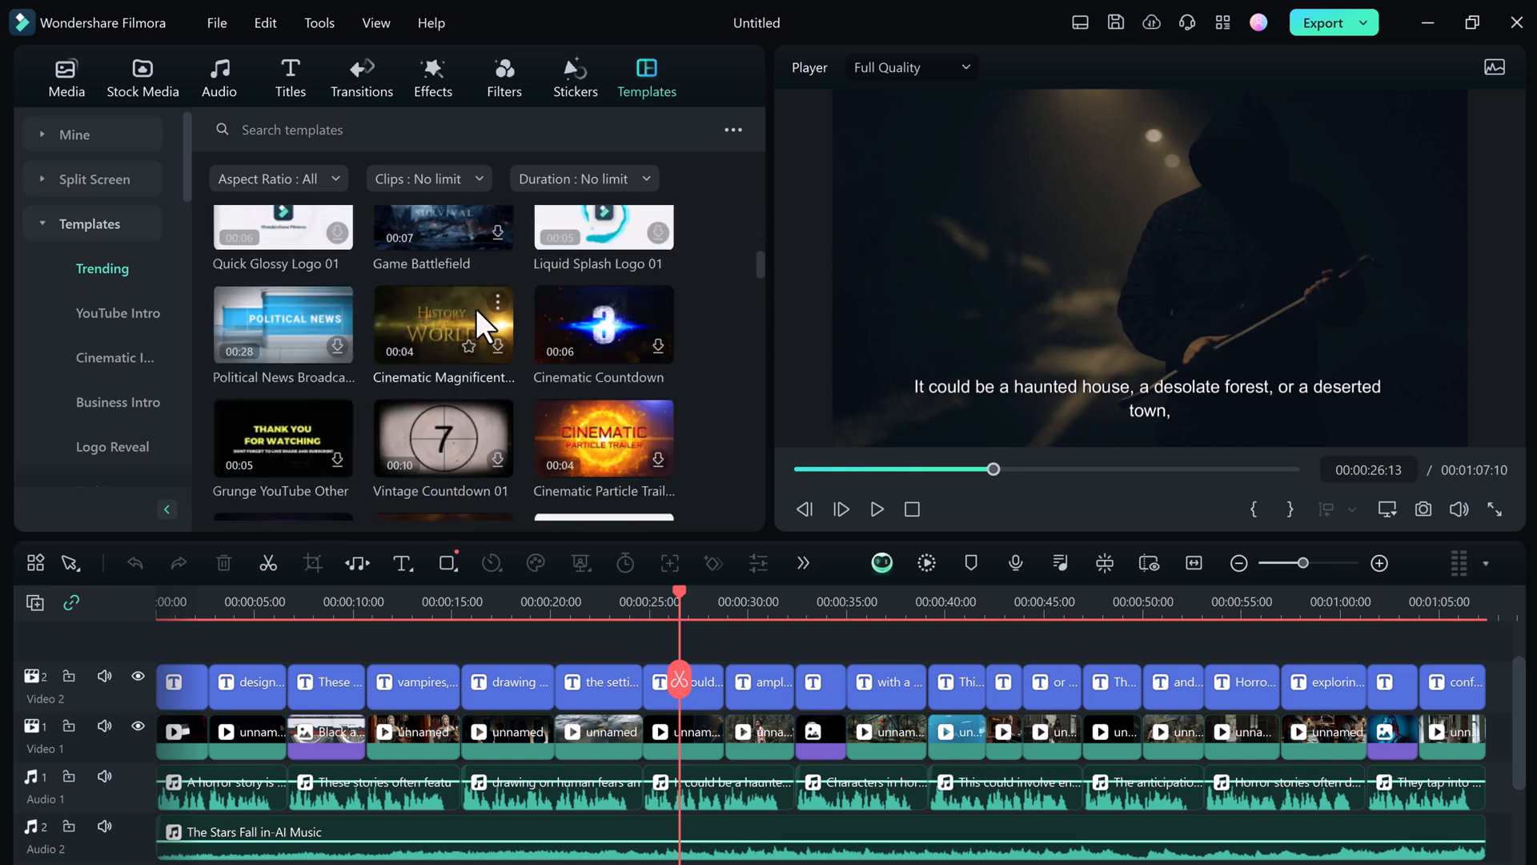
scroll("down", 3)
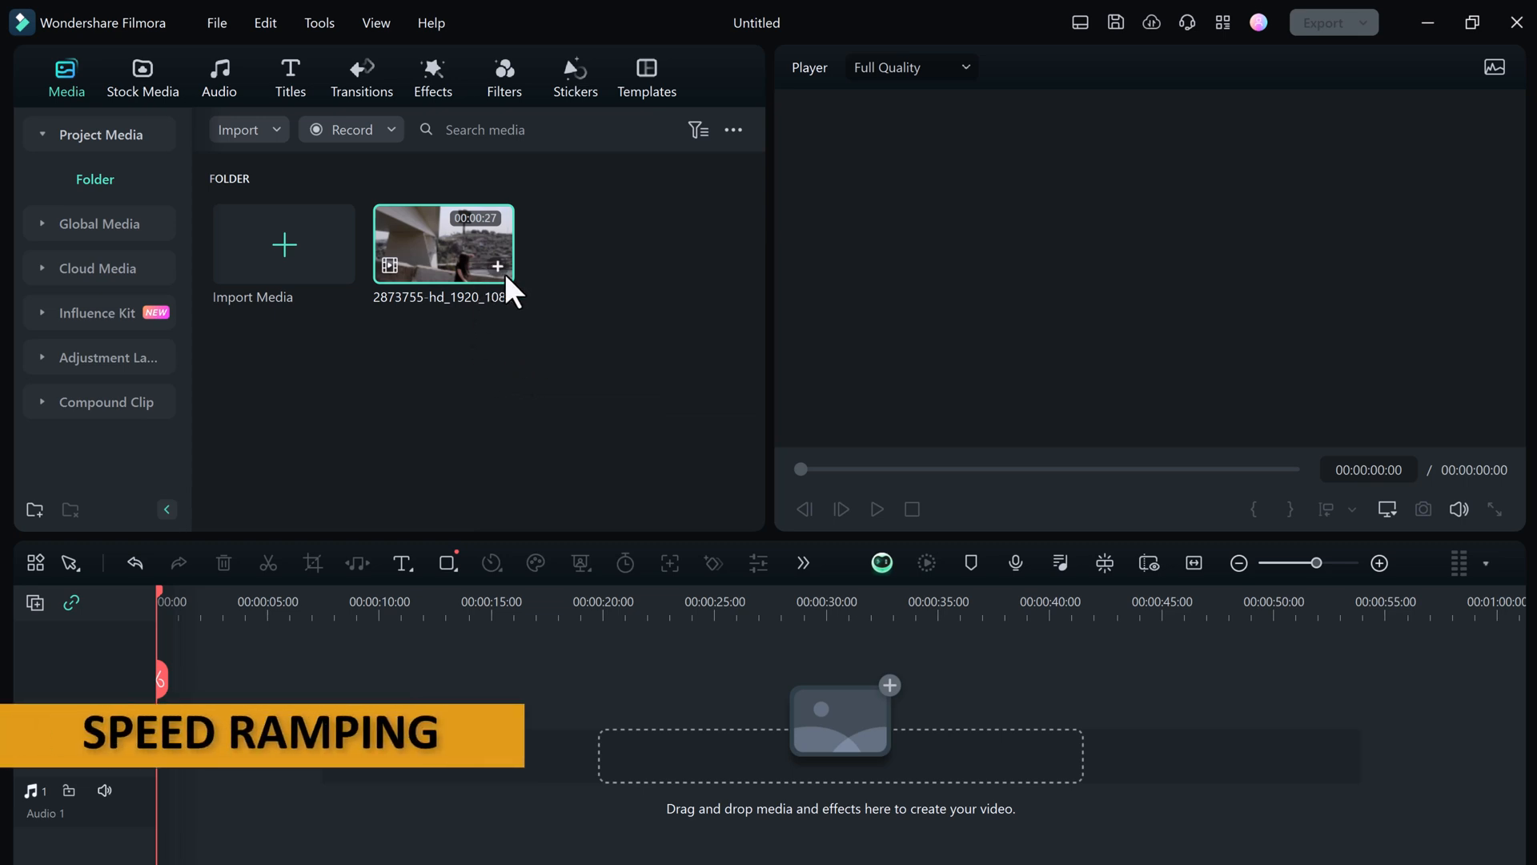
- Drop the 27-second clip on the video track and apply the Bullet Time speed ramp preset
left_click_drag(441, 243, 643, 736)
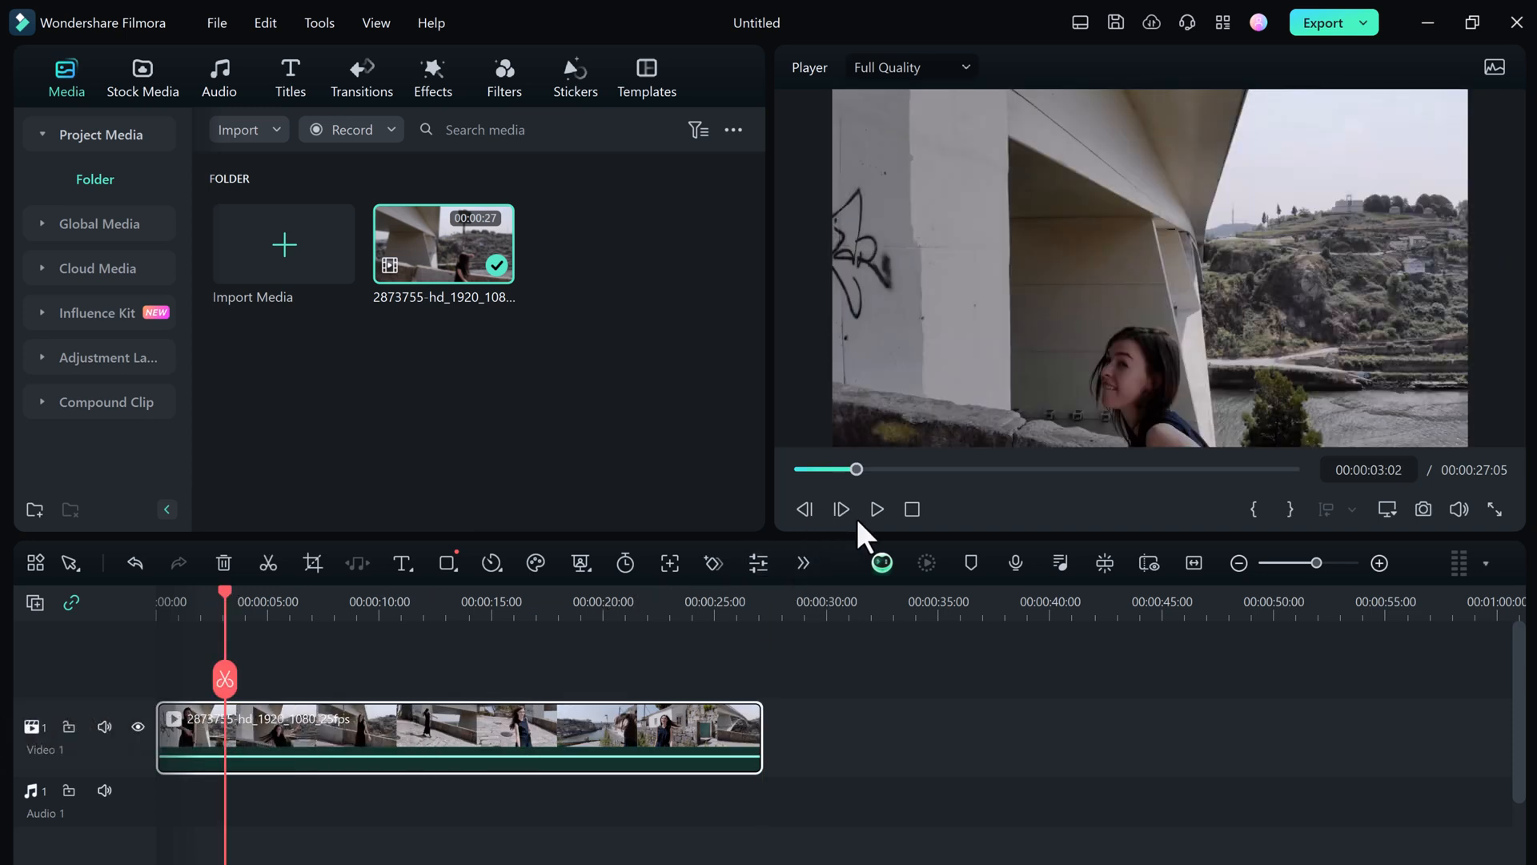
left_click(876, 510)
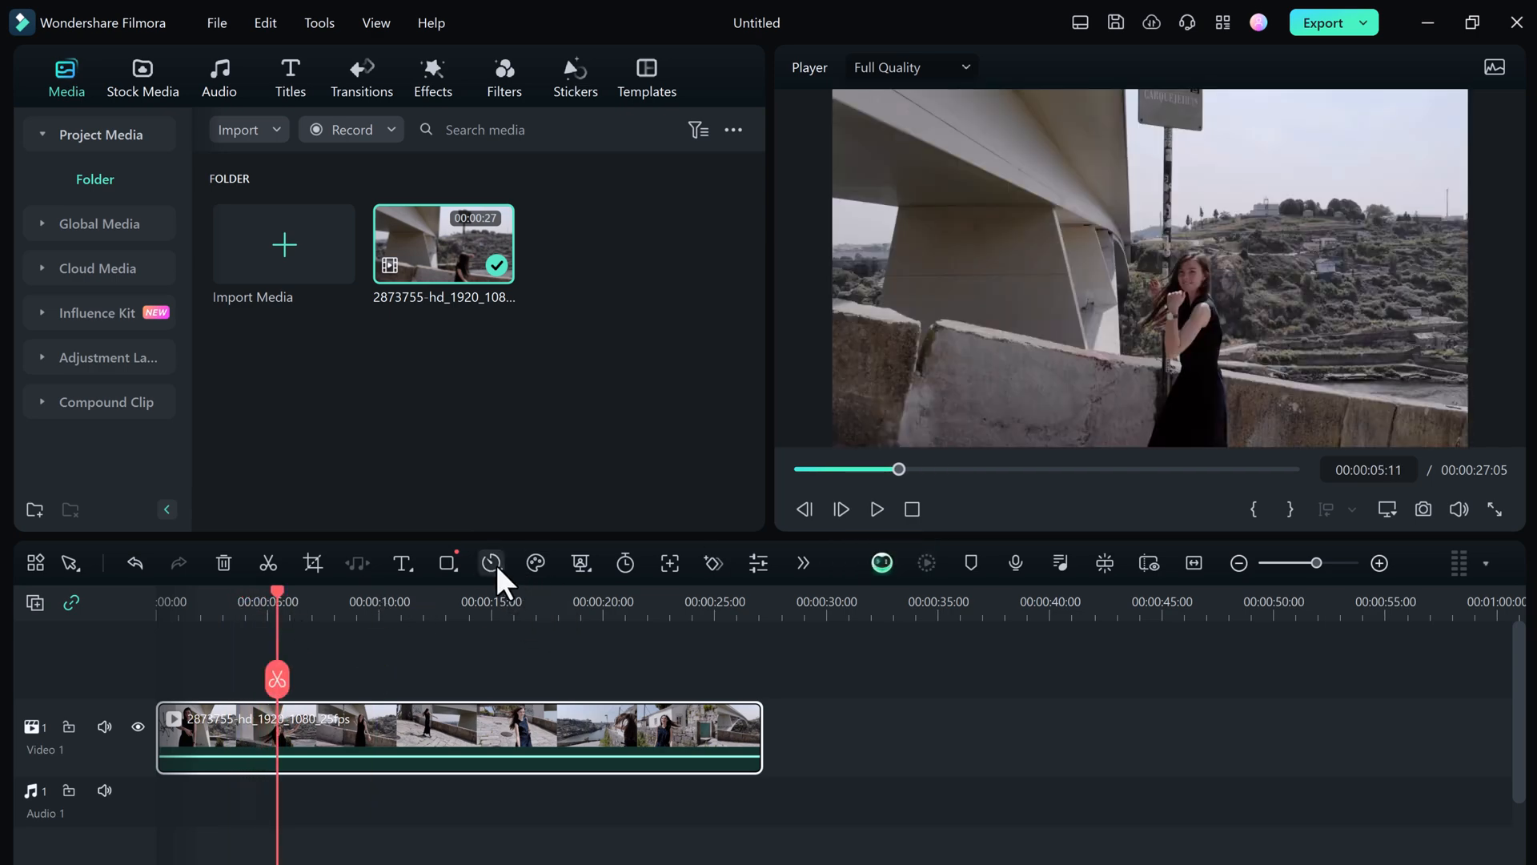
left_click(492, 562)
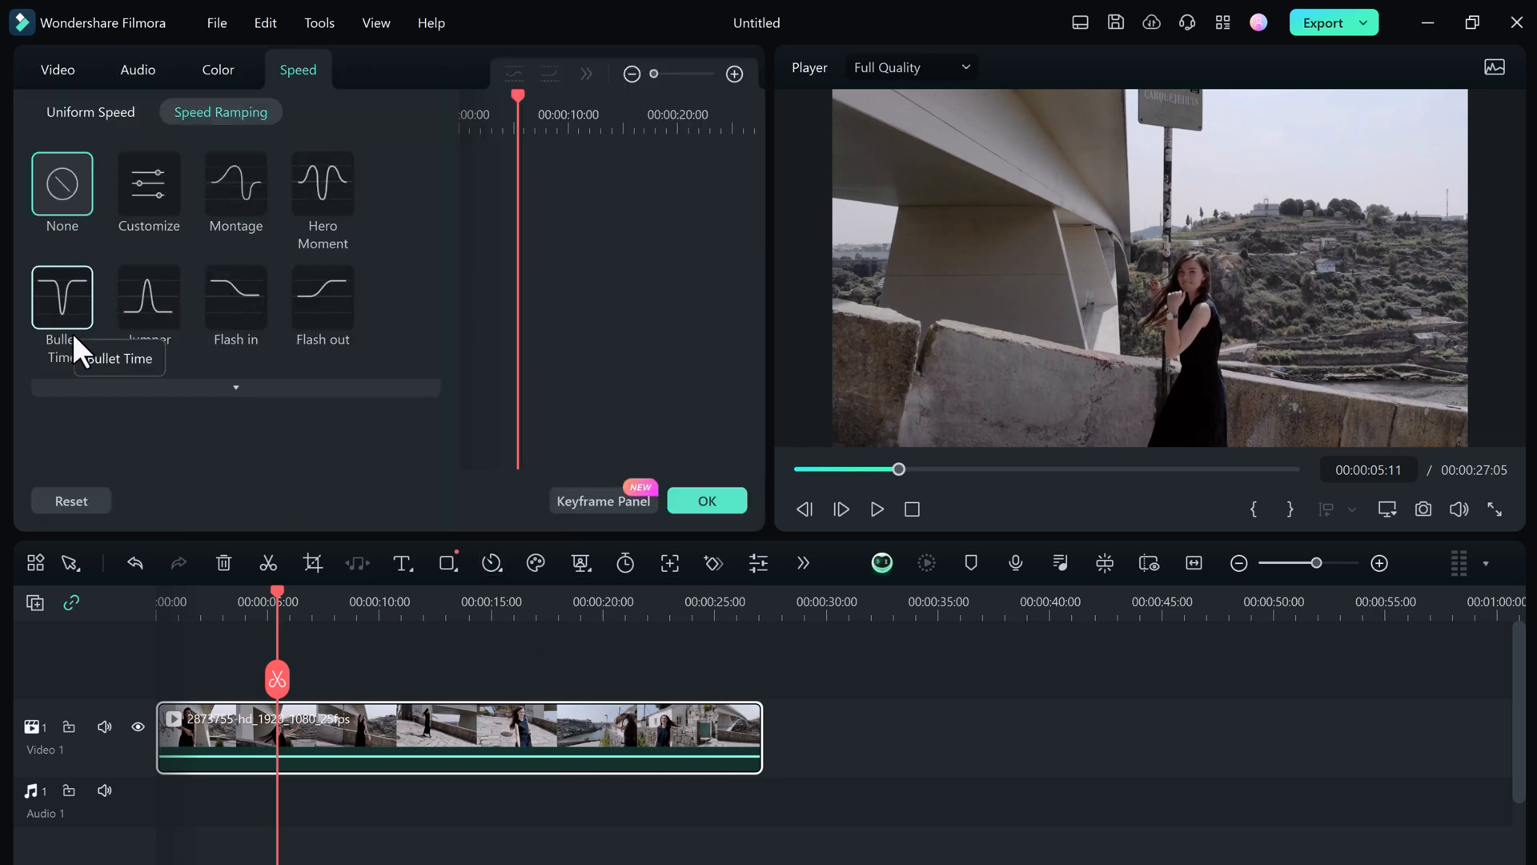
left_click(321, 185)
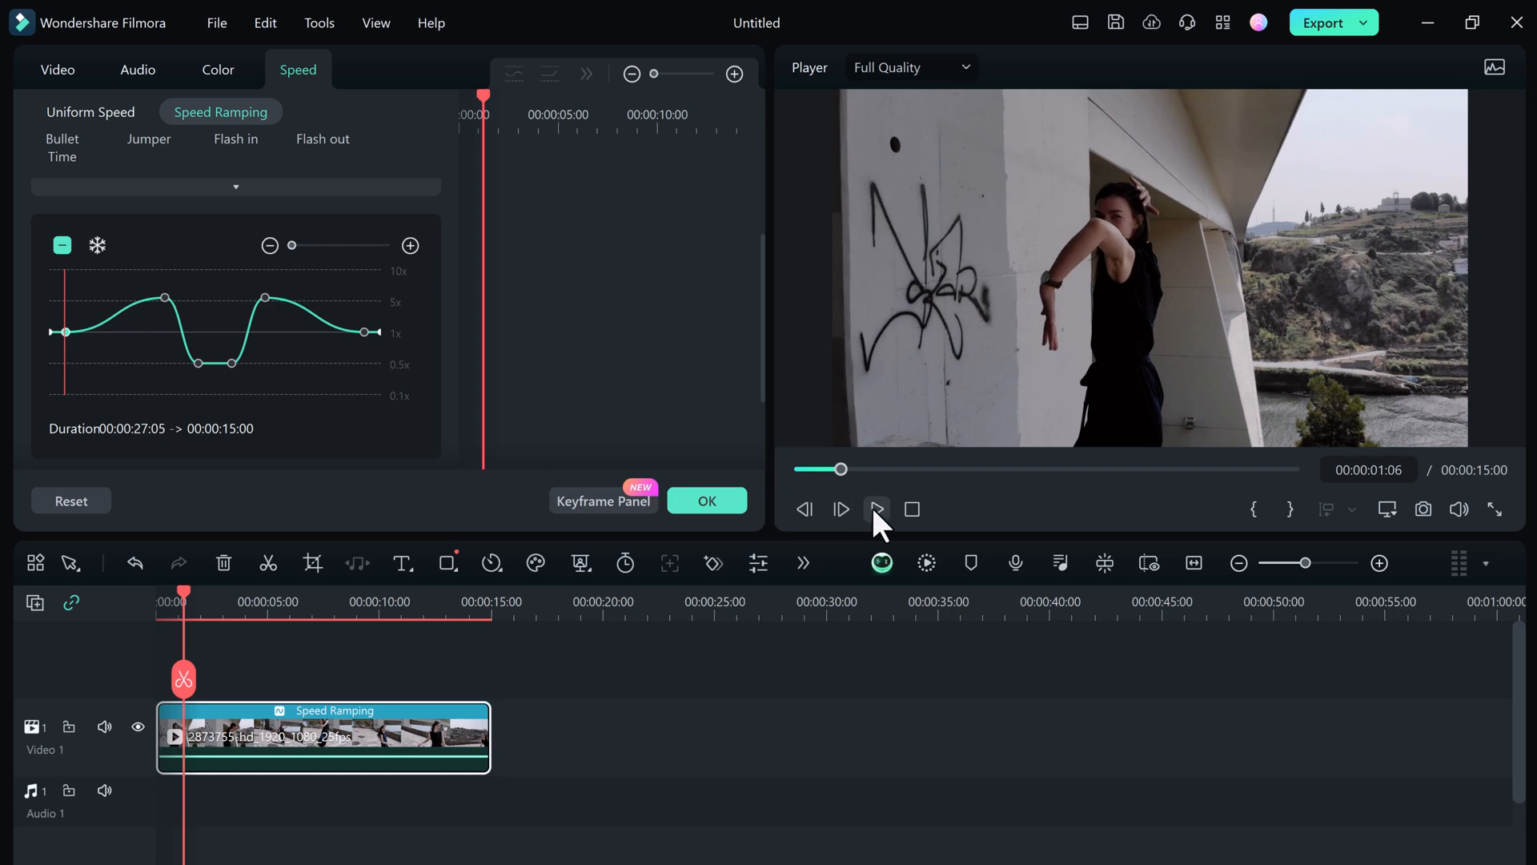
- Lower the ramp's first speed peak and preview the roughly 17-second result
left_click(876, 509)
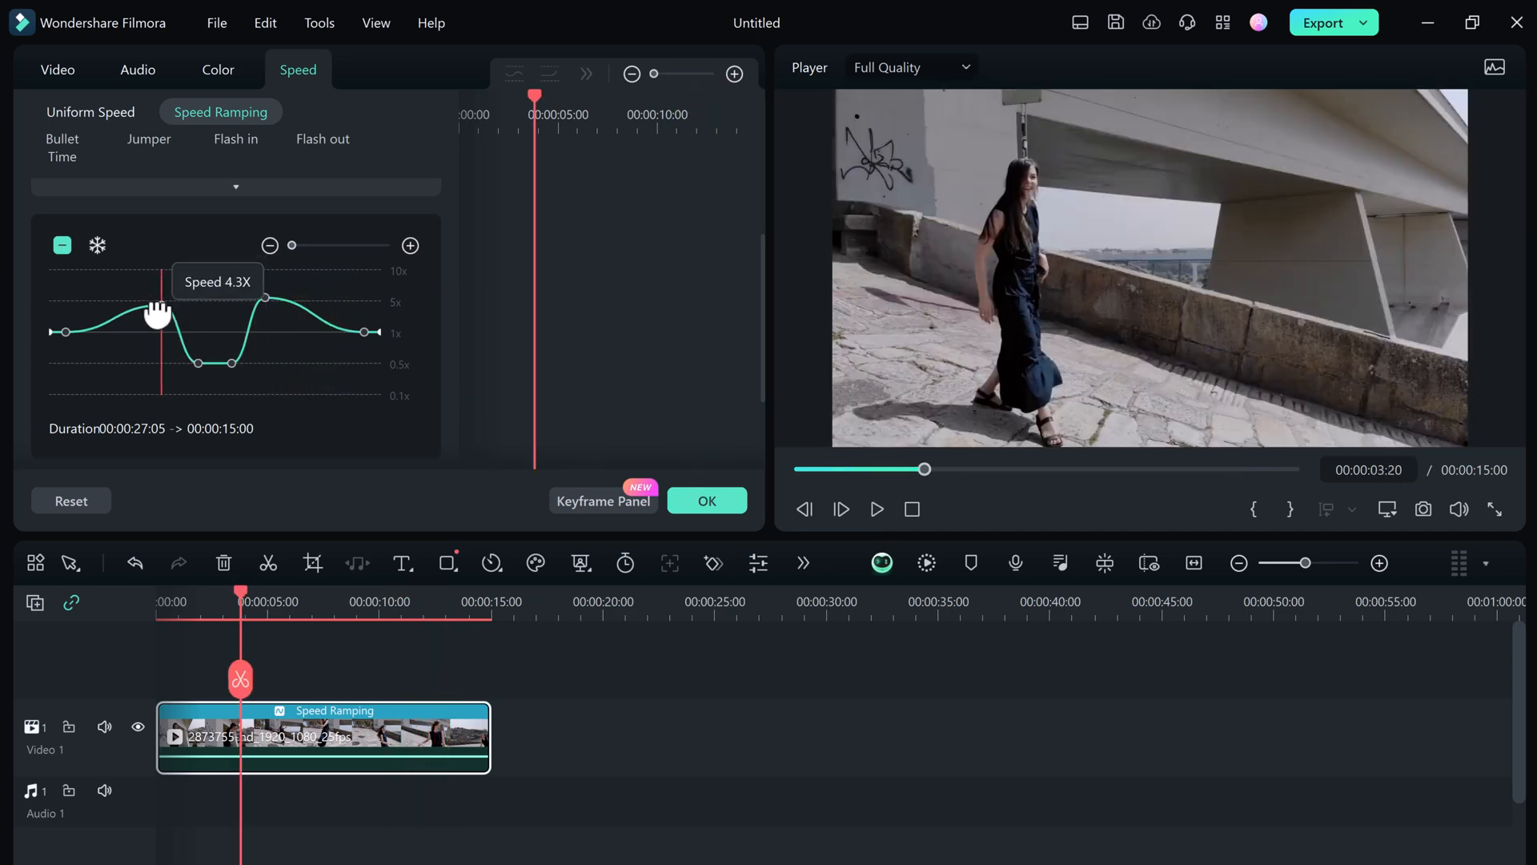
left_click_drag(156, 314, 276, 313)
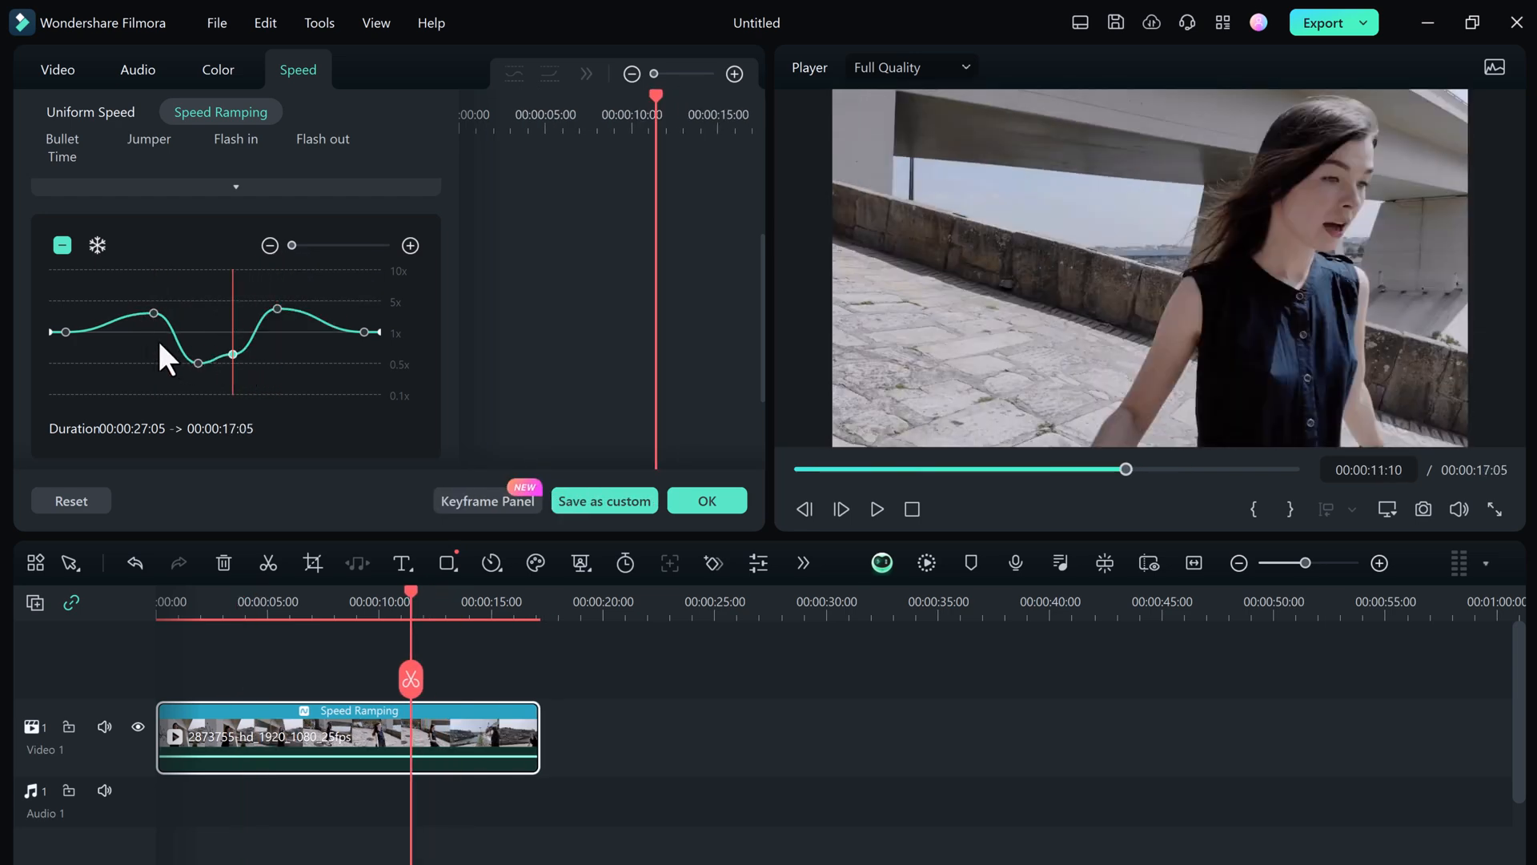
left_click(876, 509)
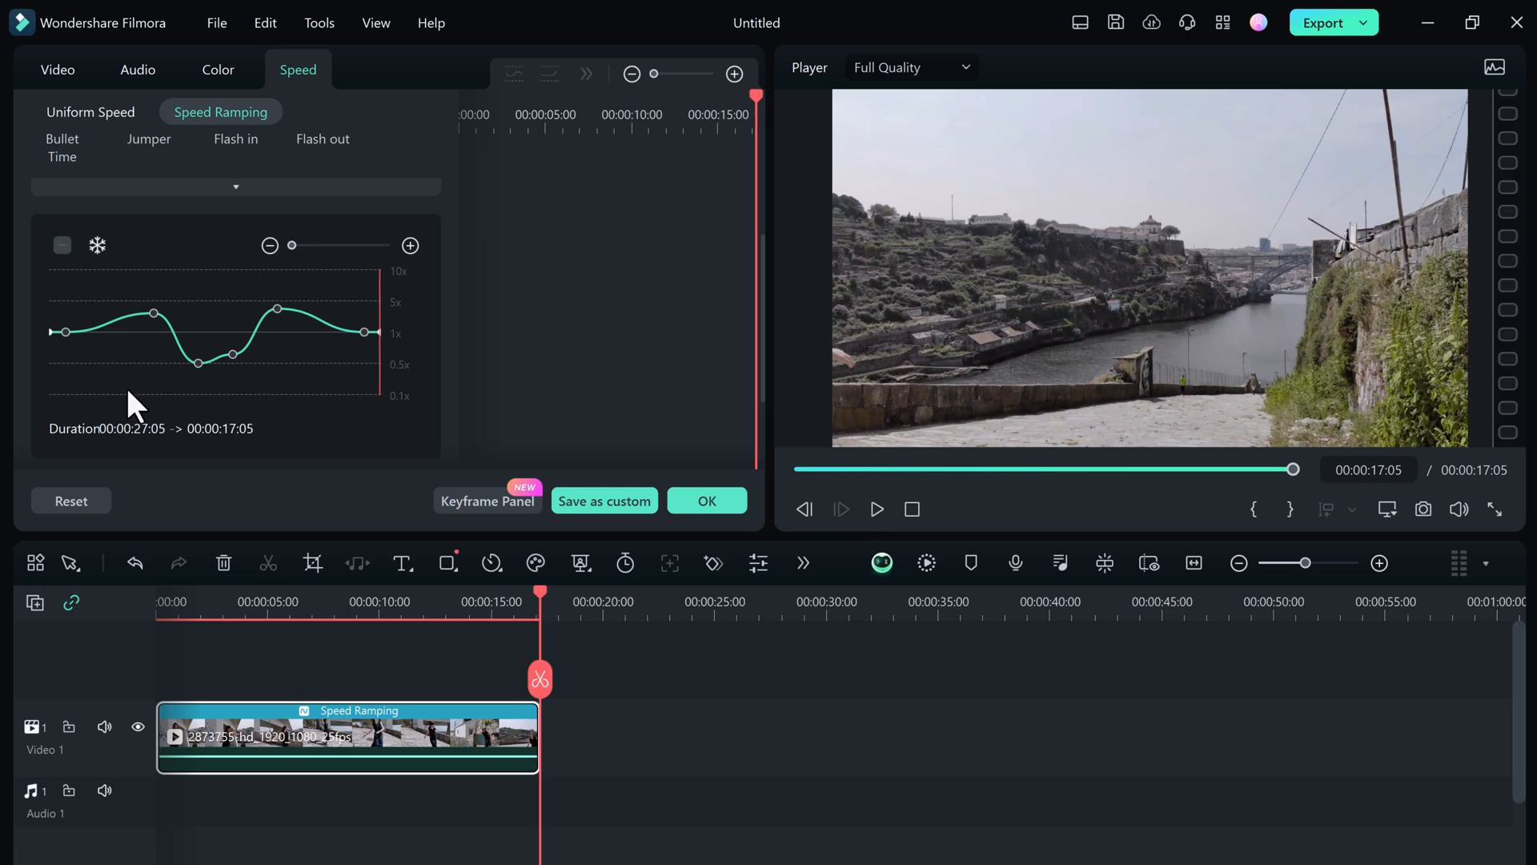
- Confirm the speed ramp, then browse template categories to the Vlog birthday template
left_click(706, 500)
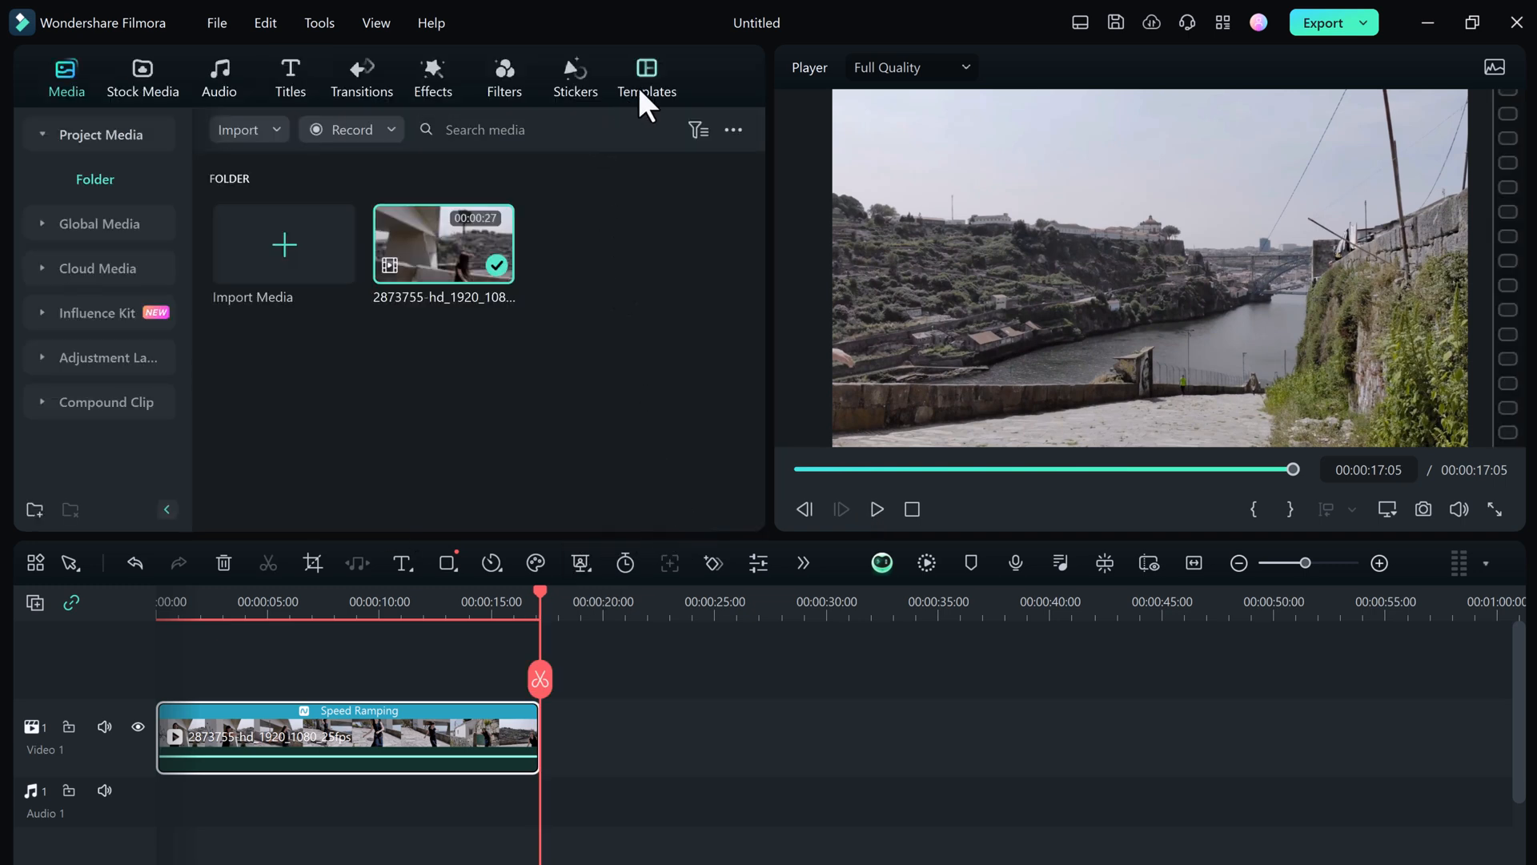
left_click(645, 75)
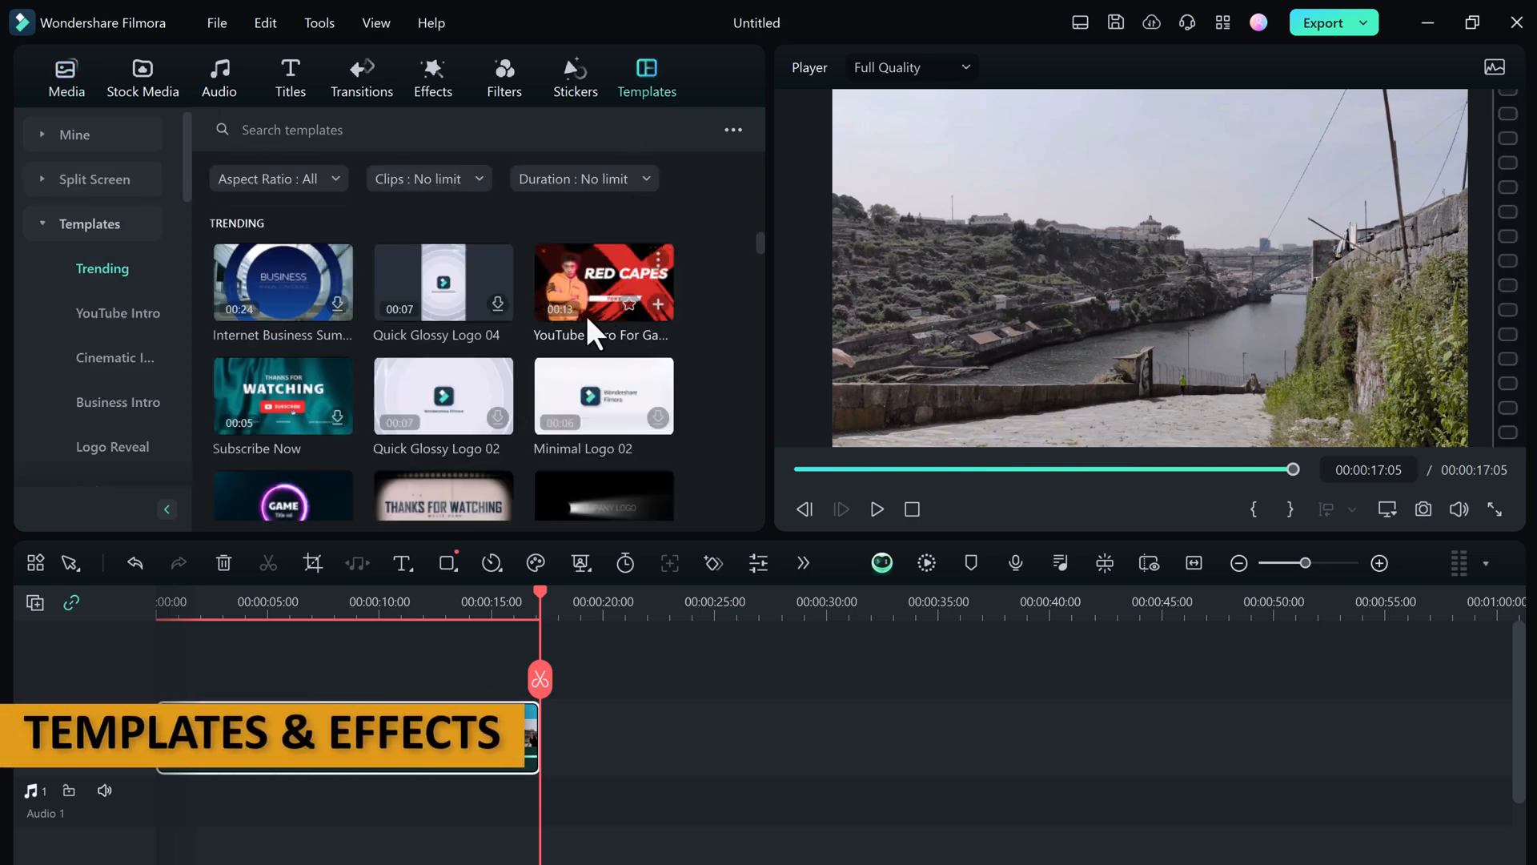
scroll("down", 3)
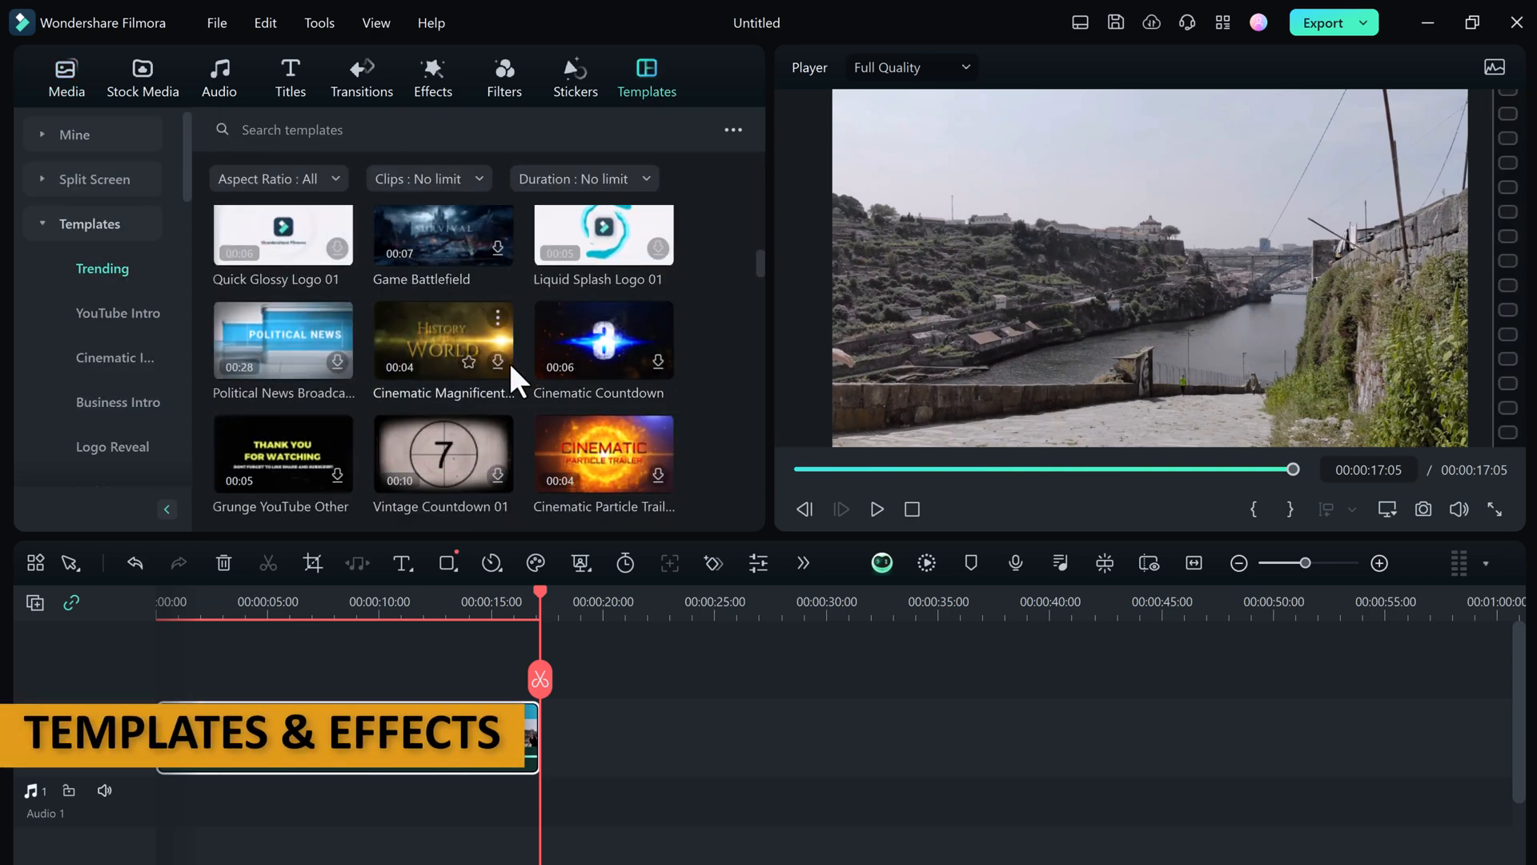
scroll("down", 3)
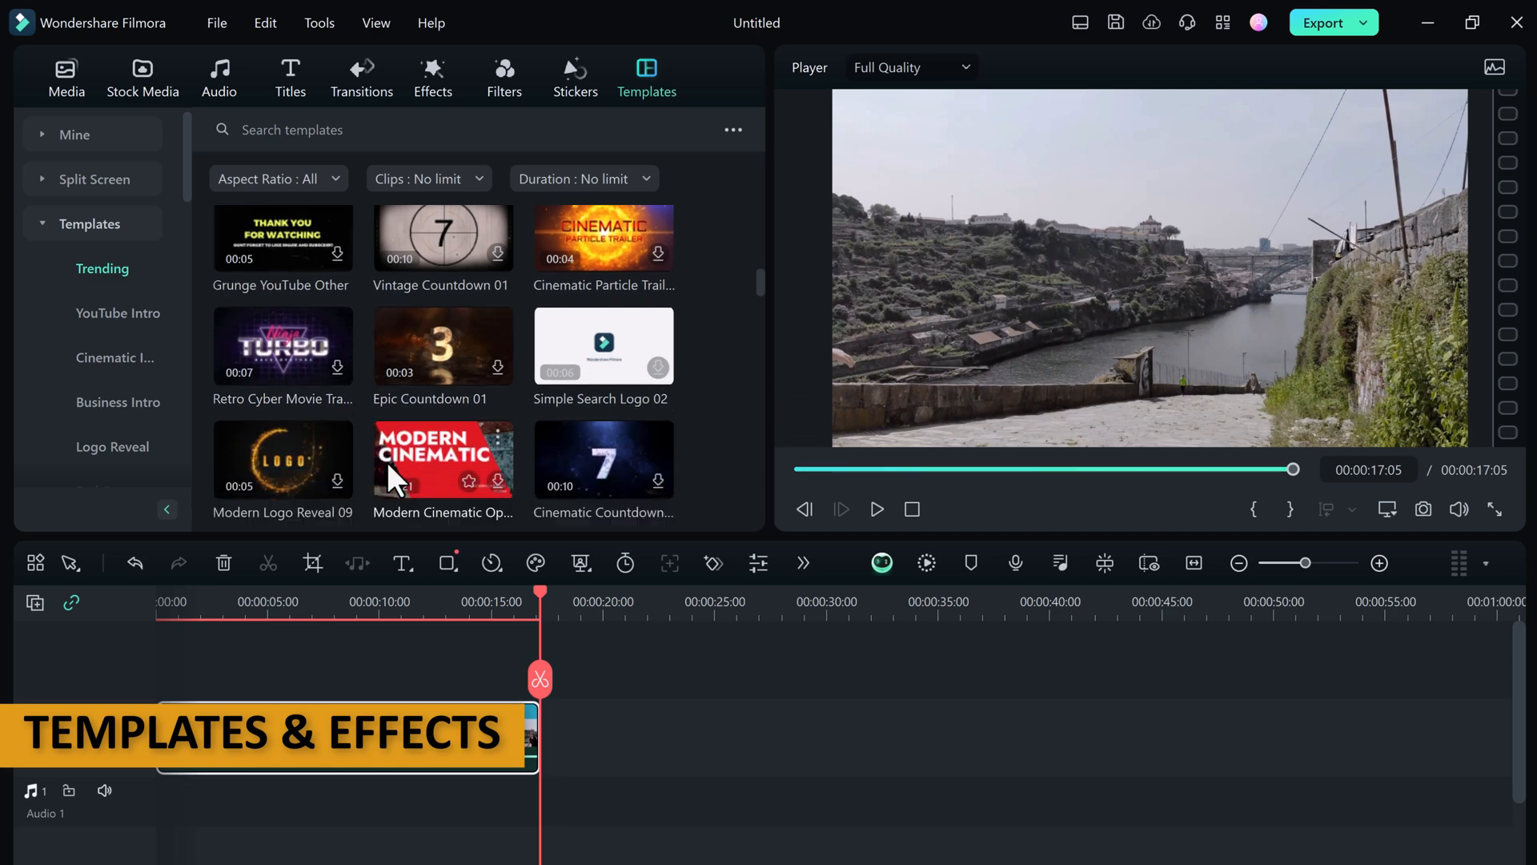
left_click(117, 312)
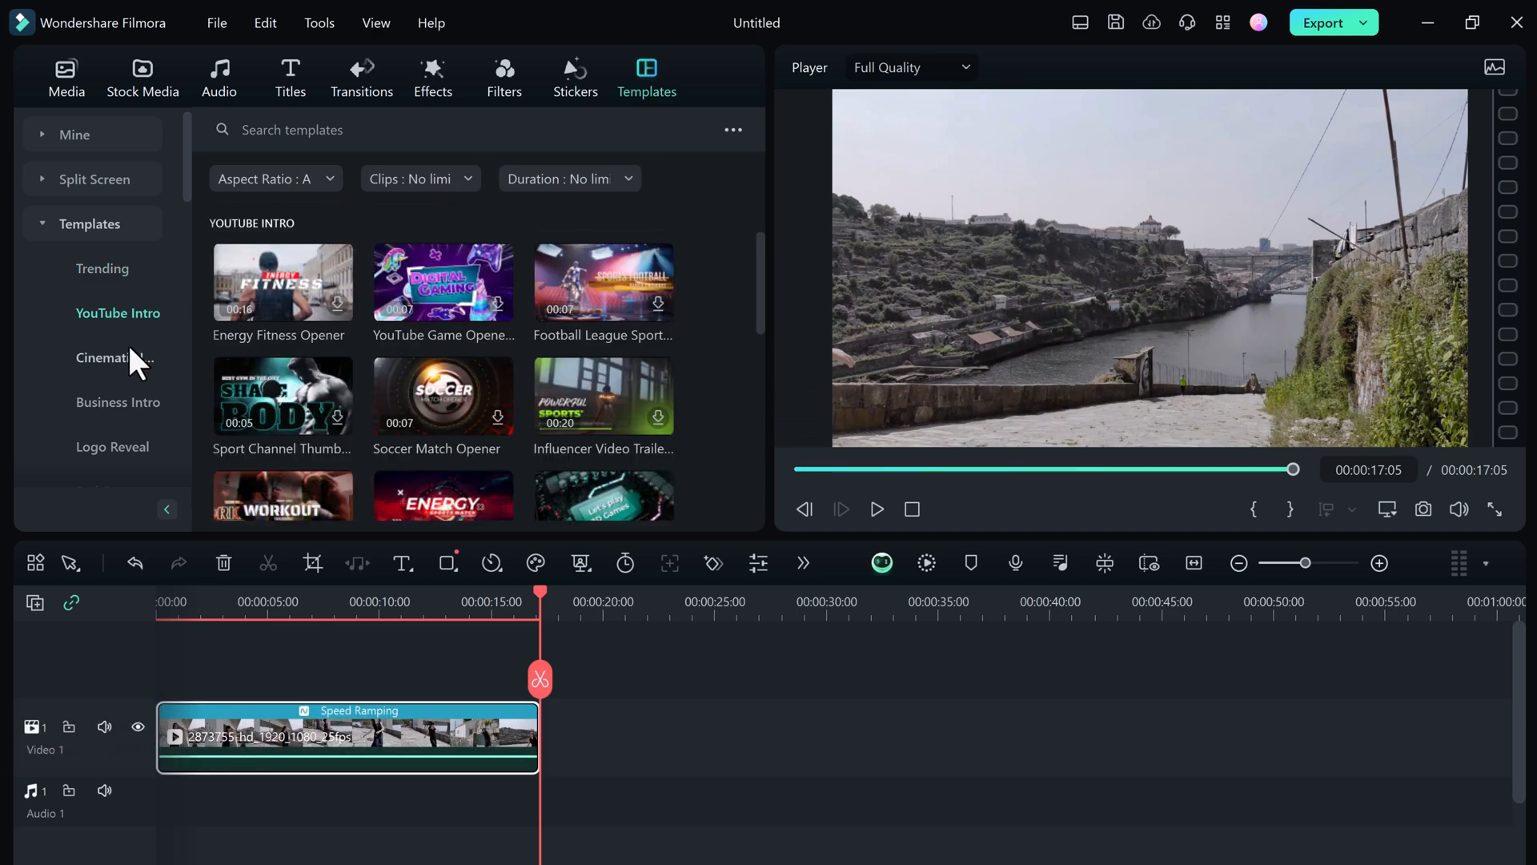
left_click(114, 357)
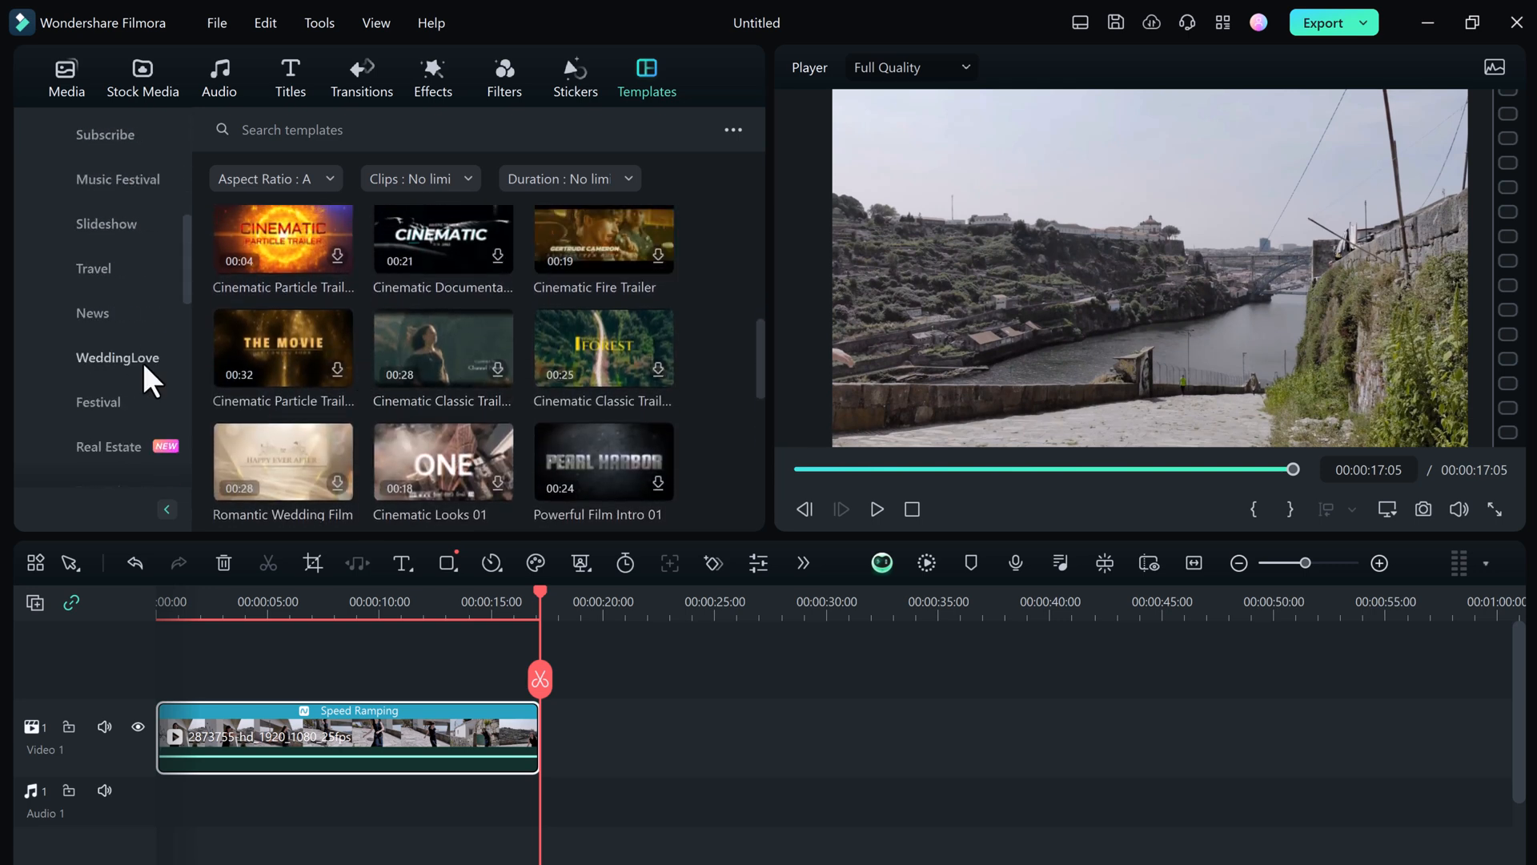
scroll("down", 3)
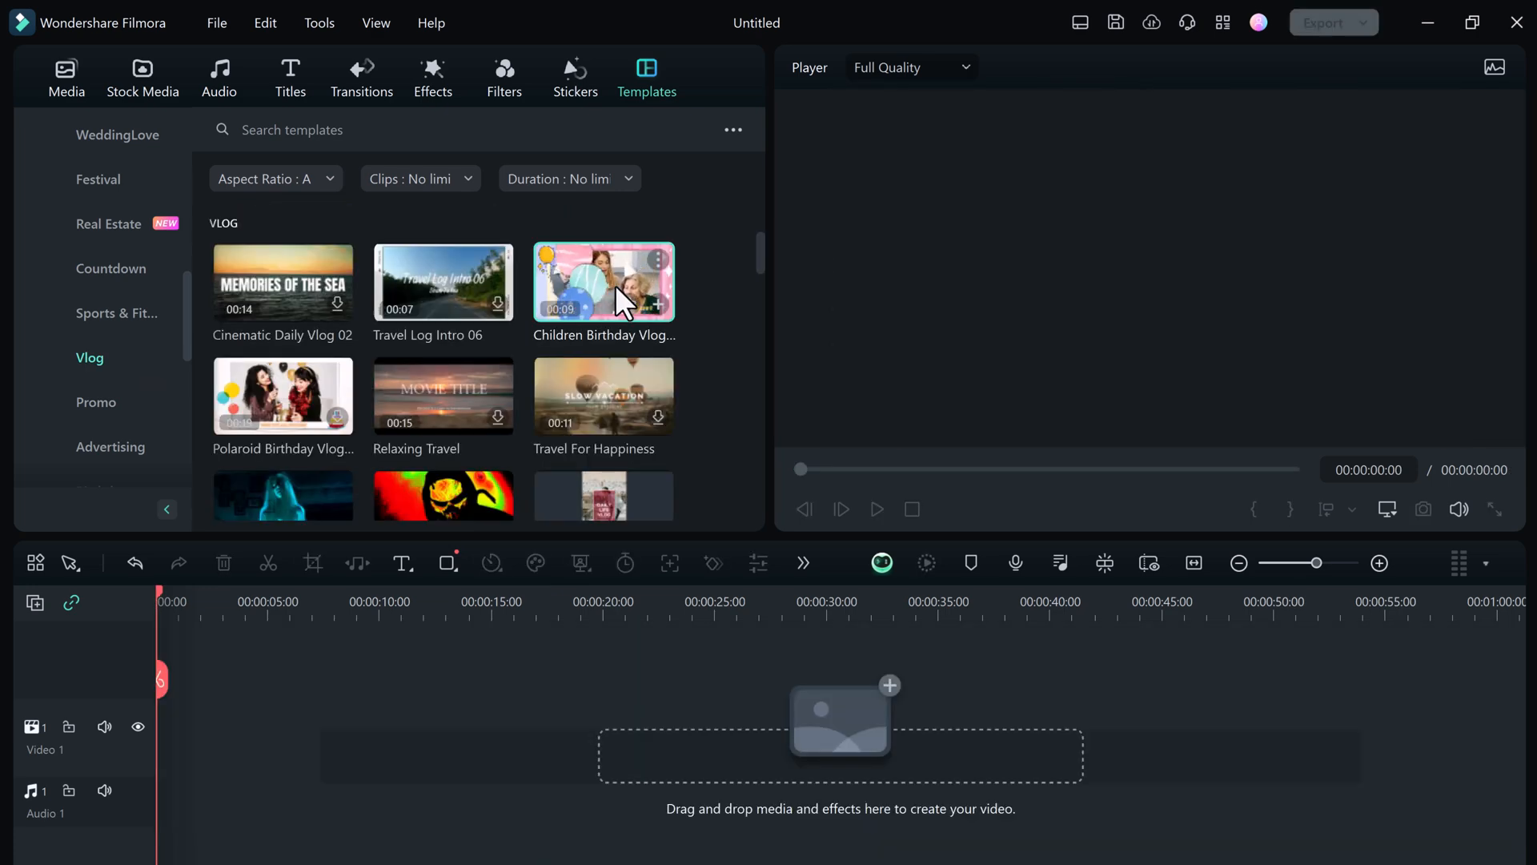
mouse_move(658, 314)
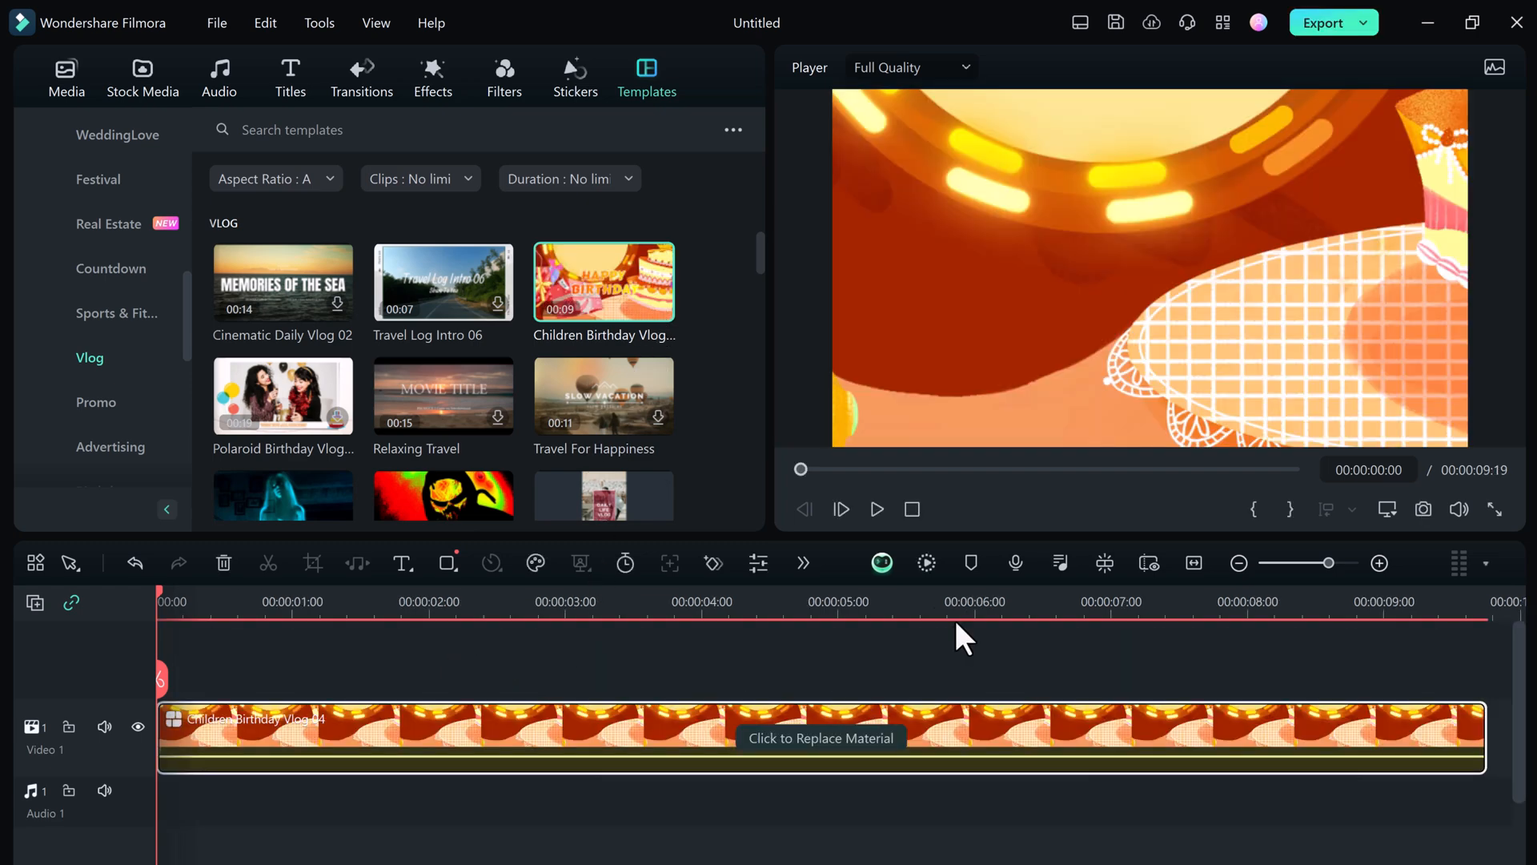
- Preview the Children Birthday Vlog template on the timeline, then start closing the project
left_click(876, 509)
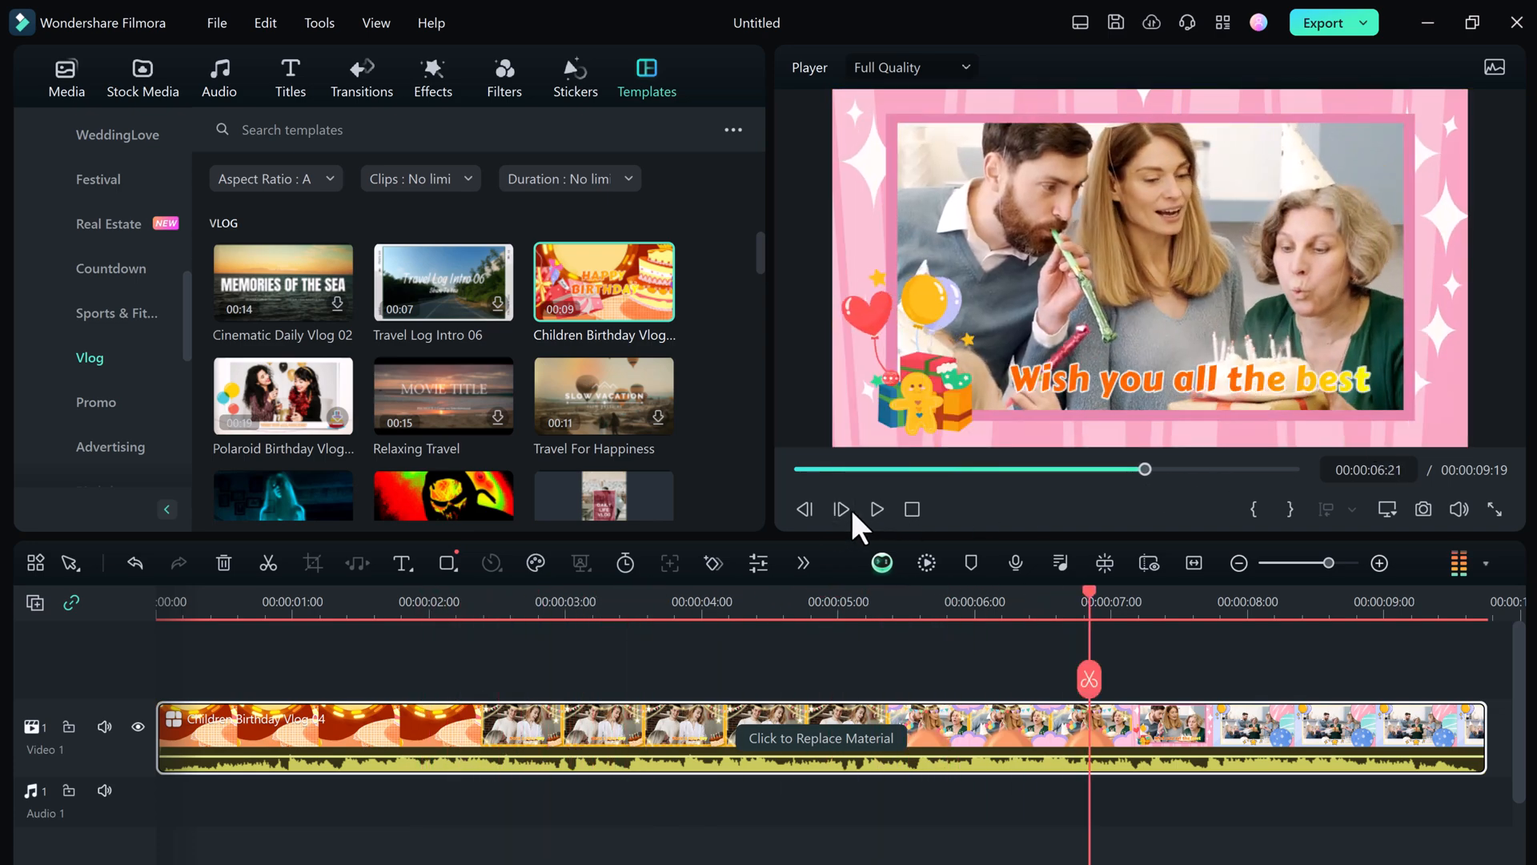
left_click(874, 509)
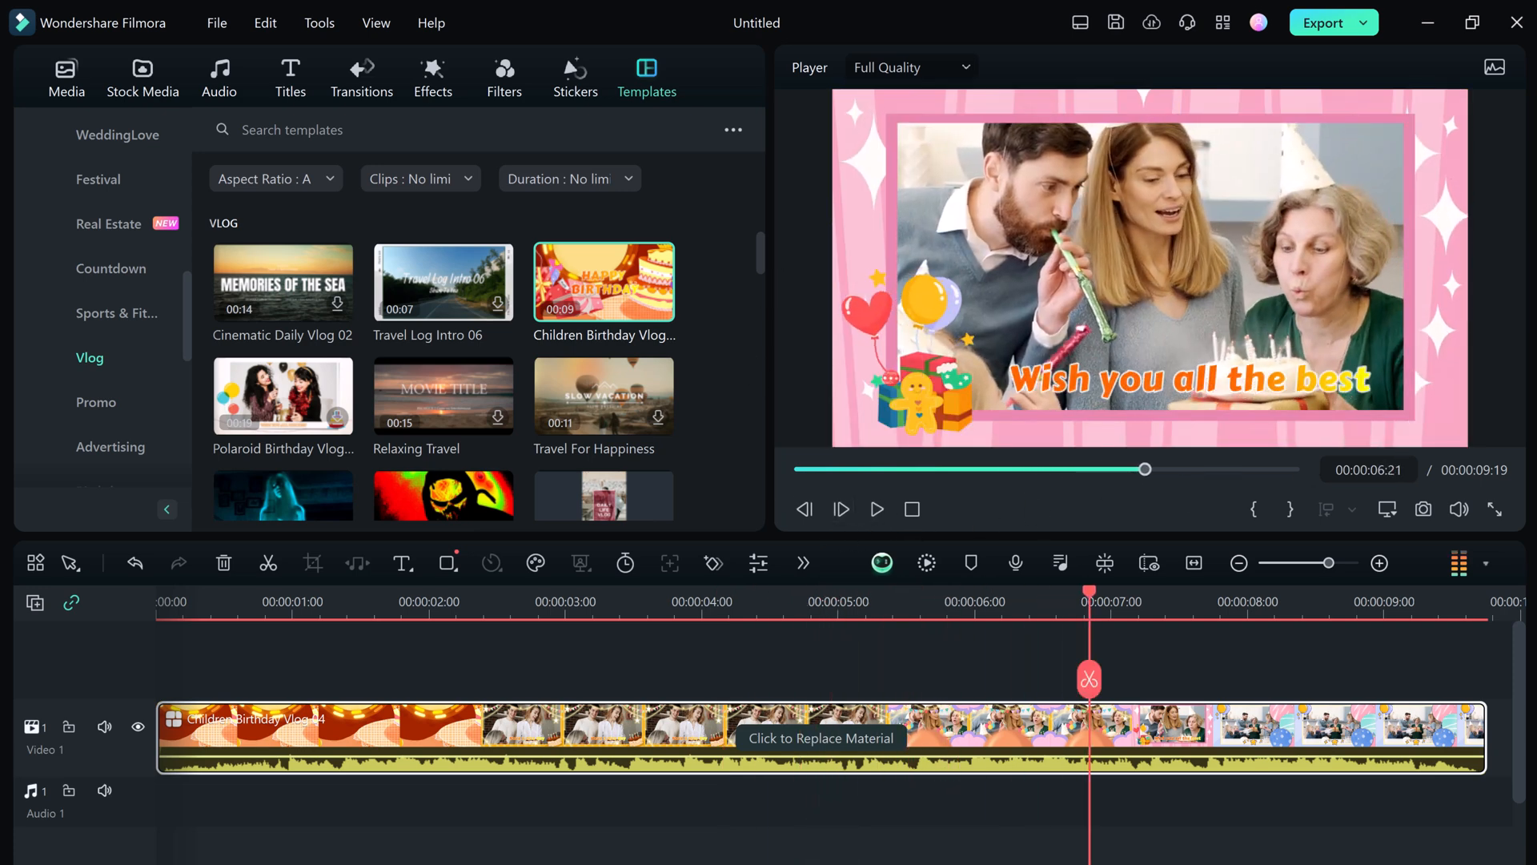
left_click(1521, 23)
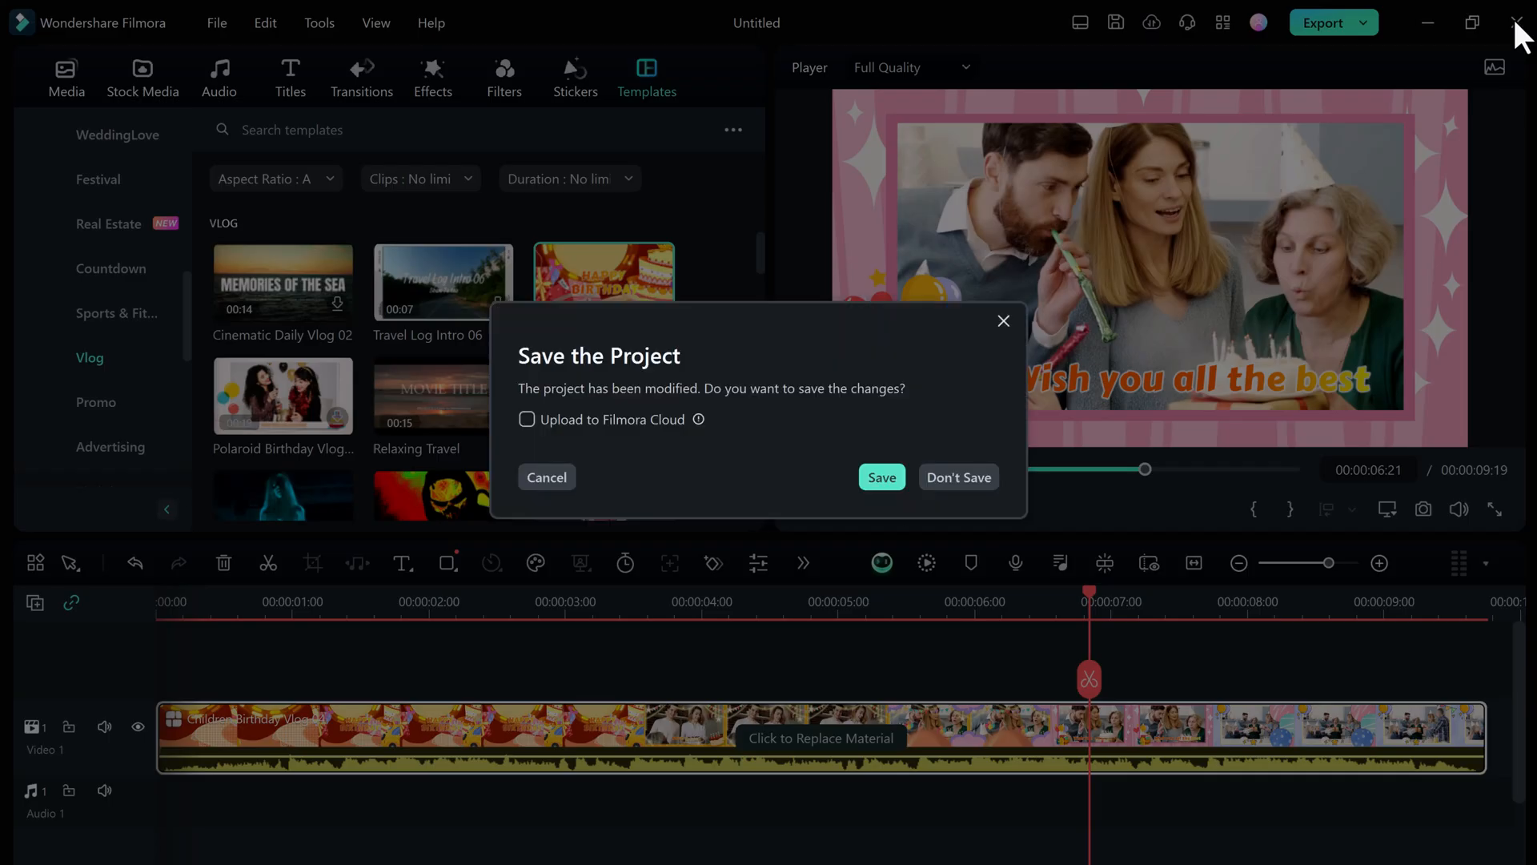
- Discard the project without saving and open the Instant Mode template gallery
left_click(958, 477)
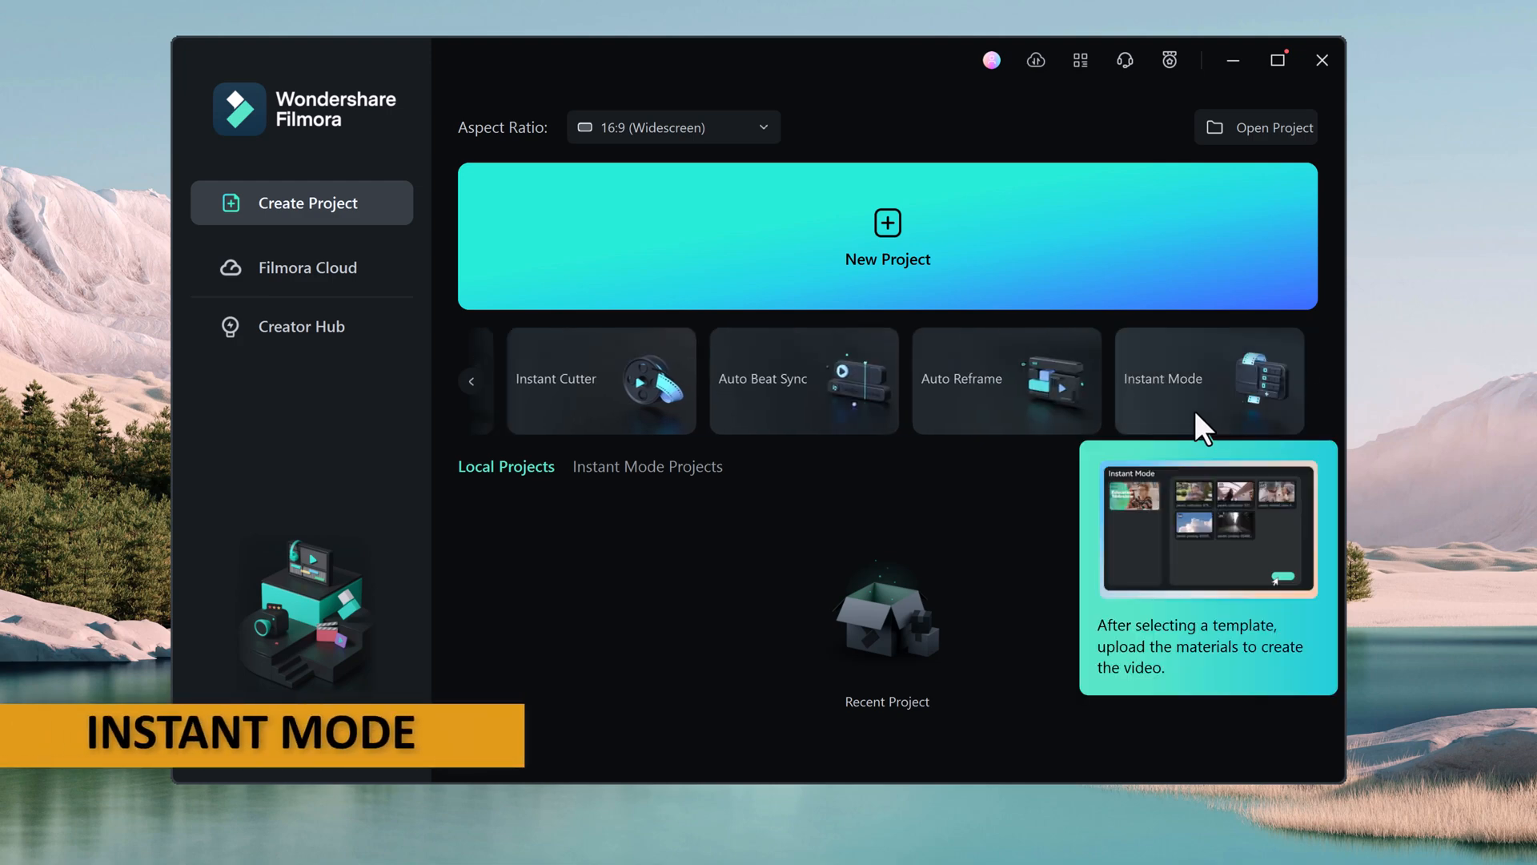
left_click(1207, 381)
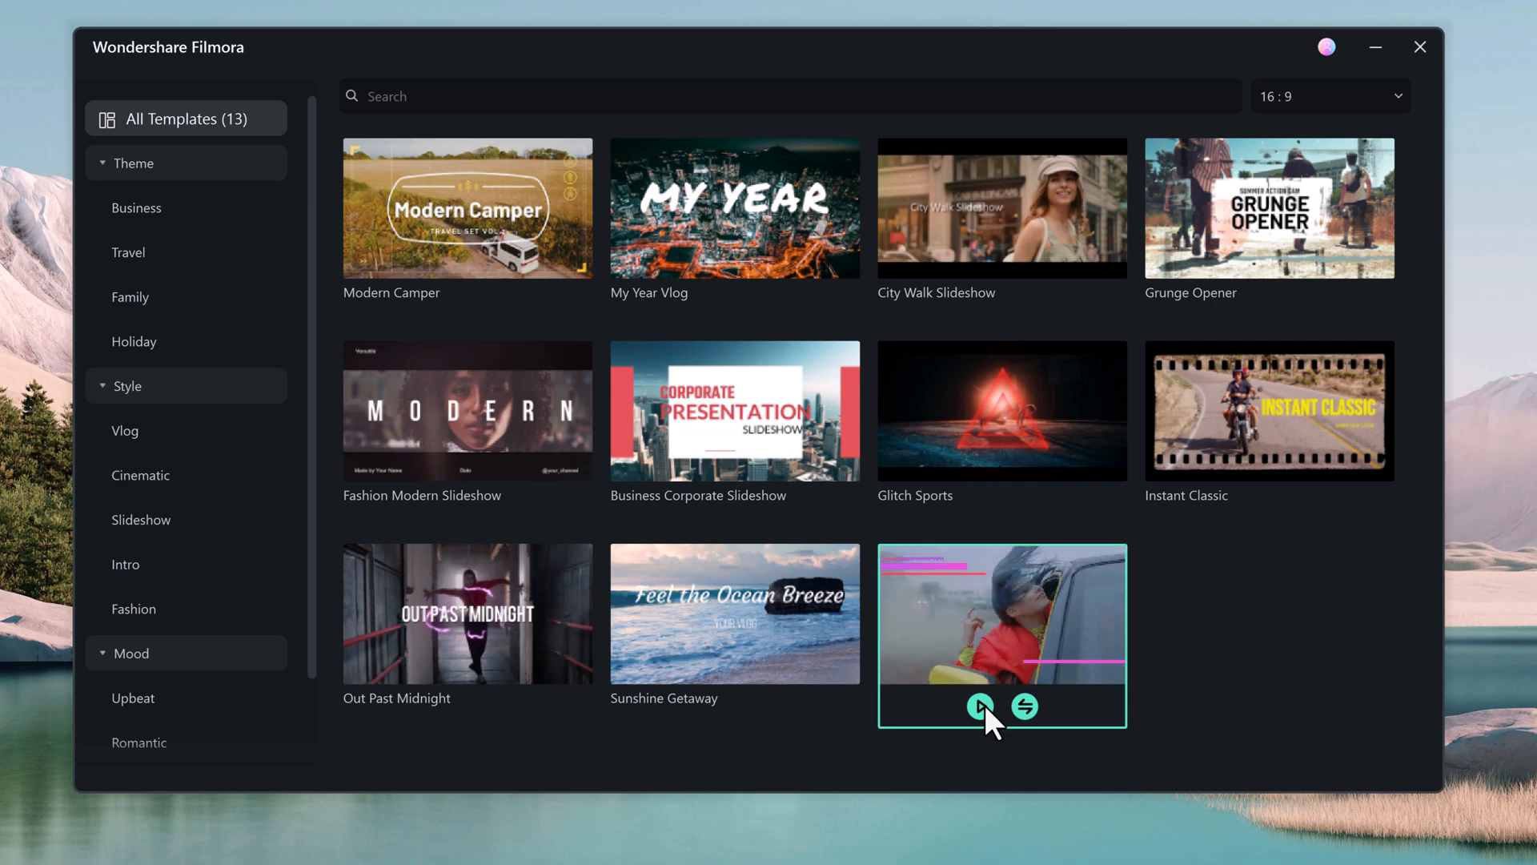
- Preview the Feels Good to be Mii template, pausing at its eighth second, and close it
left_click(980, 704)
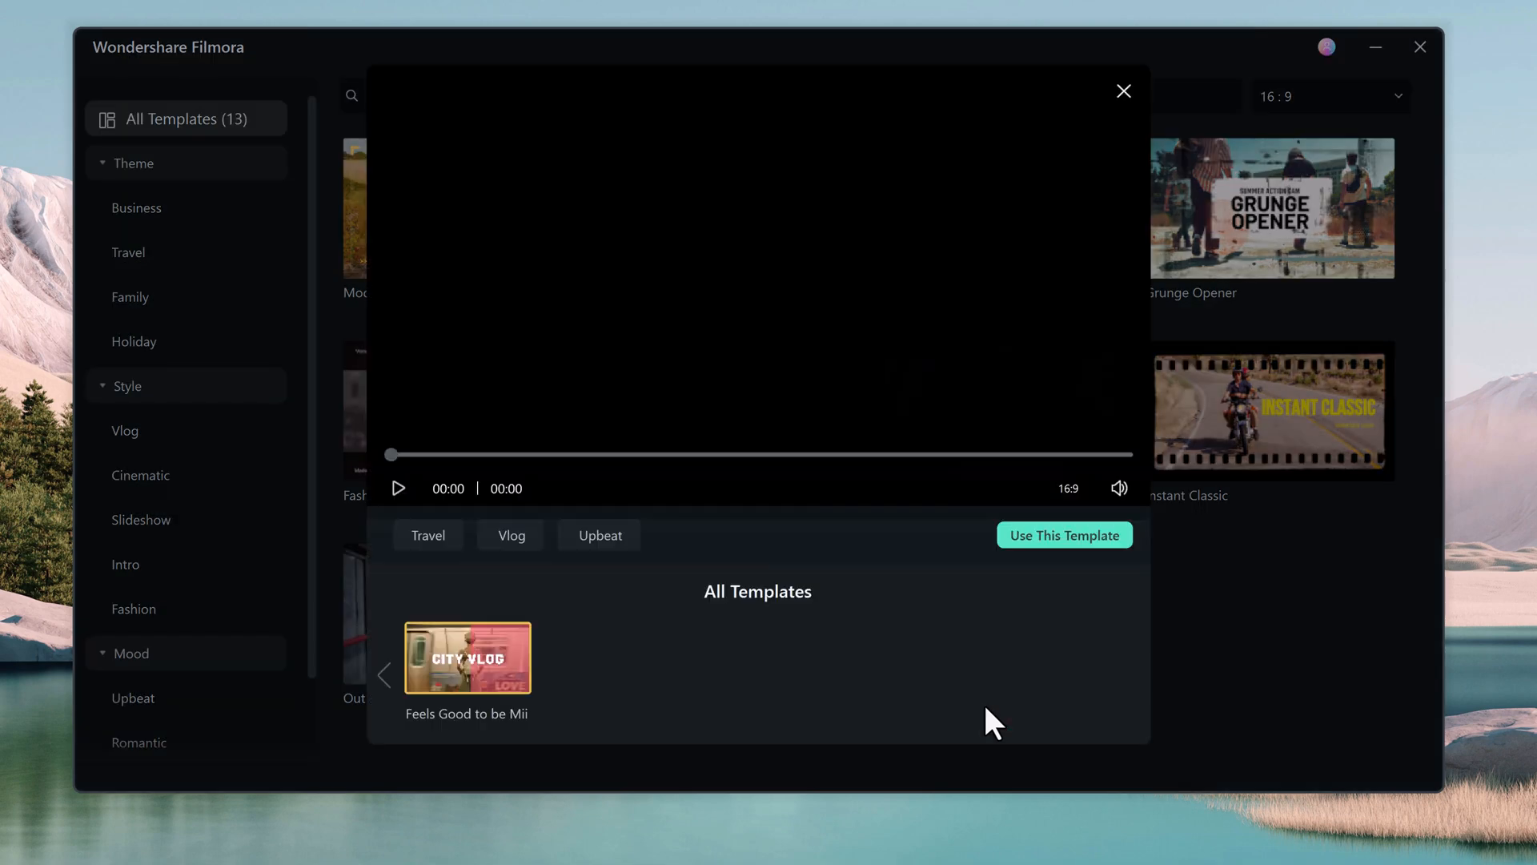
left_click(398, 489)
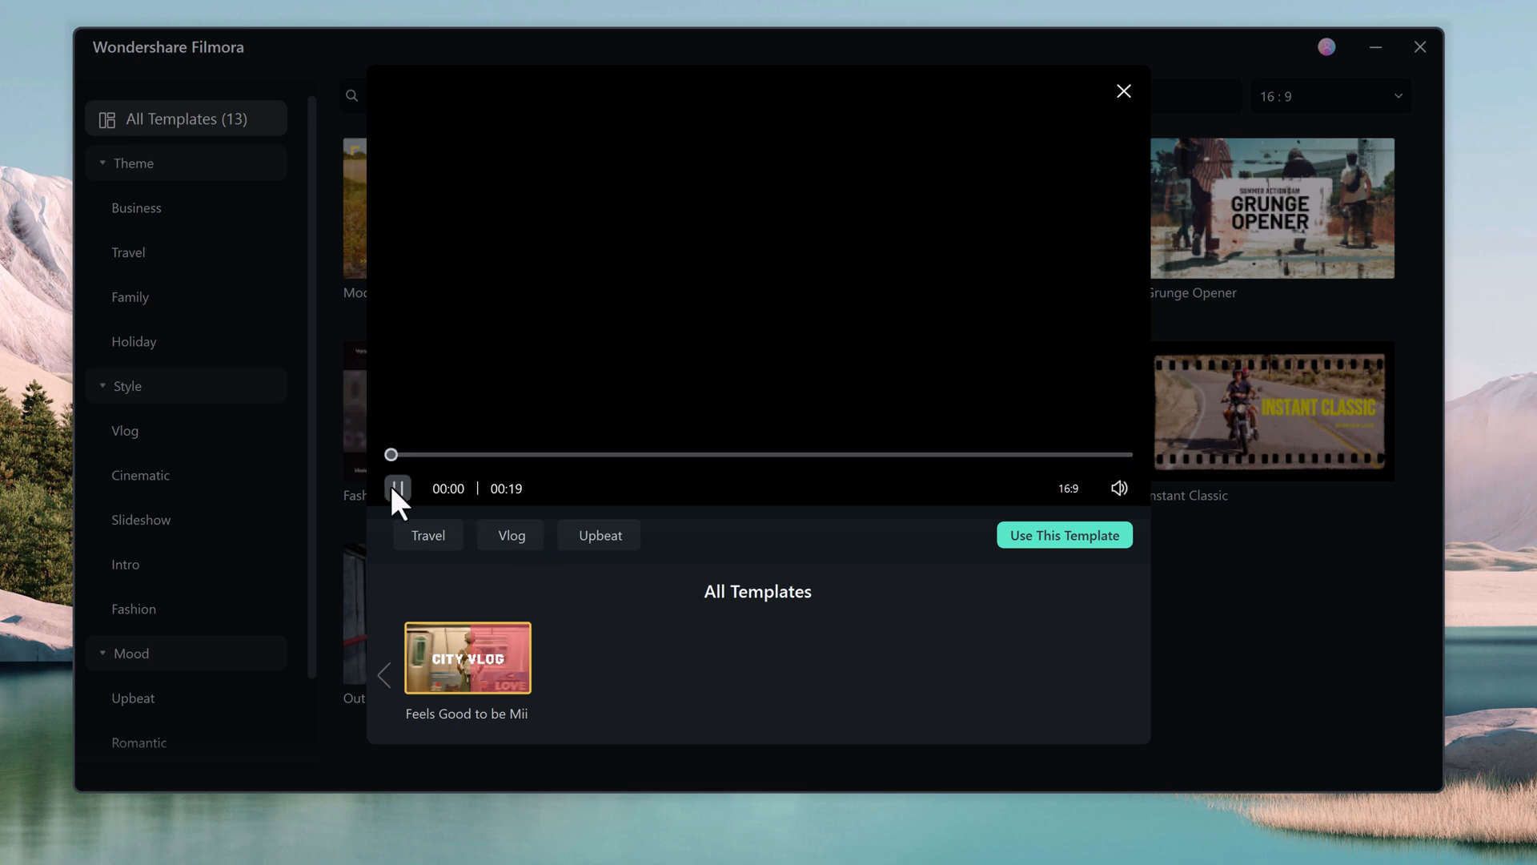
left_click(399, 488)
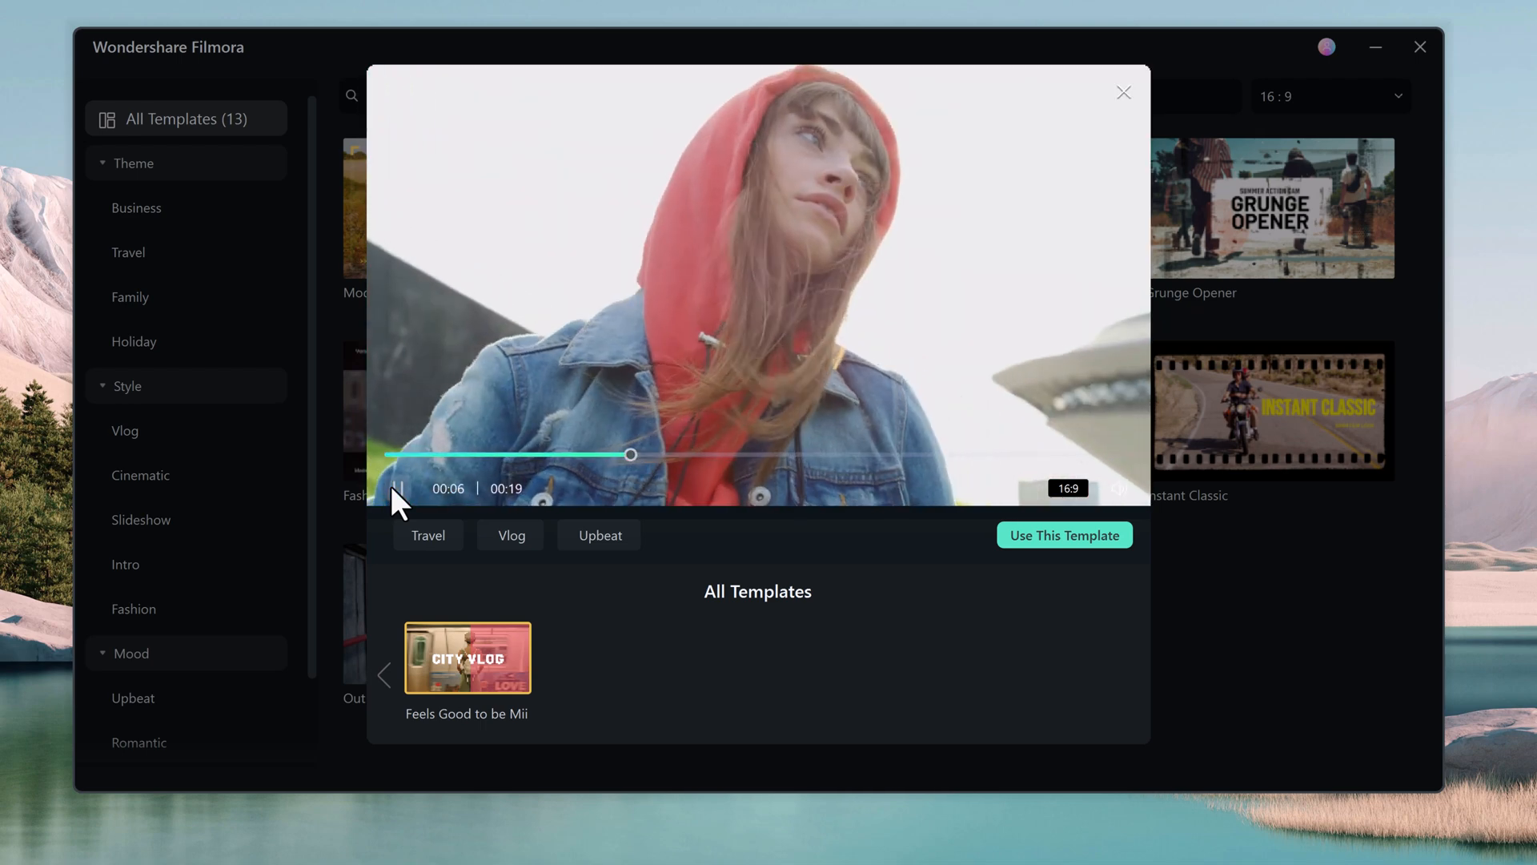
left_click(398, 488)
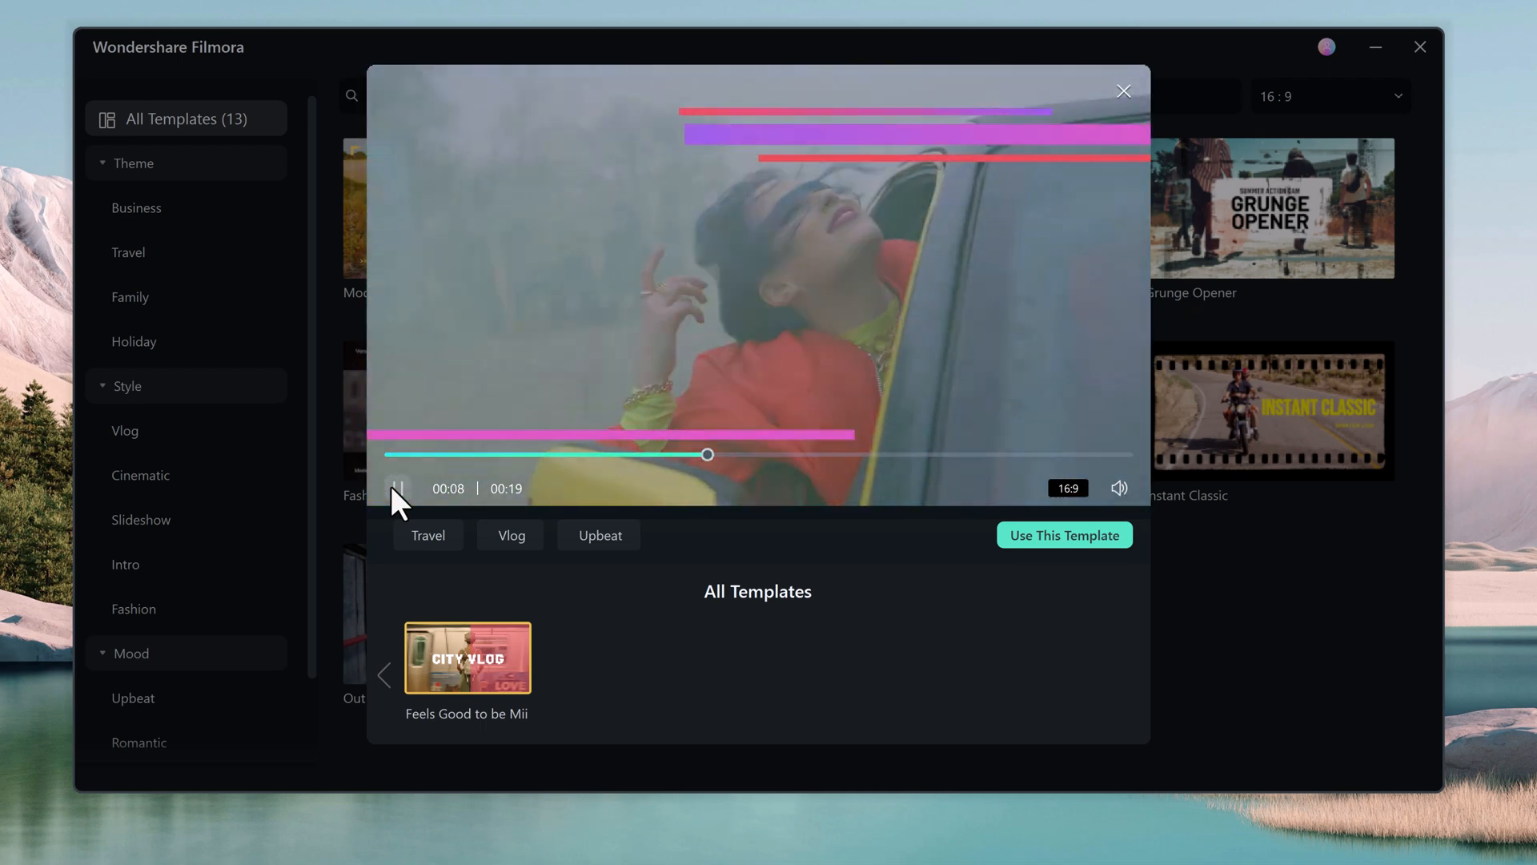
left_click(399, 486)
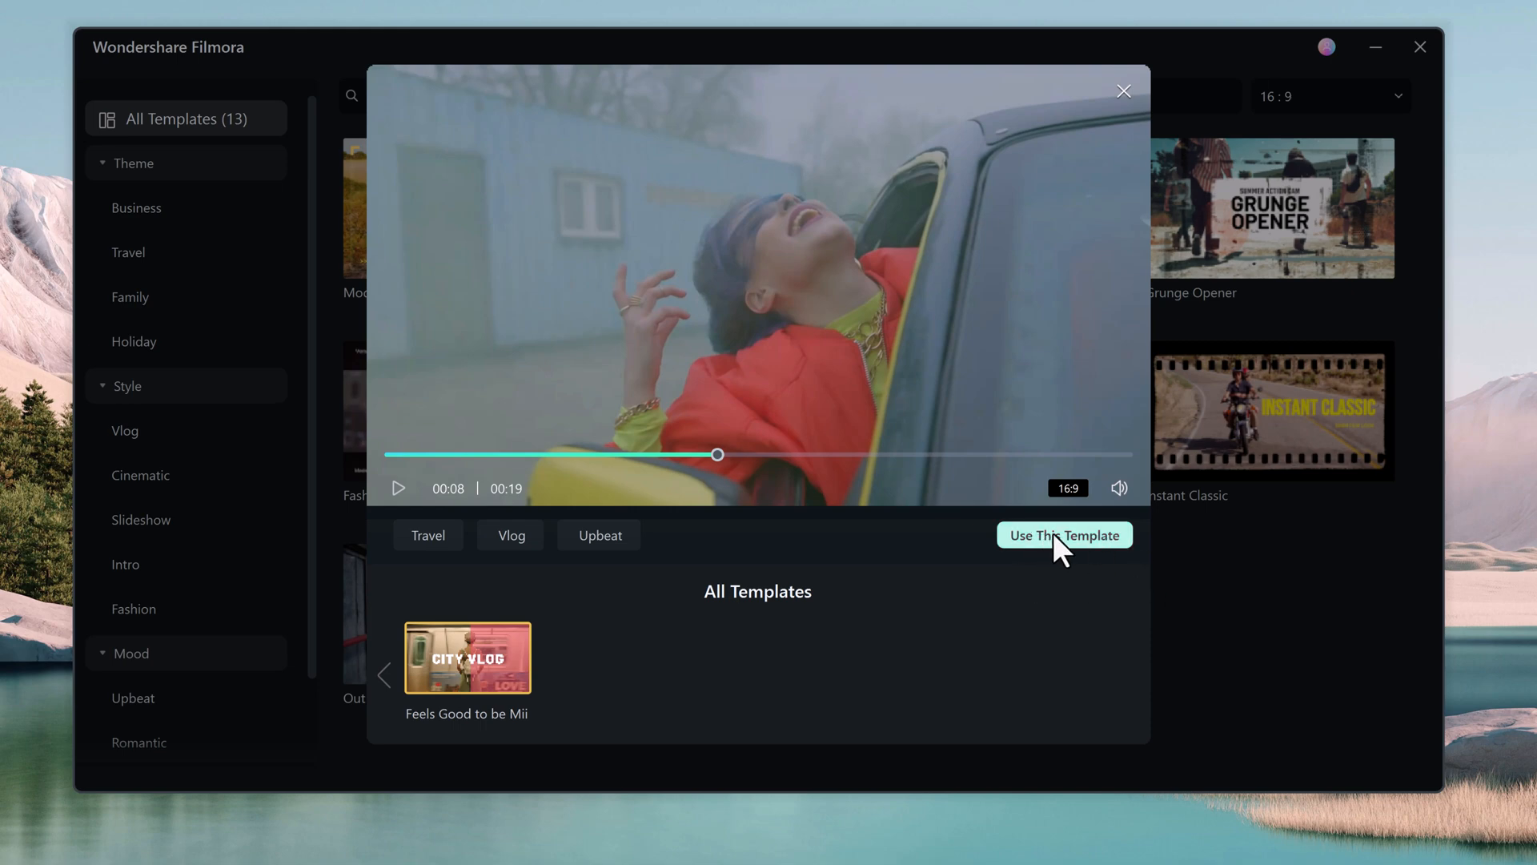
mouse_move(1135, 115)
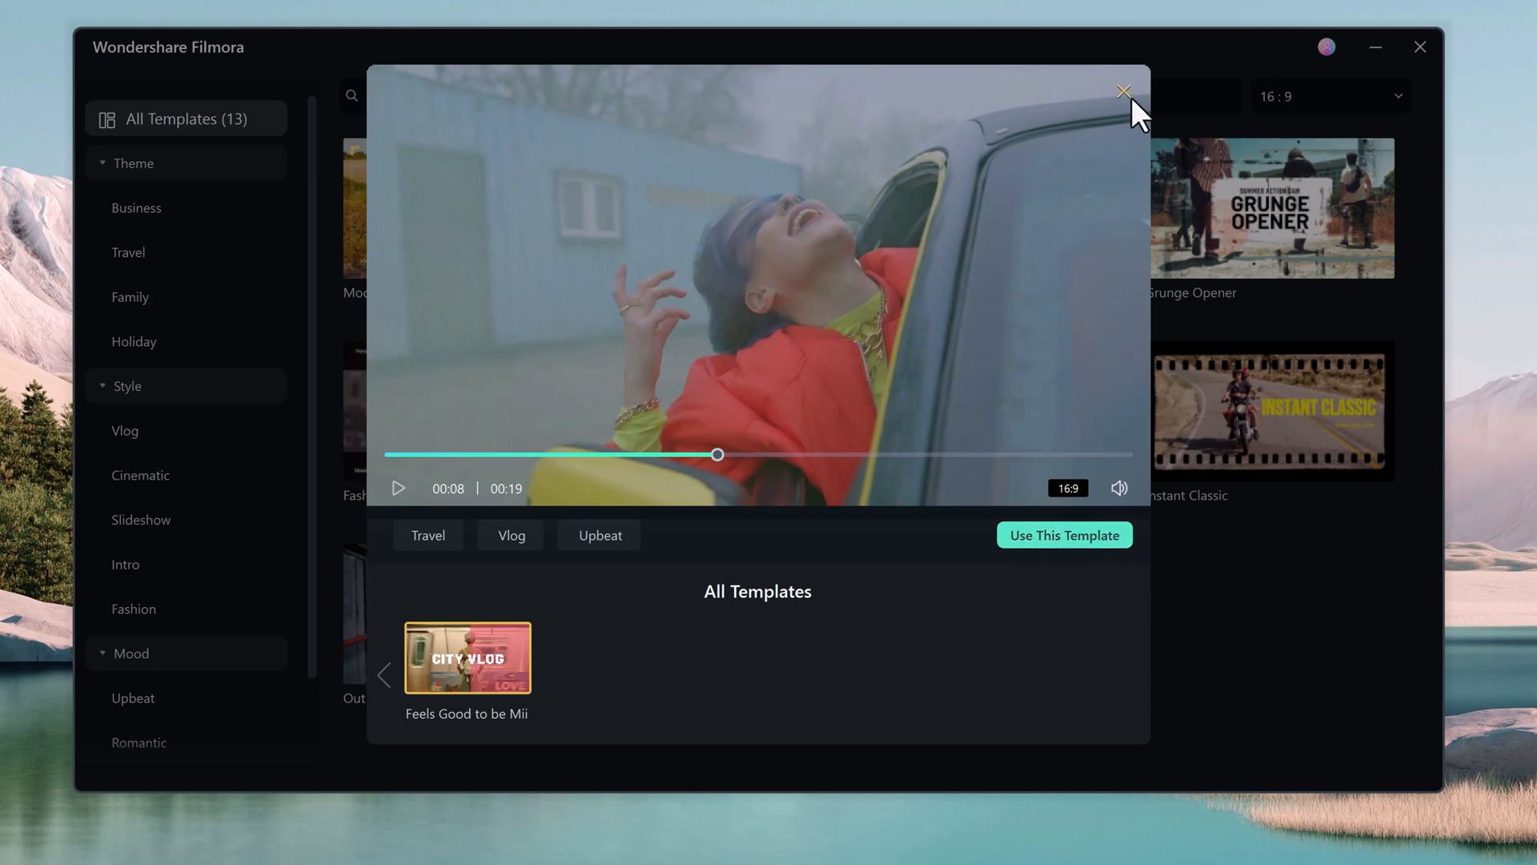
left_click(1124, 89)
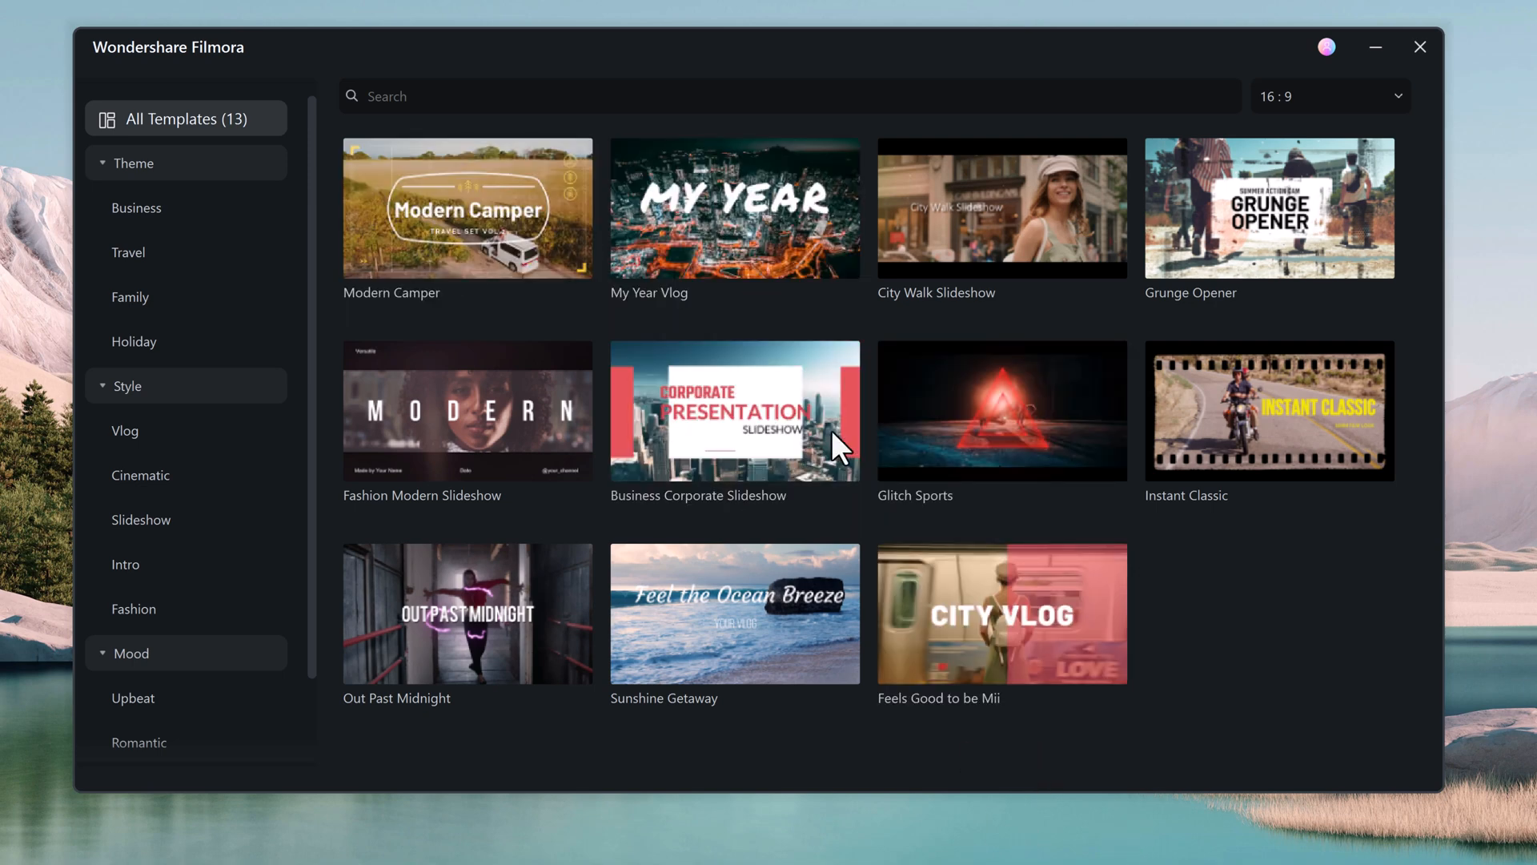
- Reopen the Feels Good to be Mii template and choose Use This Template
left_click(1003, 613)
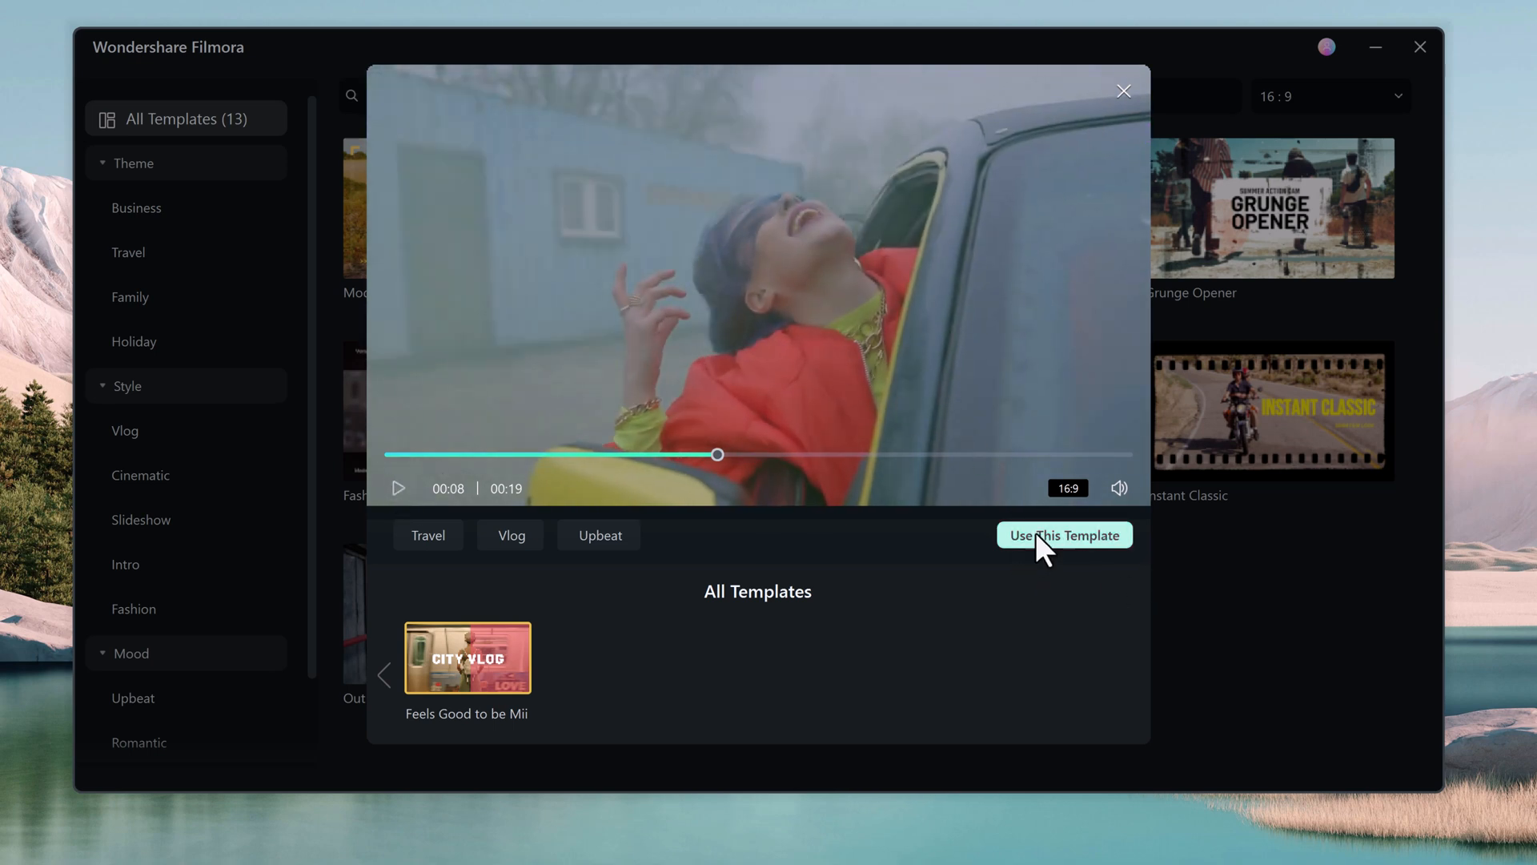
mouse_move(1056, 553)
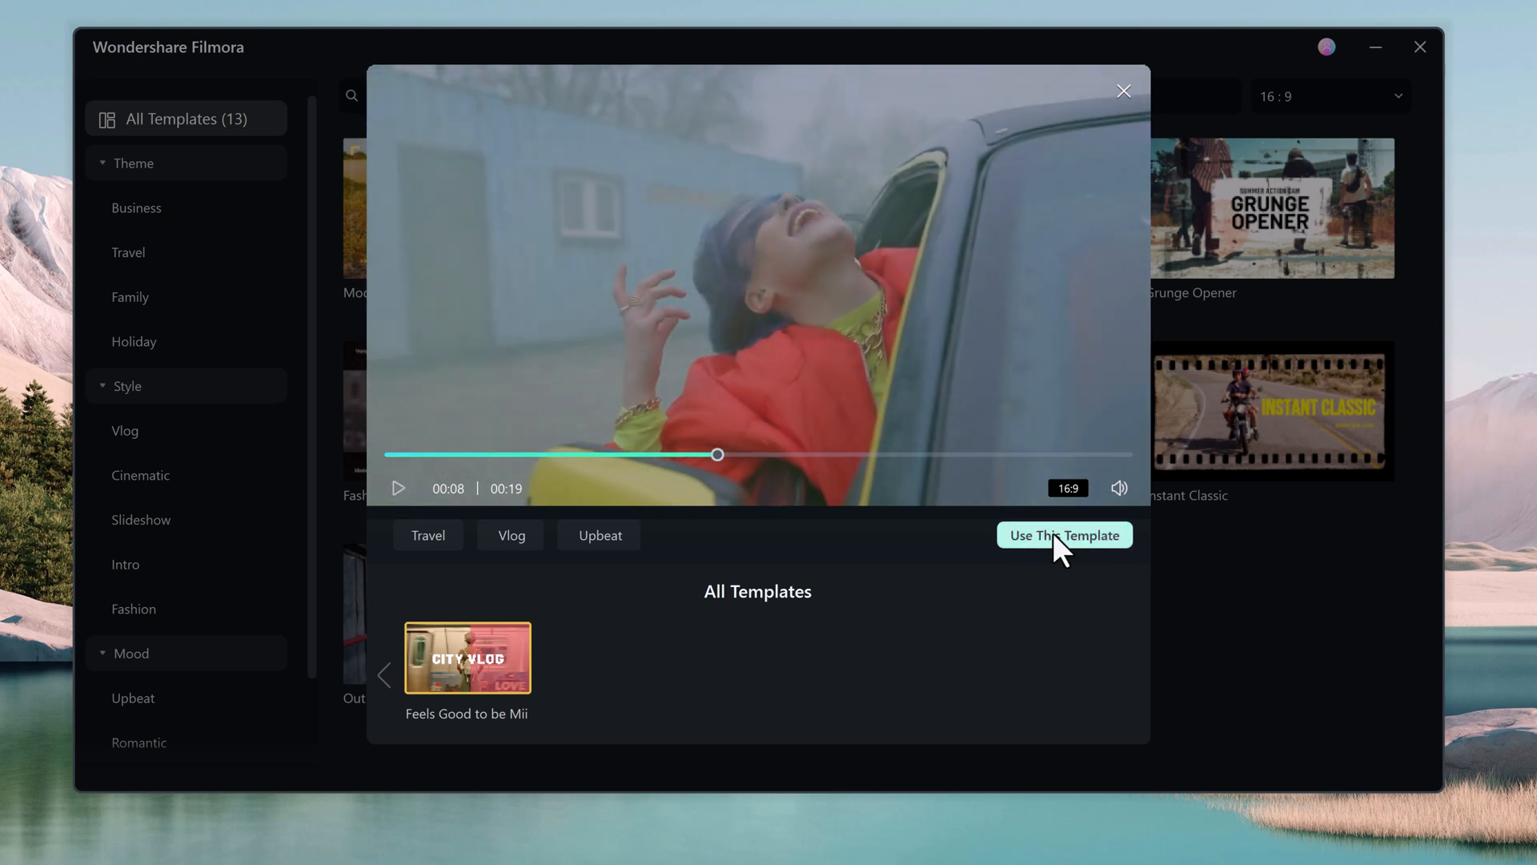
left_click(1124, 91)
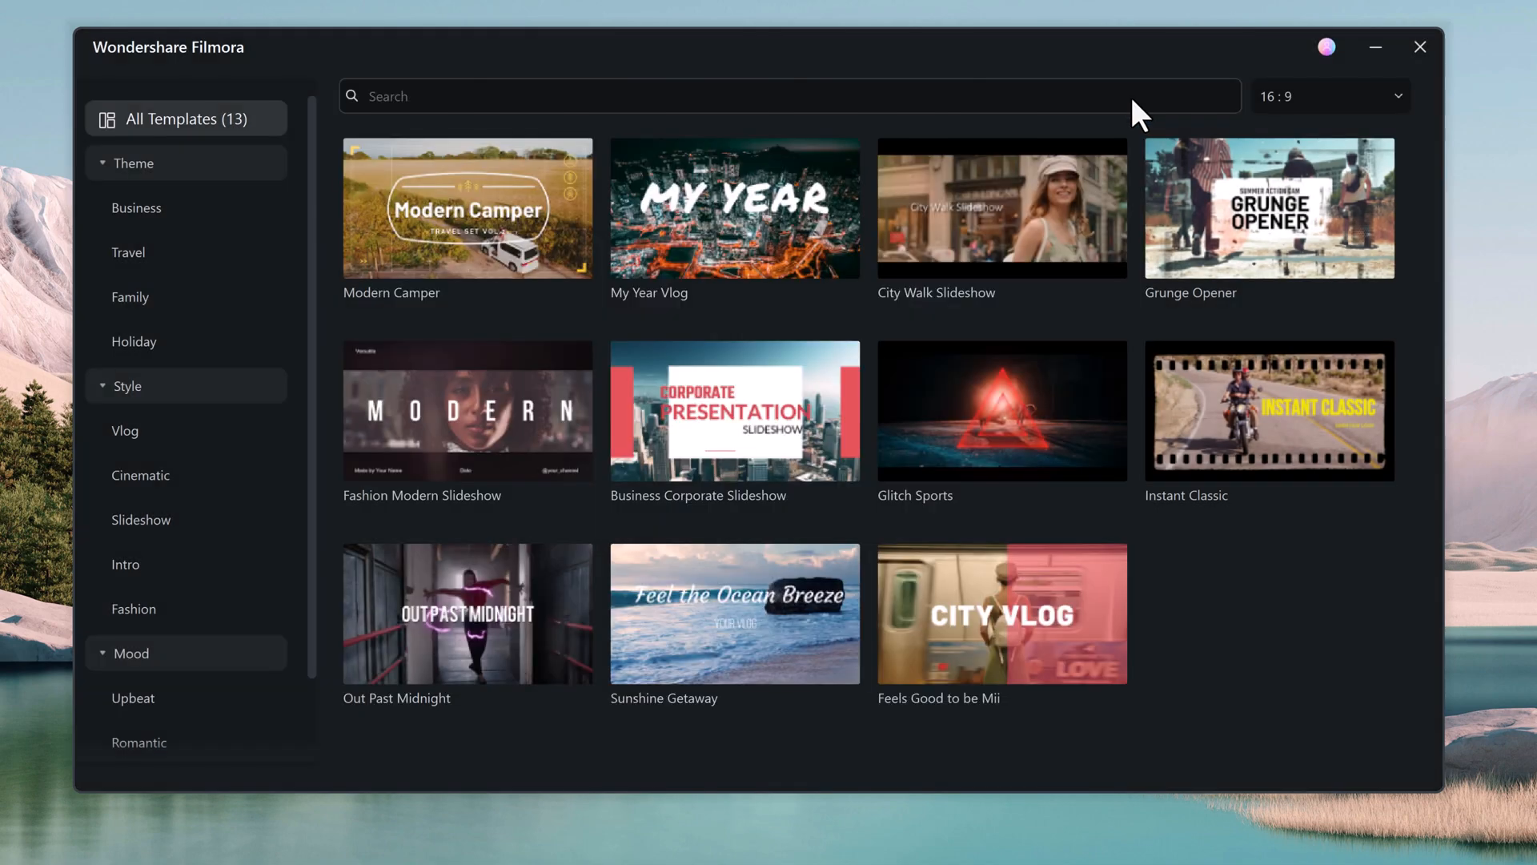